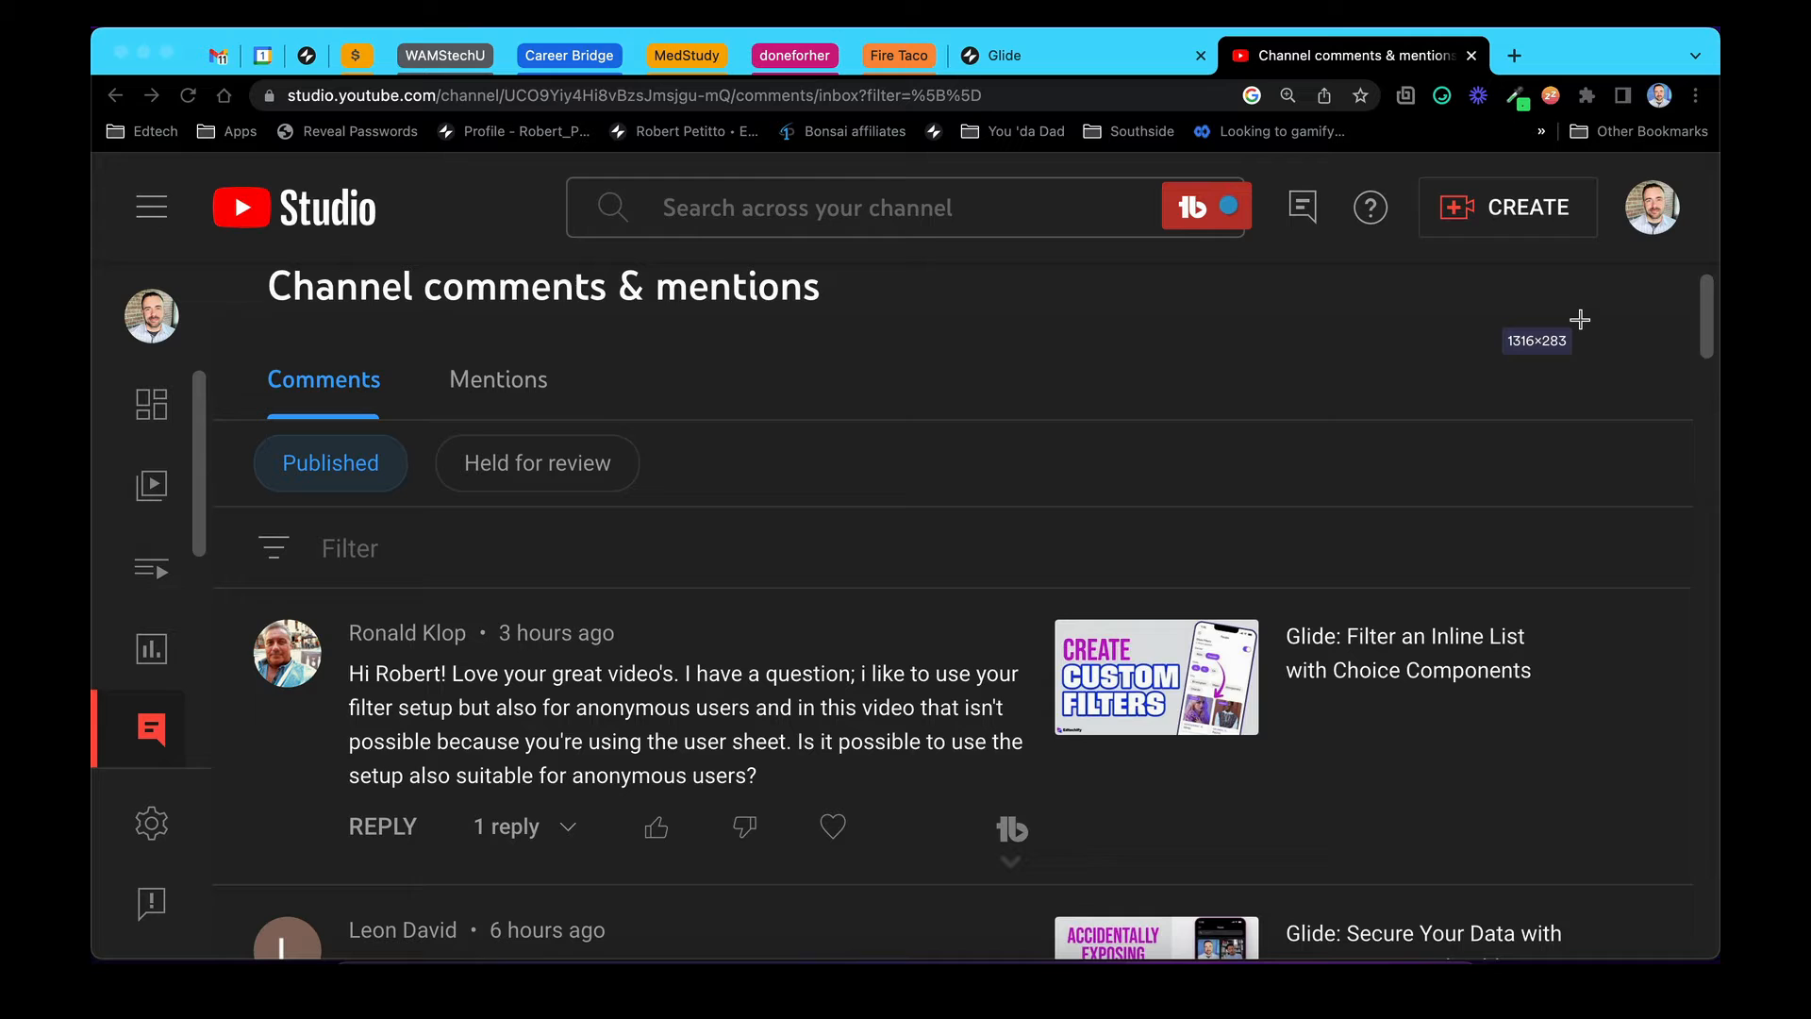
{"action": "mouse_move", "coordinate": [1096, 492]}
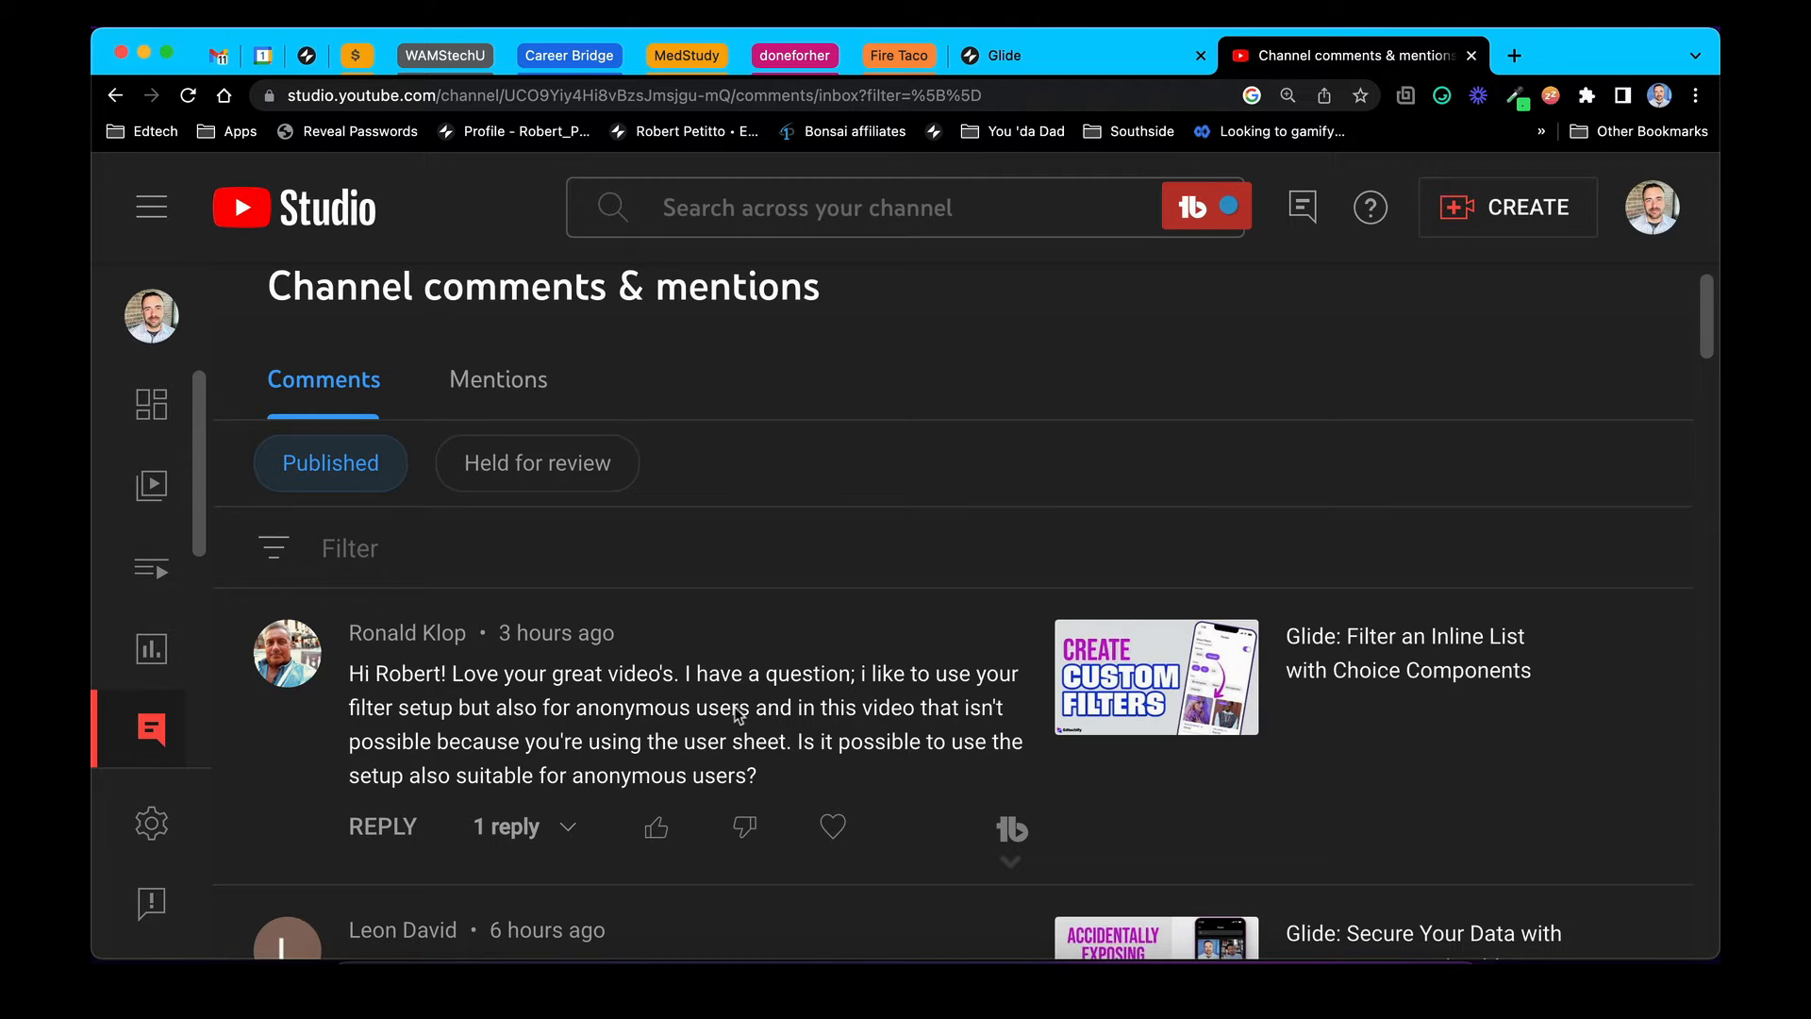
Duplicate the Filtering project from the Glide dashboard and open Copy of Filtering
{"action": "double_click", "coordinate": [660, 708]}
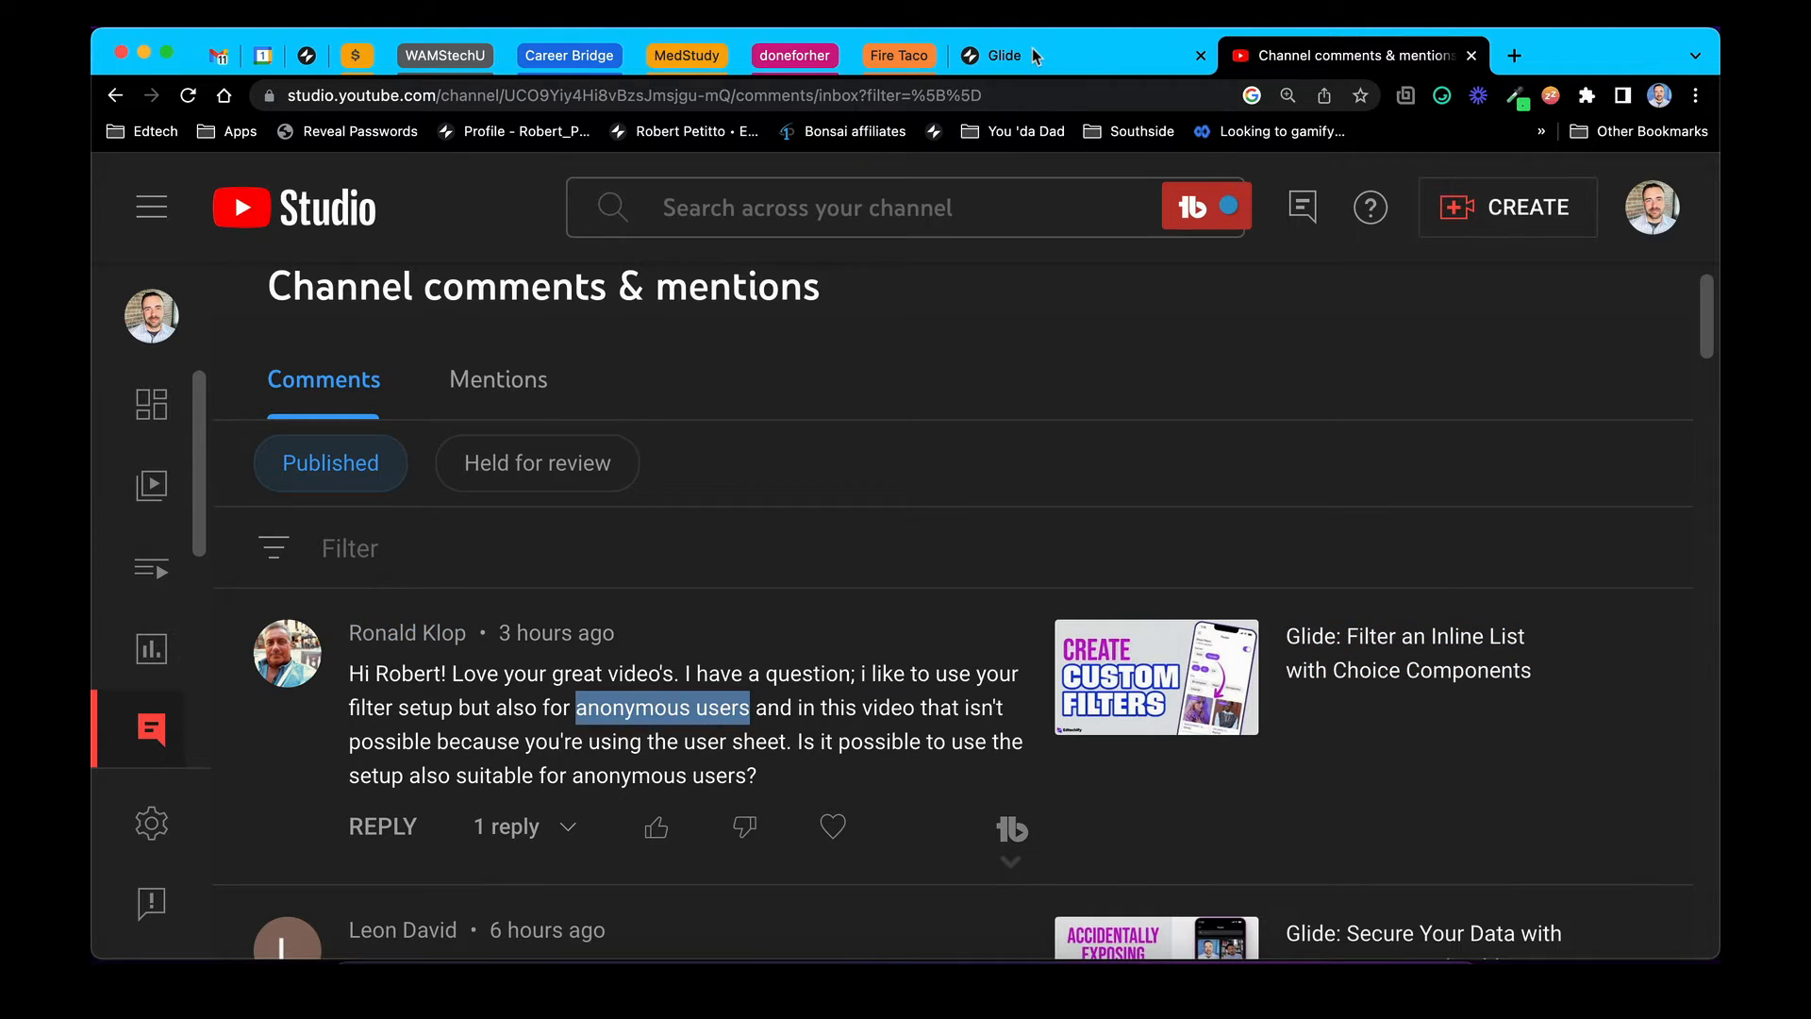
{"action": "left_click", "coordinate": [993, 55]}
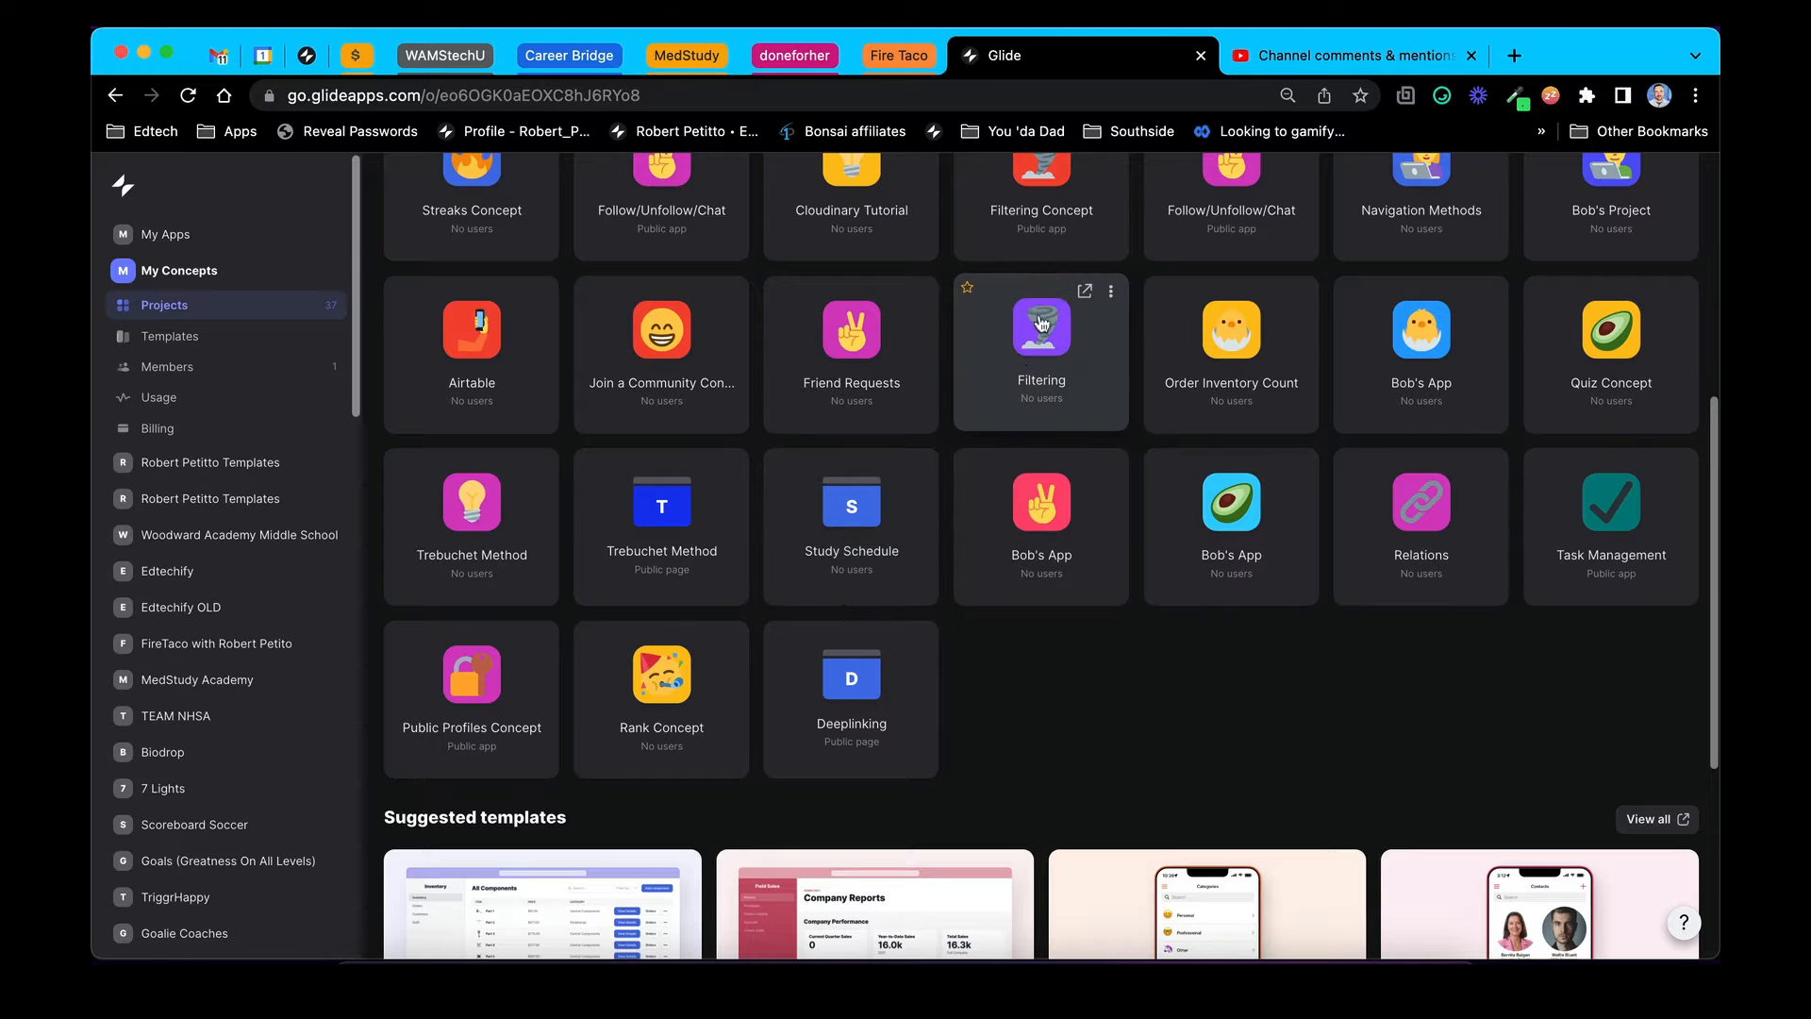
{"action": "left_click", "coordinate": [1111, 292]}
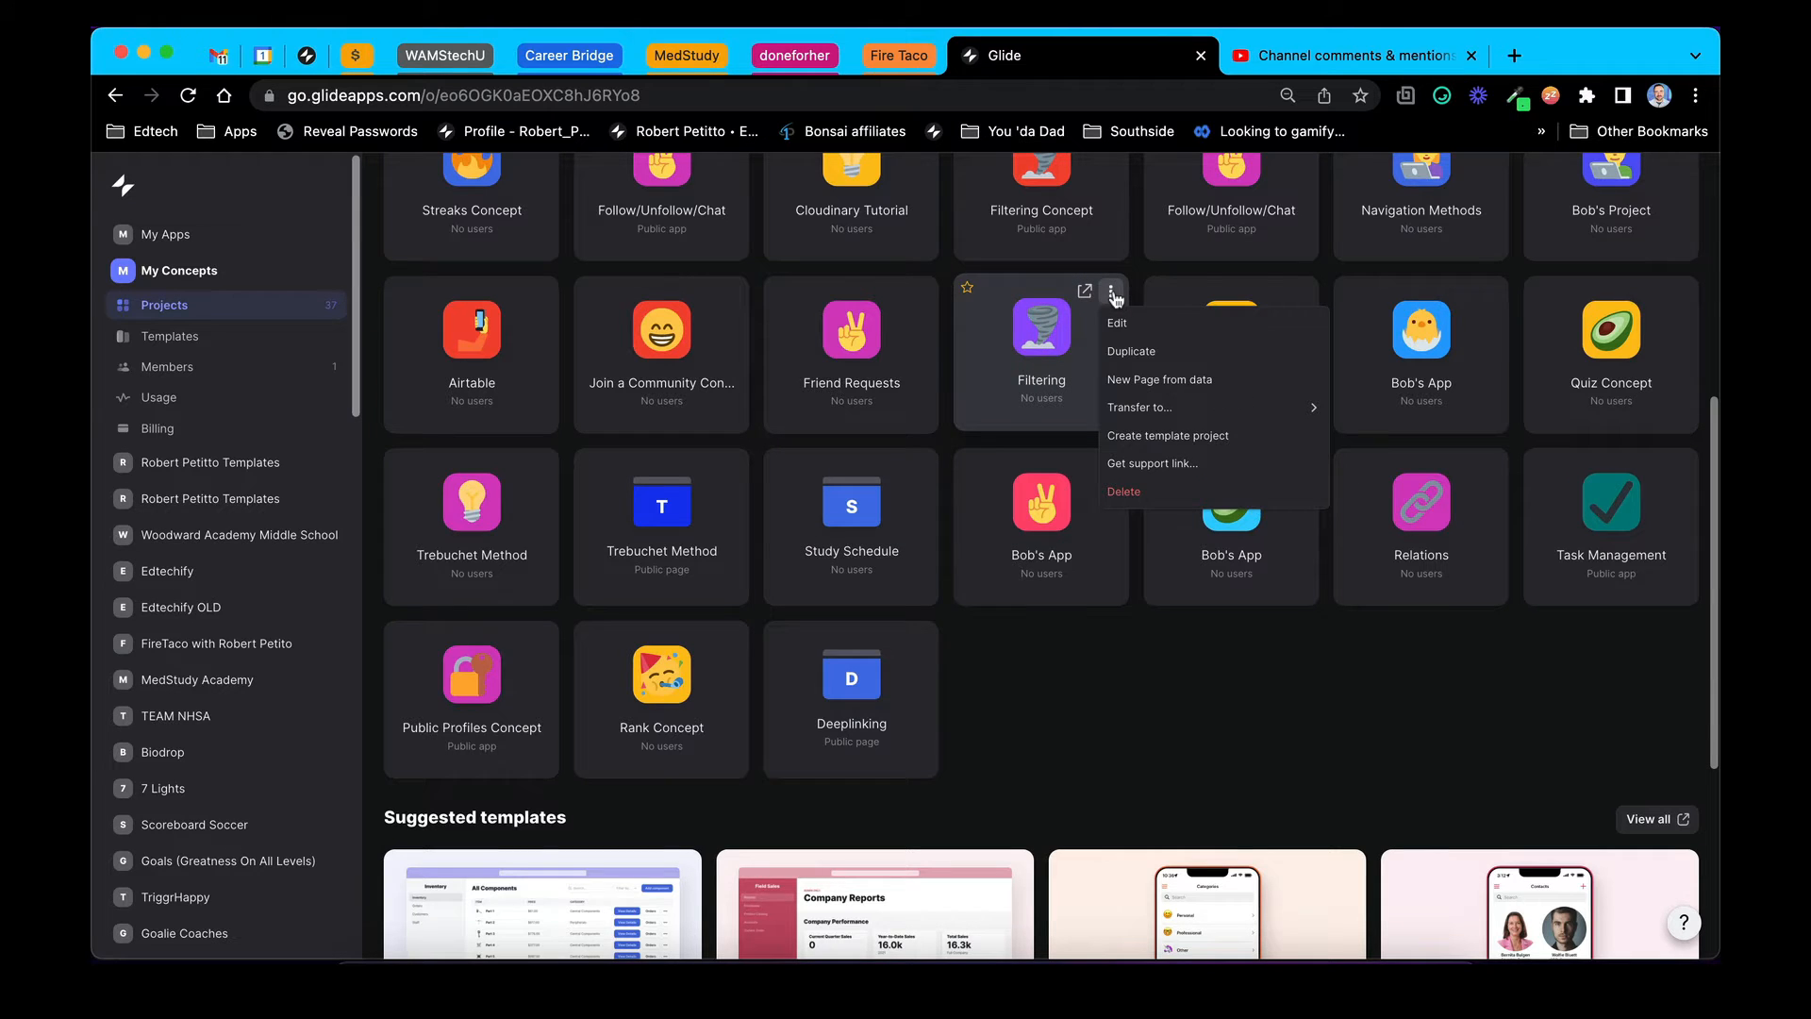
{"action": "left_click", "coordinate": [1131, 351]}
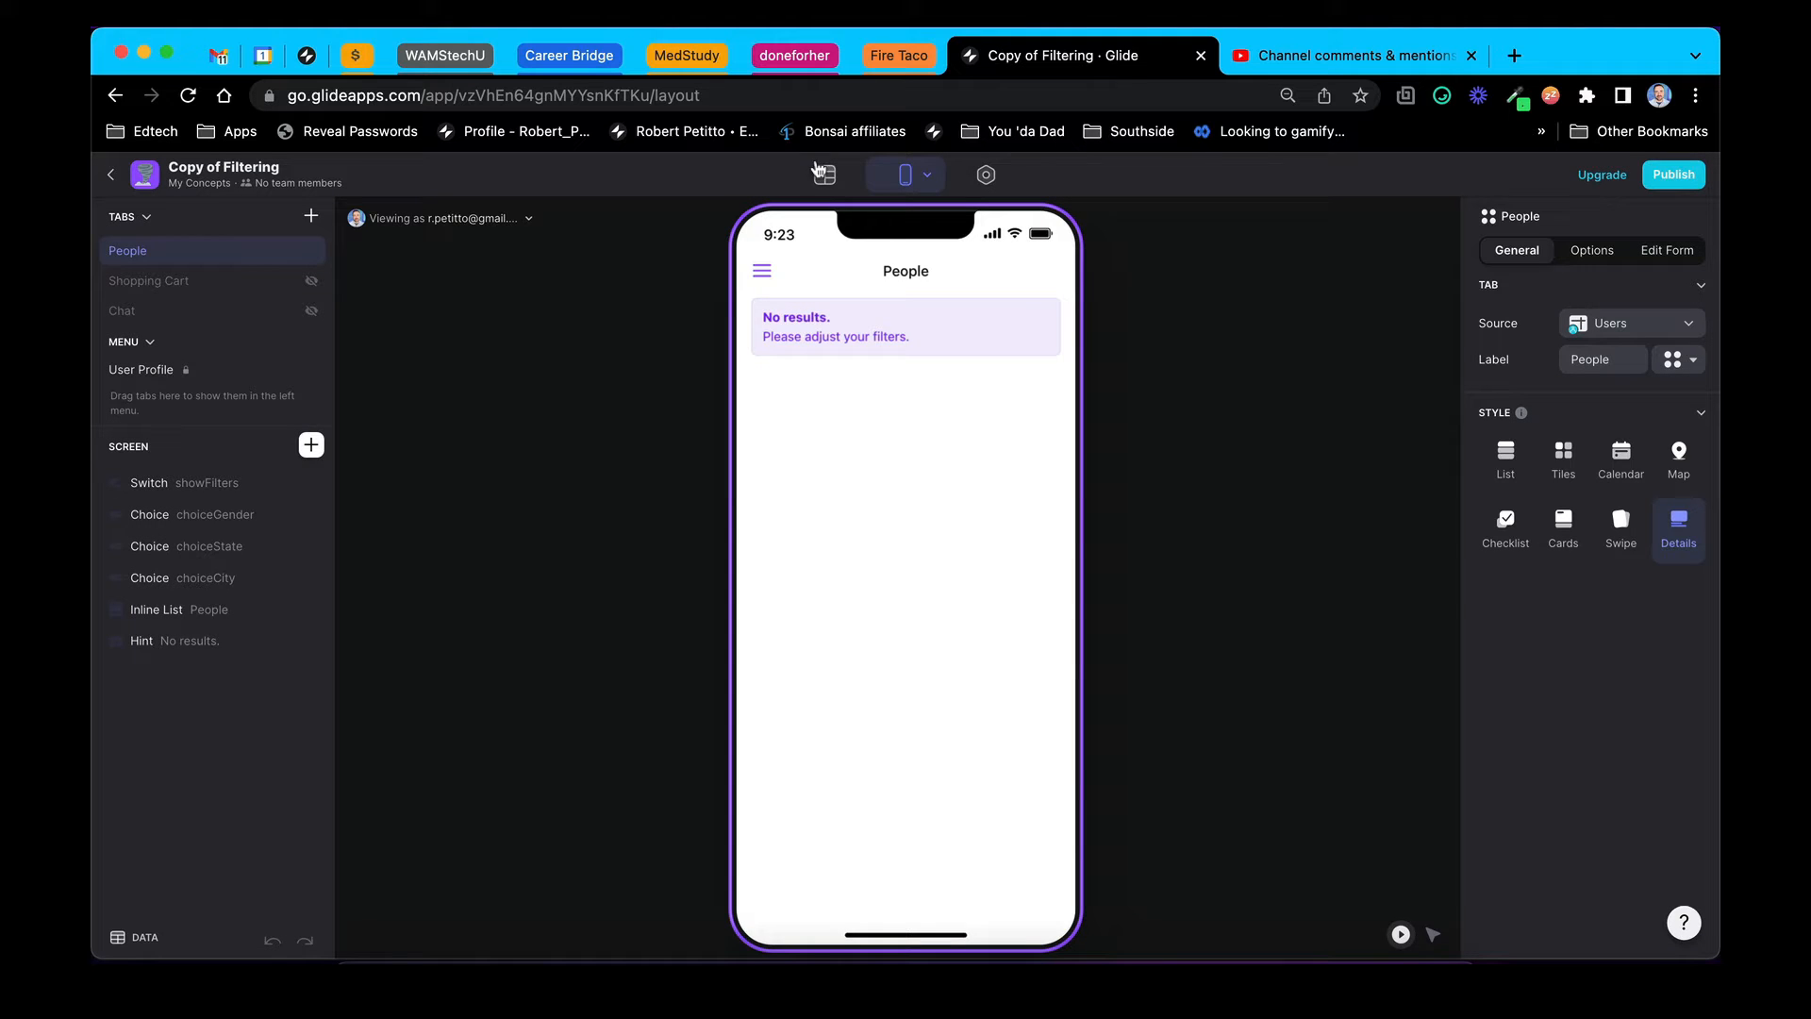
Rename the Users table to 'Selection Table' in the Data Editor
{"action": "left_click", "coordinate": [823, 175]}
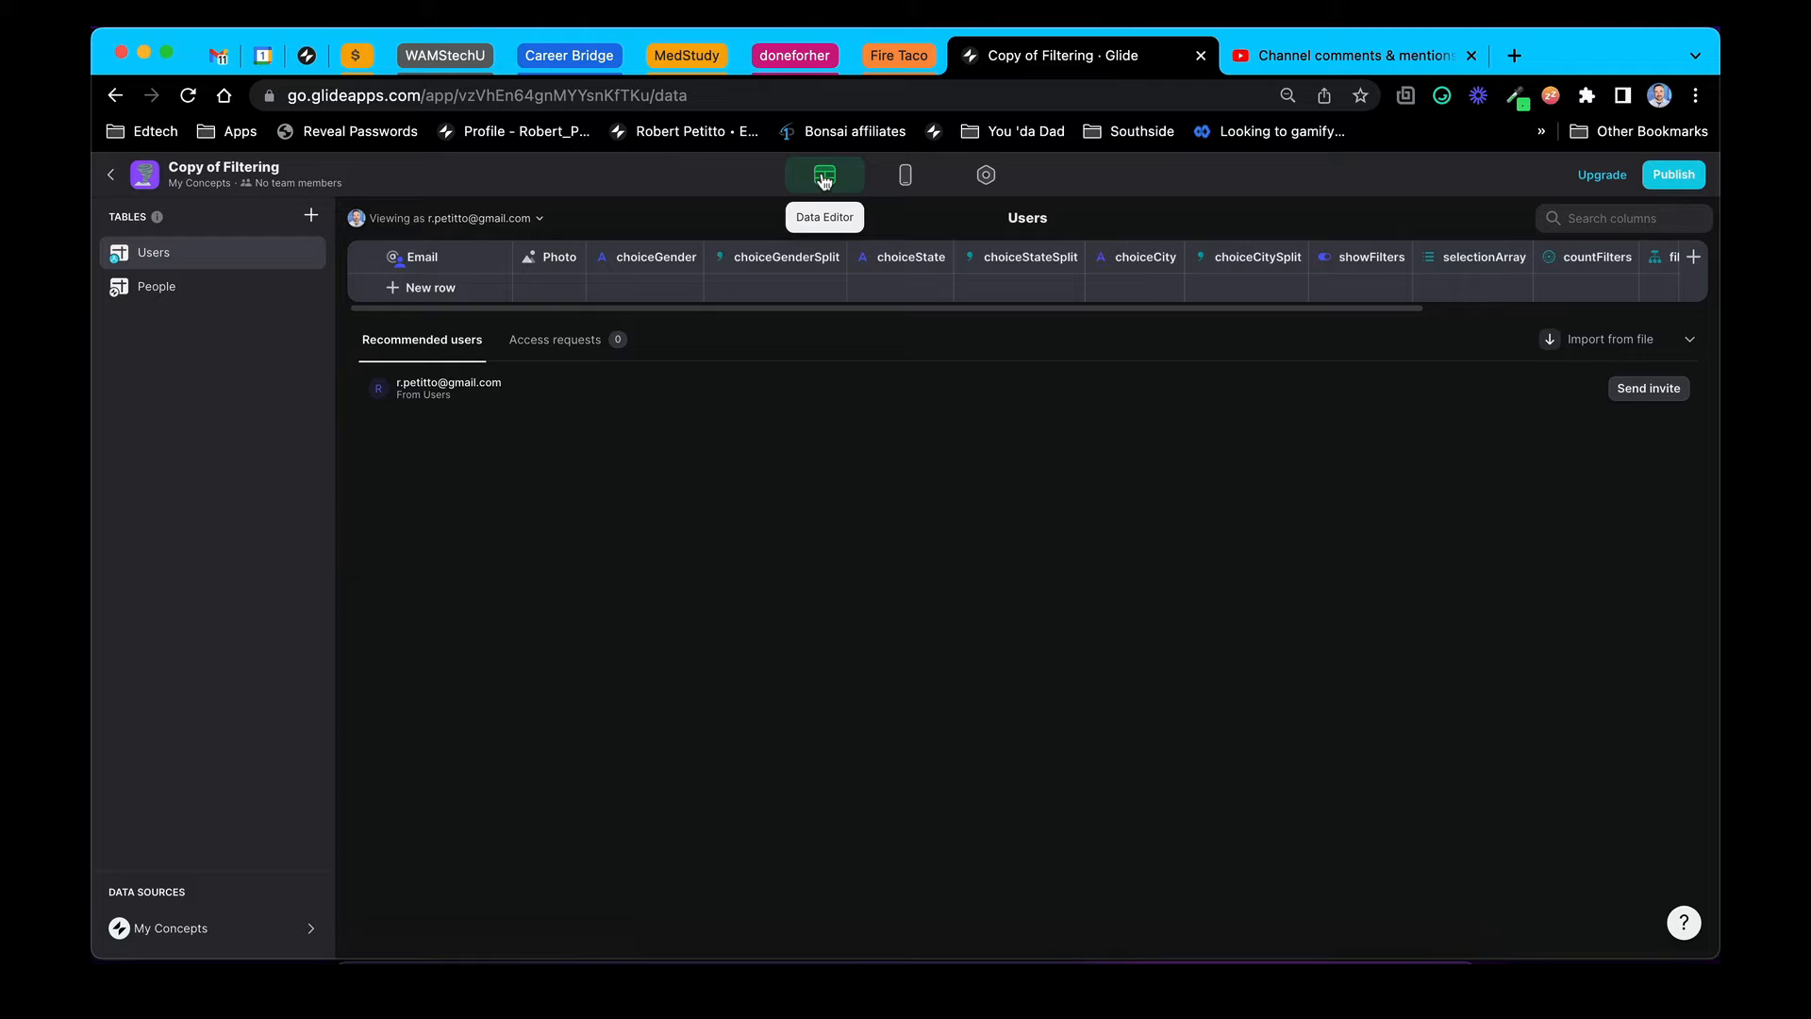
{"action": "left_click", "coordinate": [824, 174]}
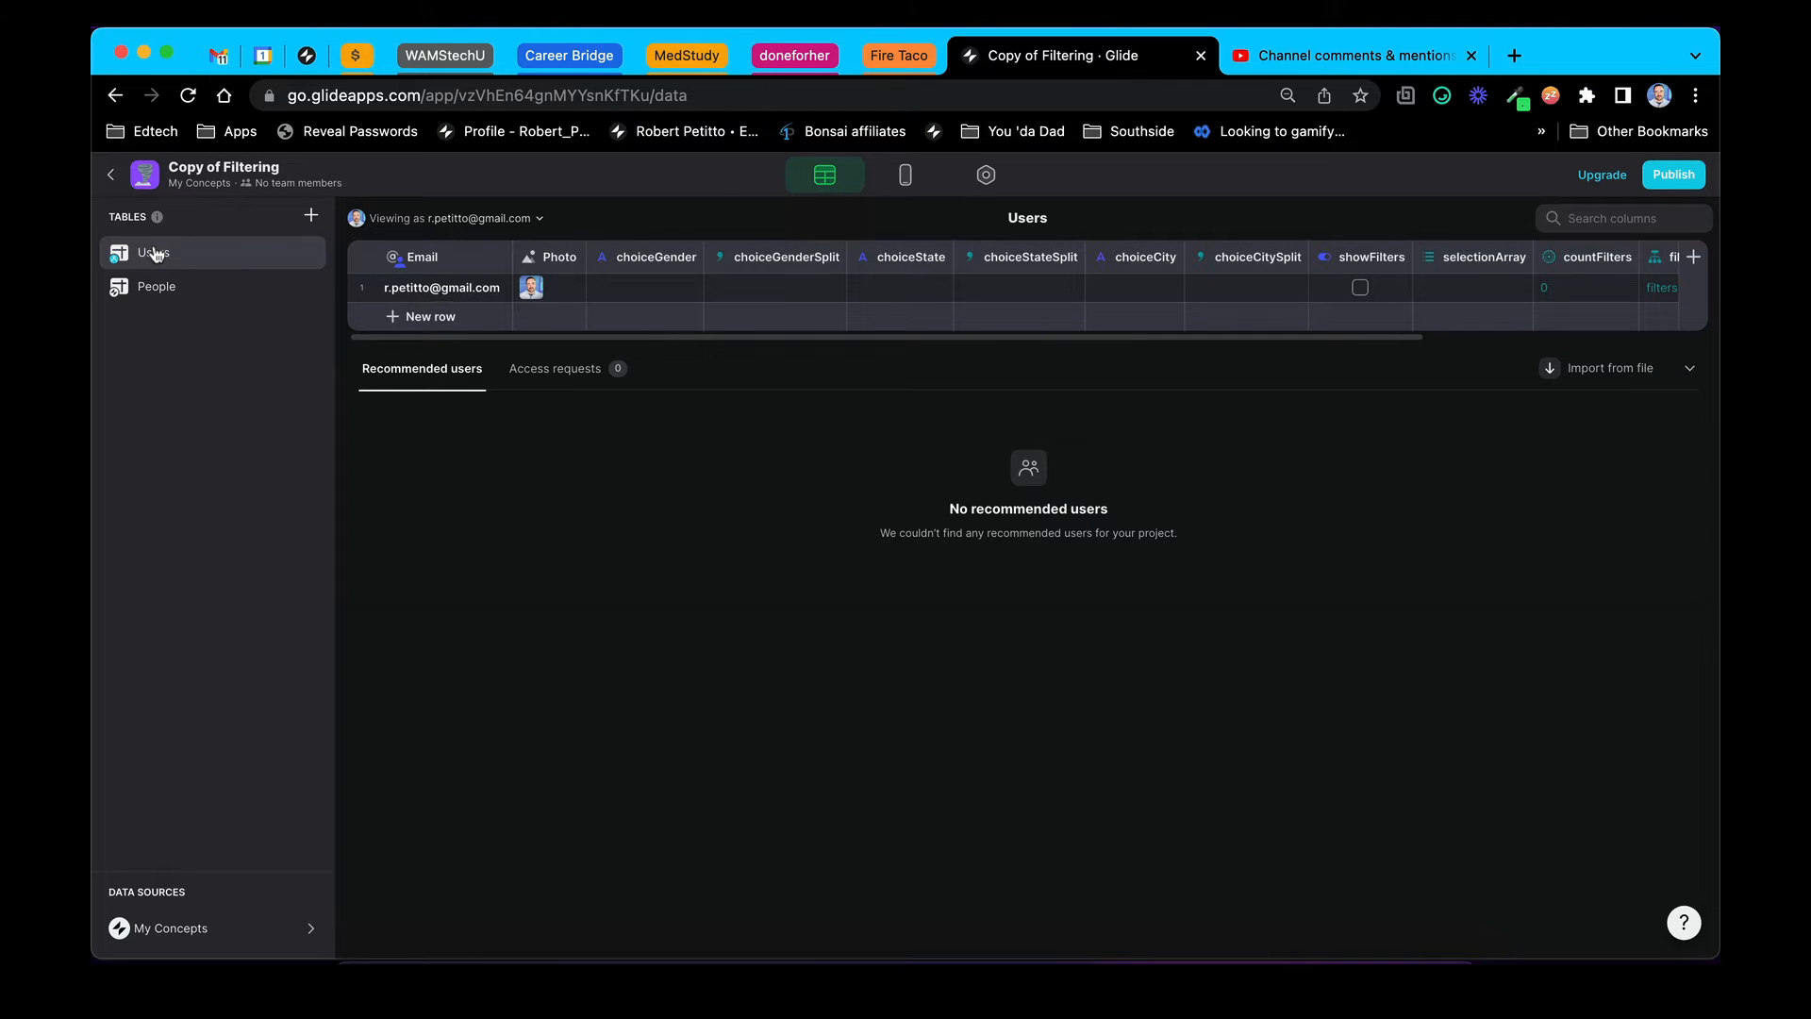
{"action": "double_click", "coordinate": [151, 252]}
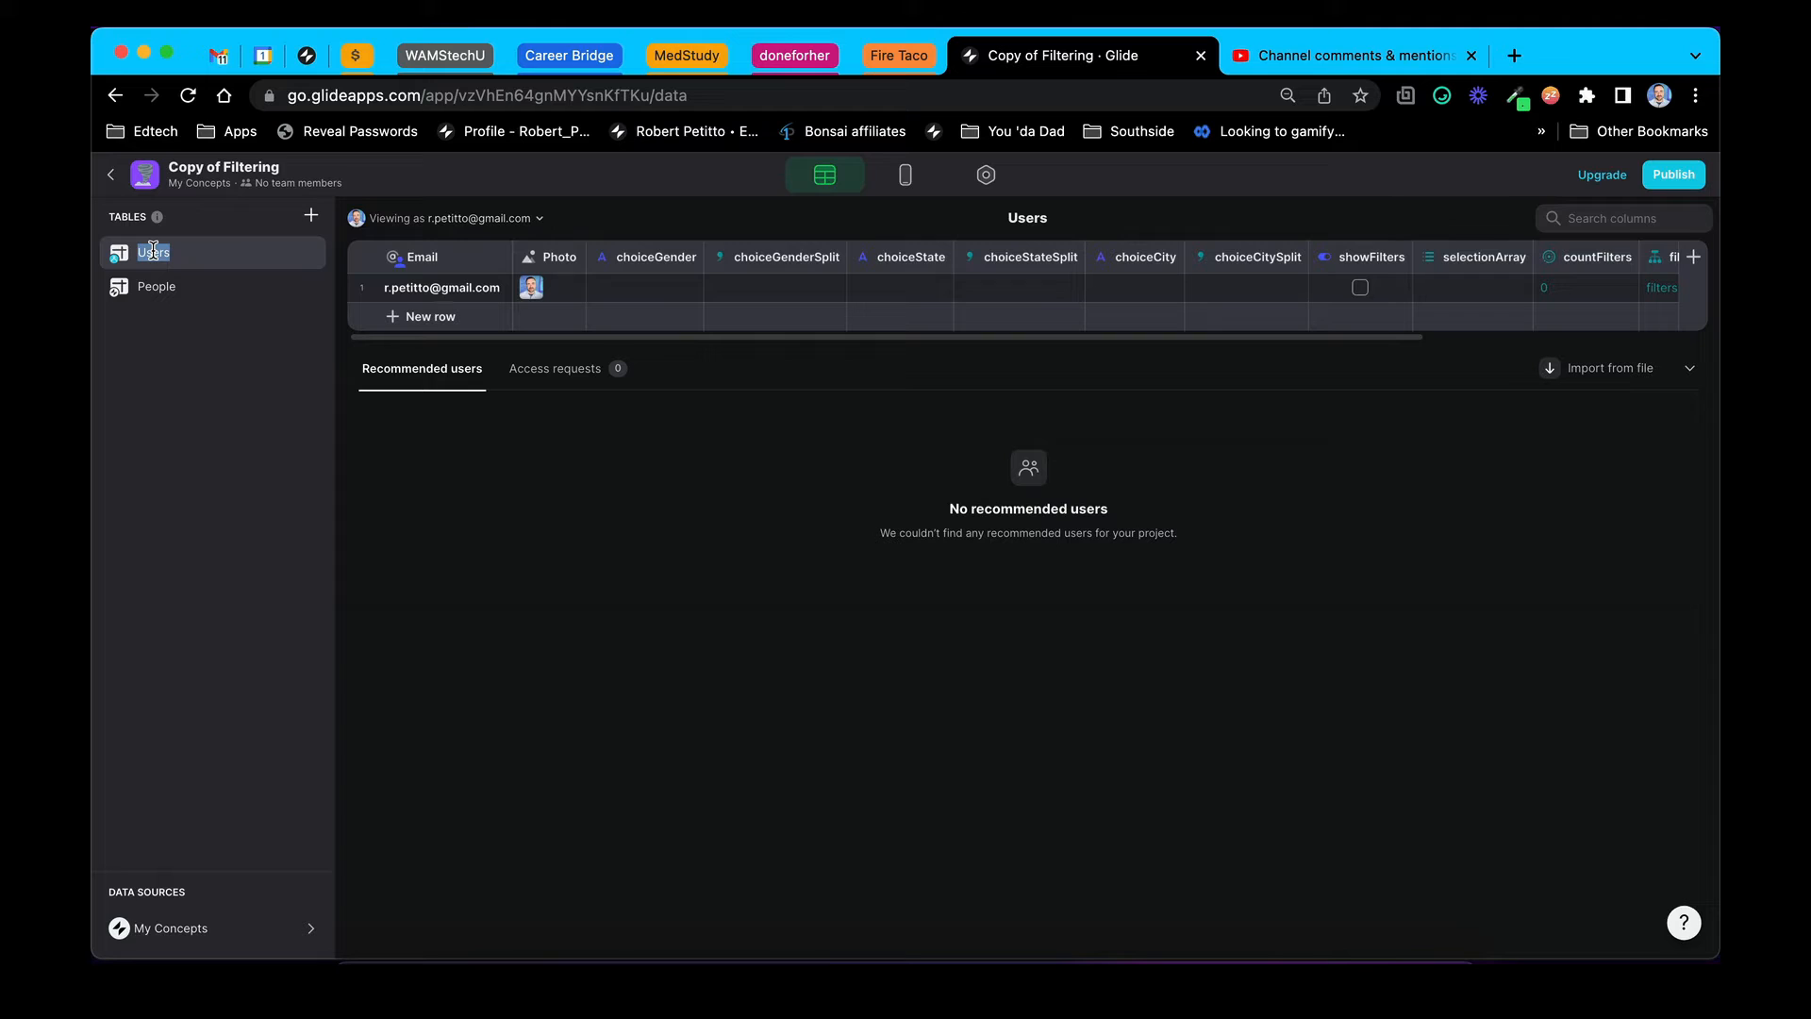
{"action": "type", "text": "Selection Table"}
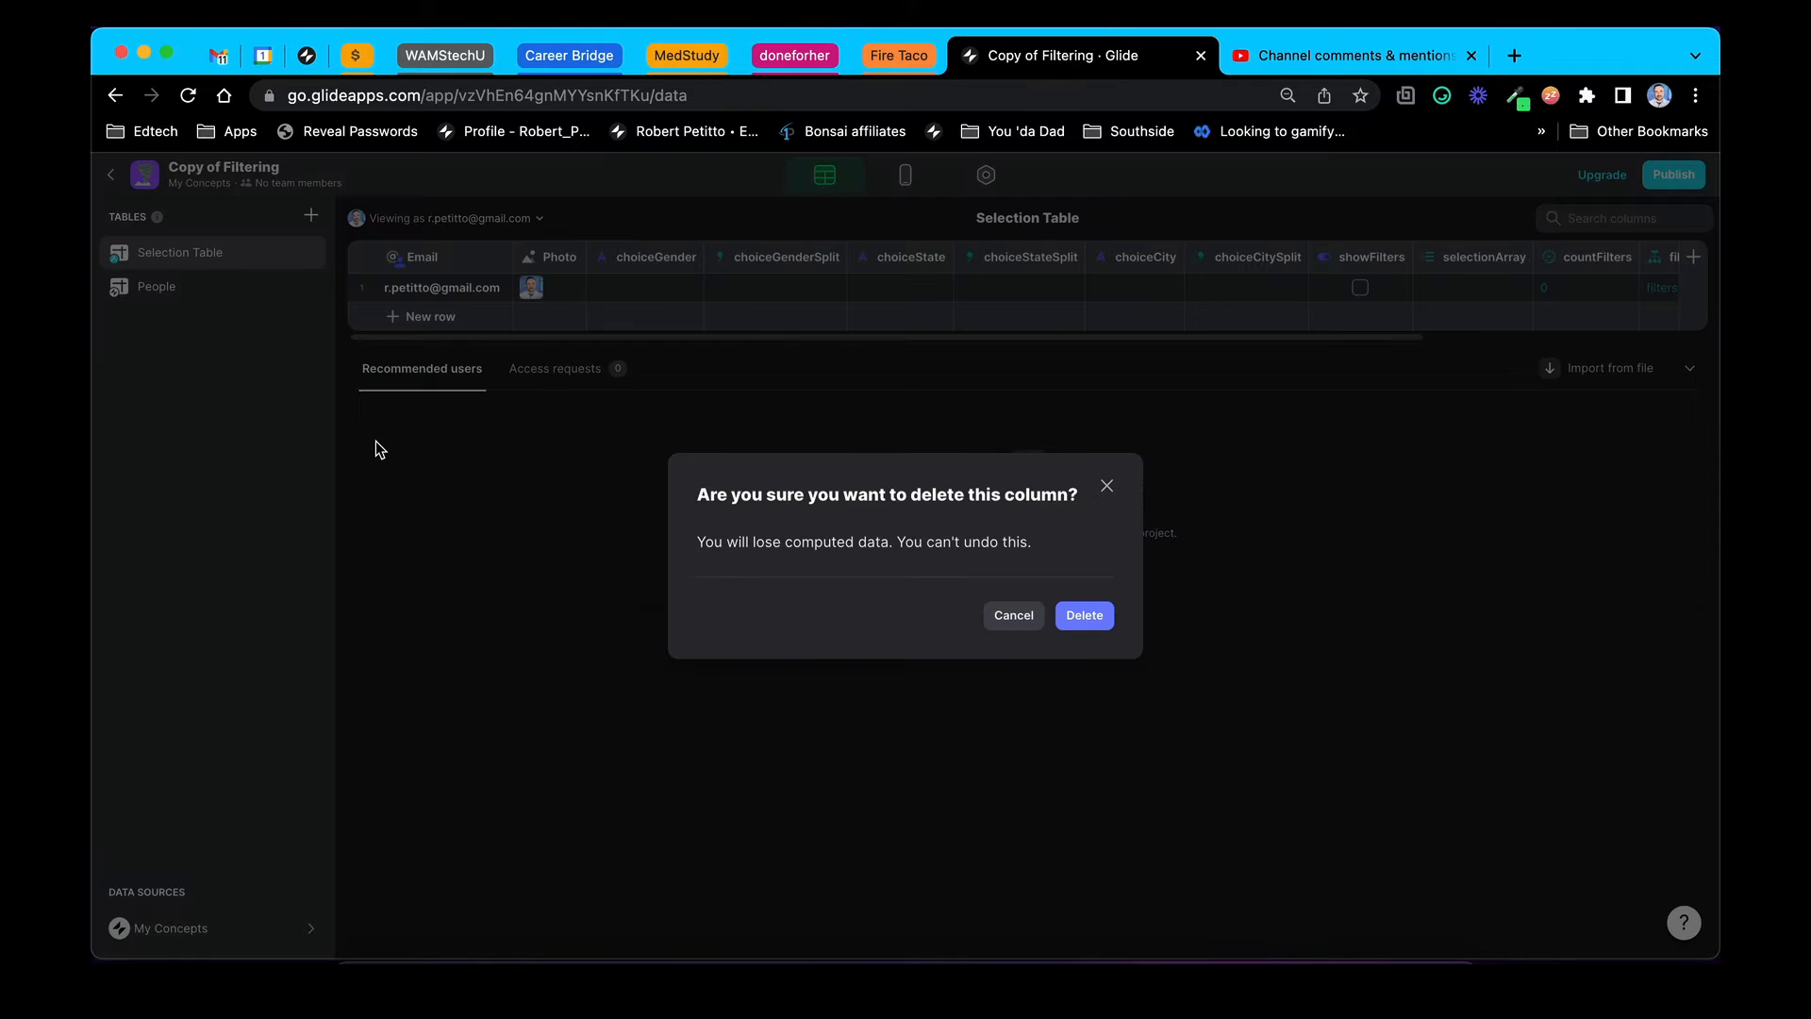
Delete the Email column from Selection Table and confirm
{"action": "left_click", "coordinate": [1082, 614]}
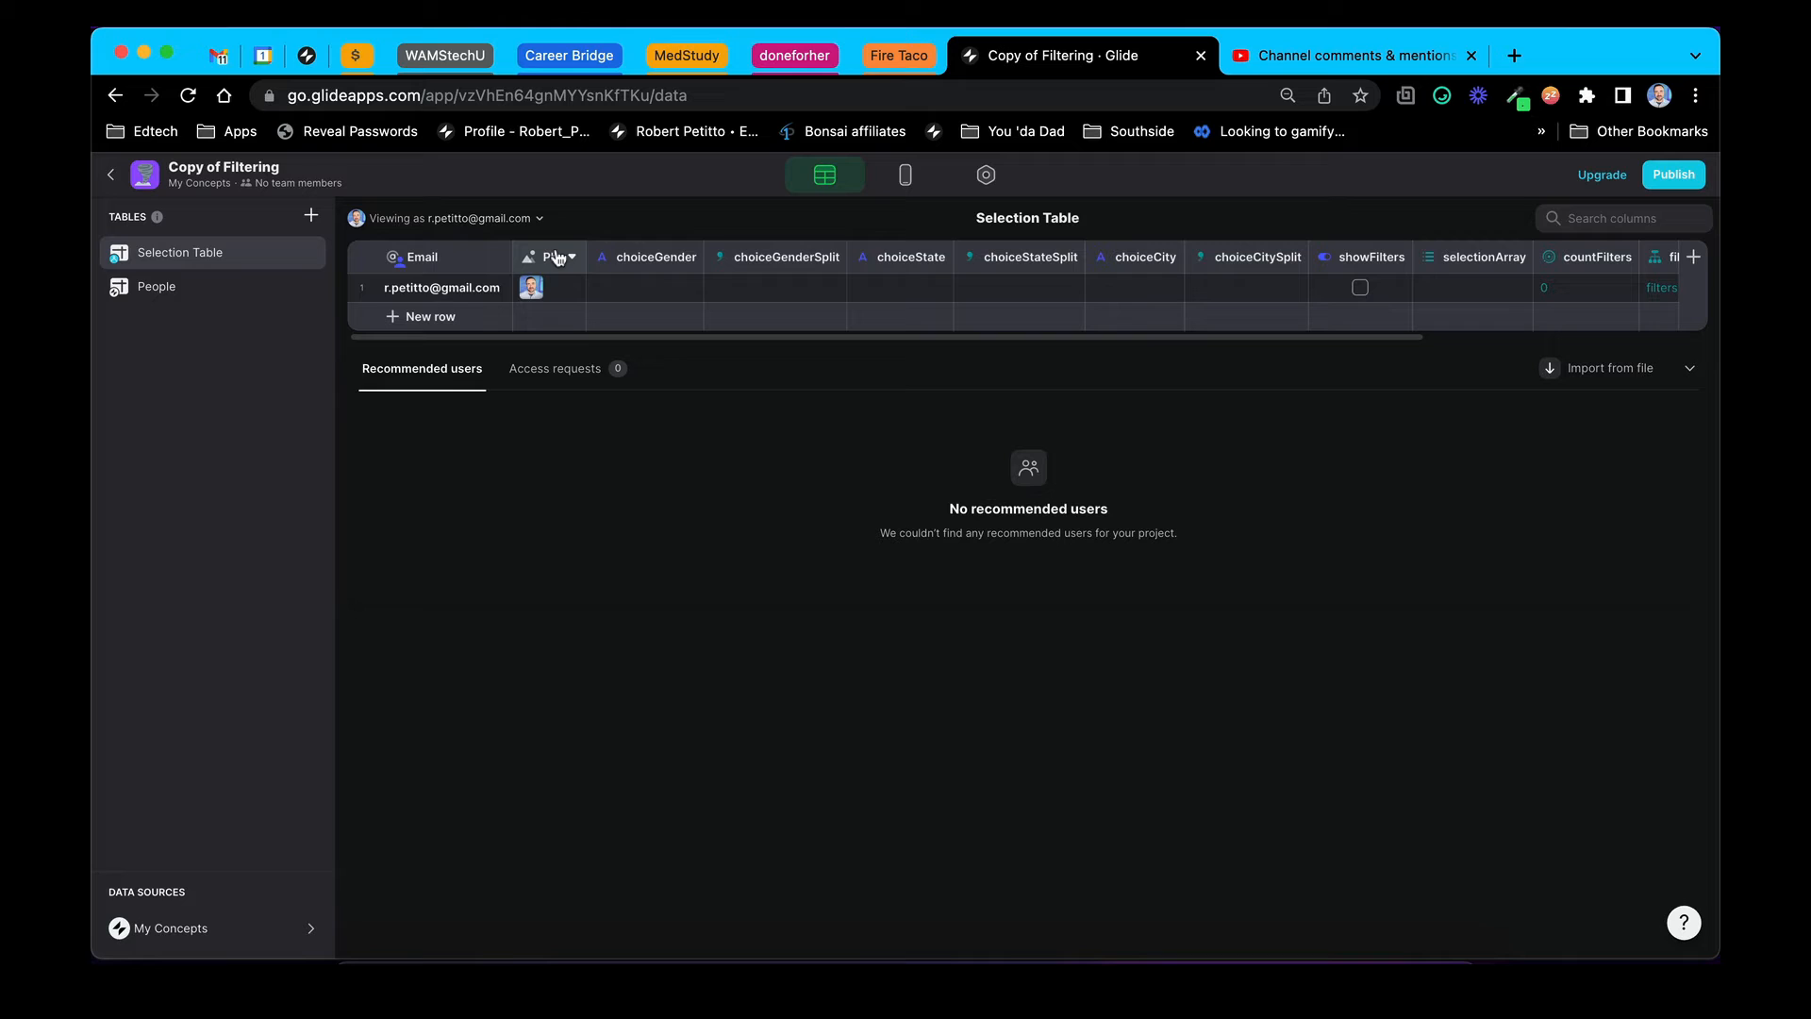
{"action": "left_click", "coordinate": [557, 256]}
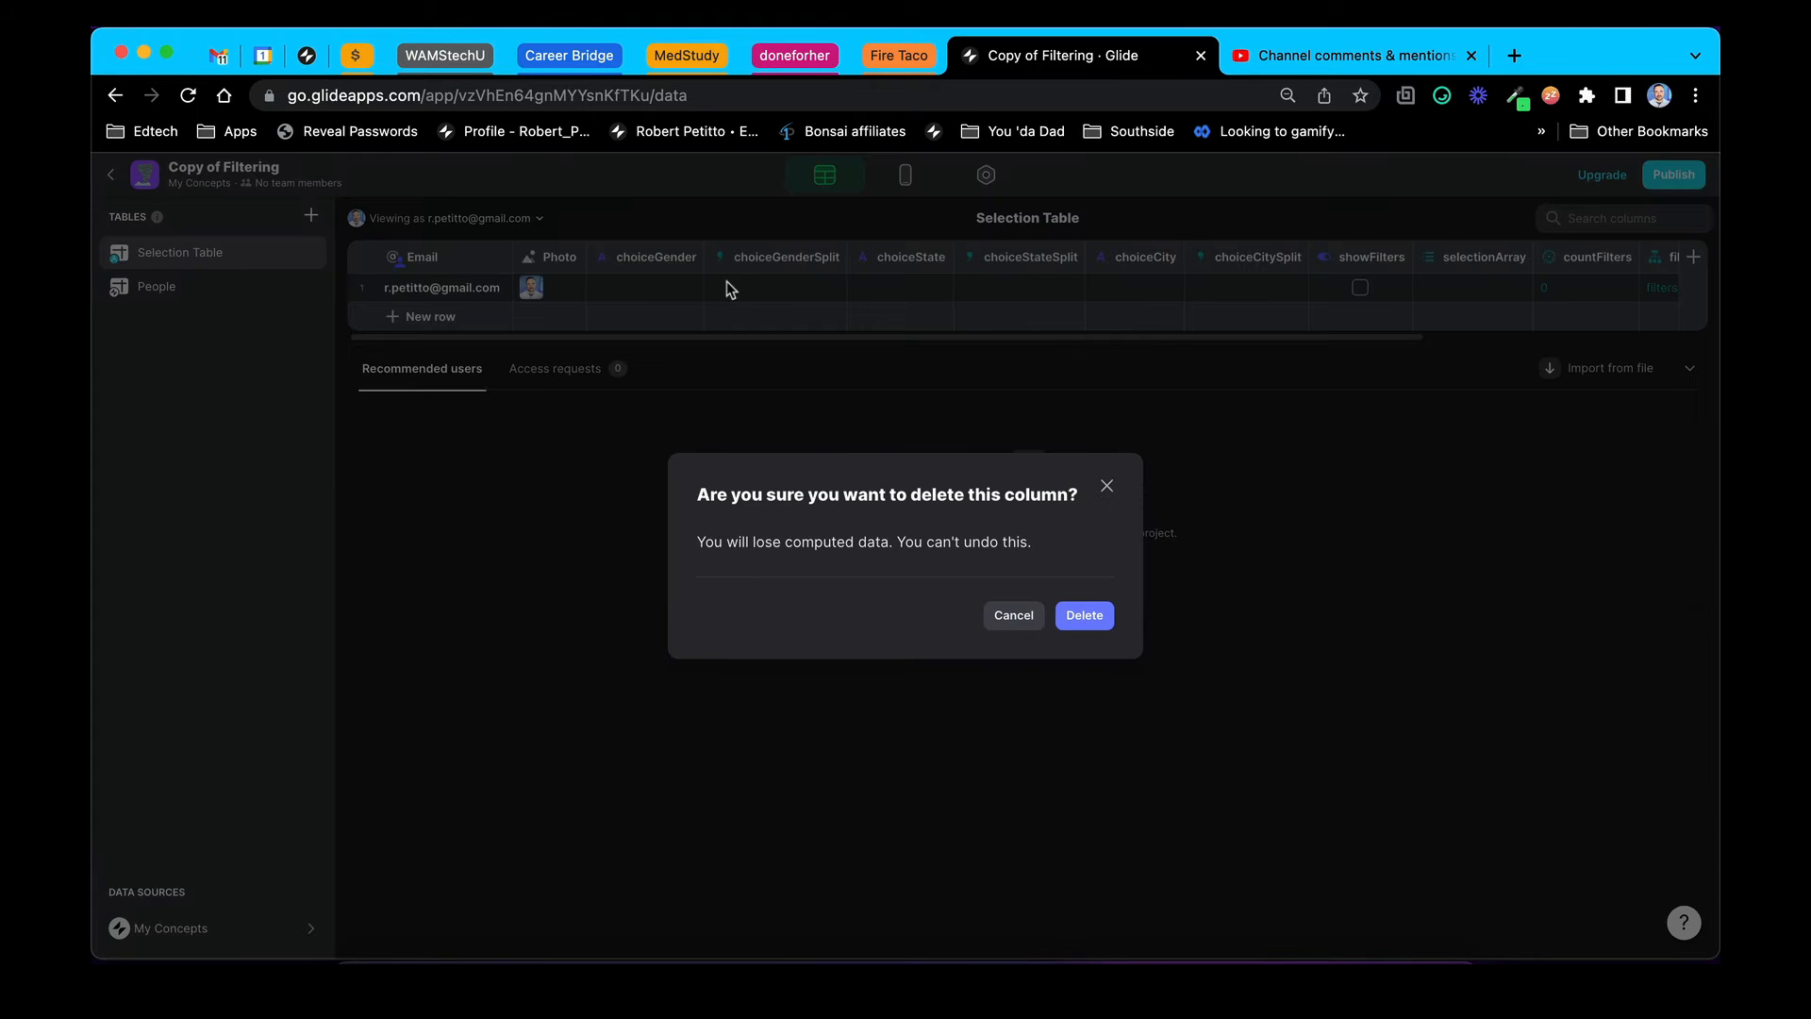
{"action": "left_click", "coordinate": [1082, 614]}
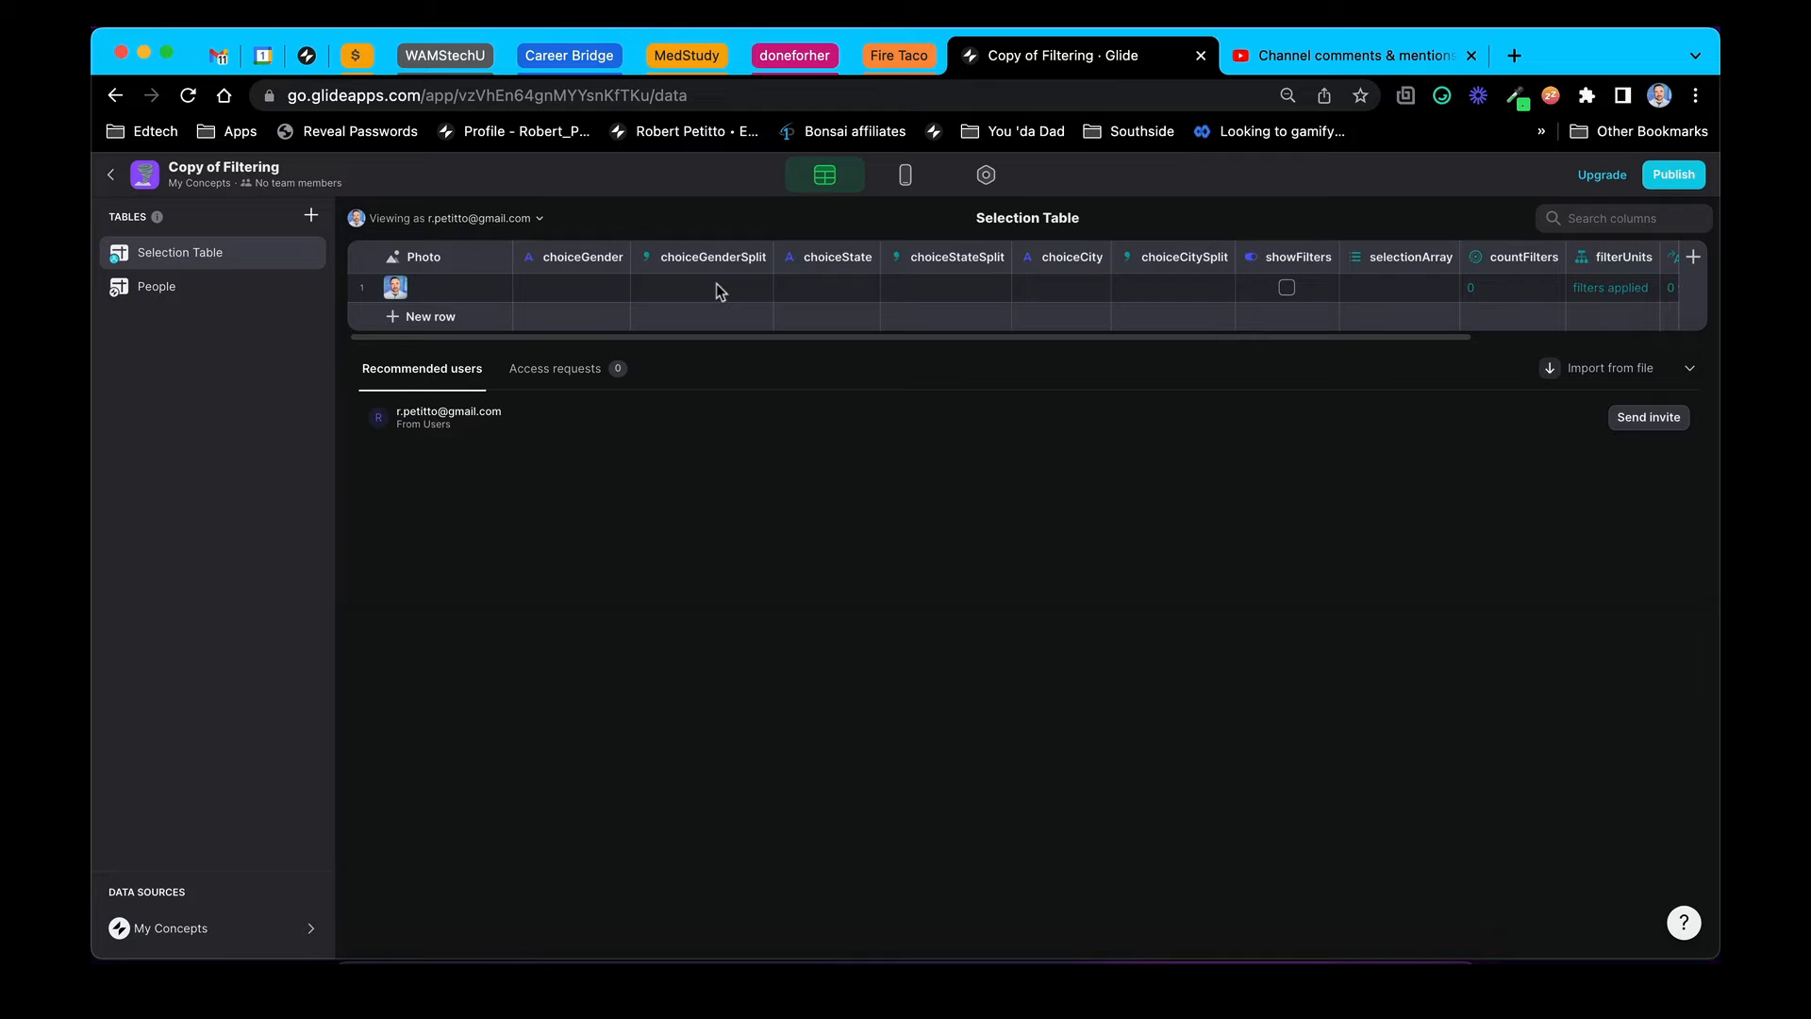
Set the User Profile sheet's source table to none in Layout
{"action": "left_click", "coordinate": [985, 175]}
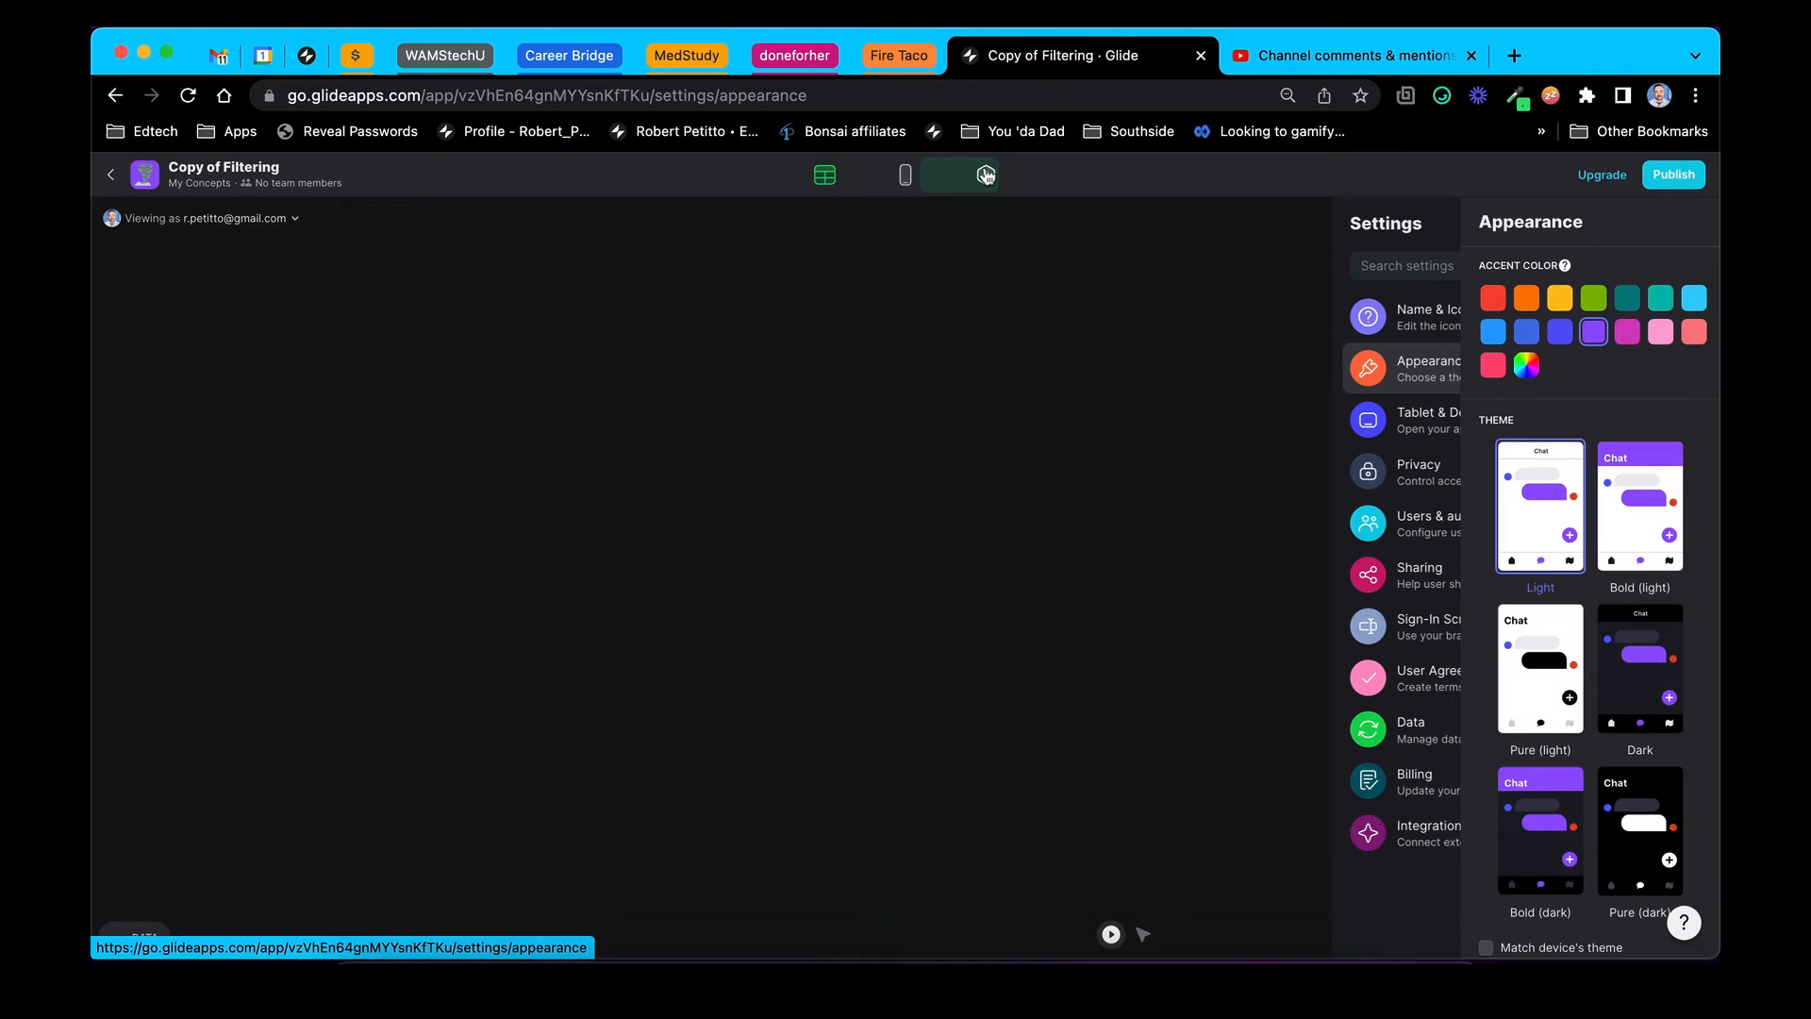
{"action": "left_click", "coordinate": [904, 175]}
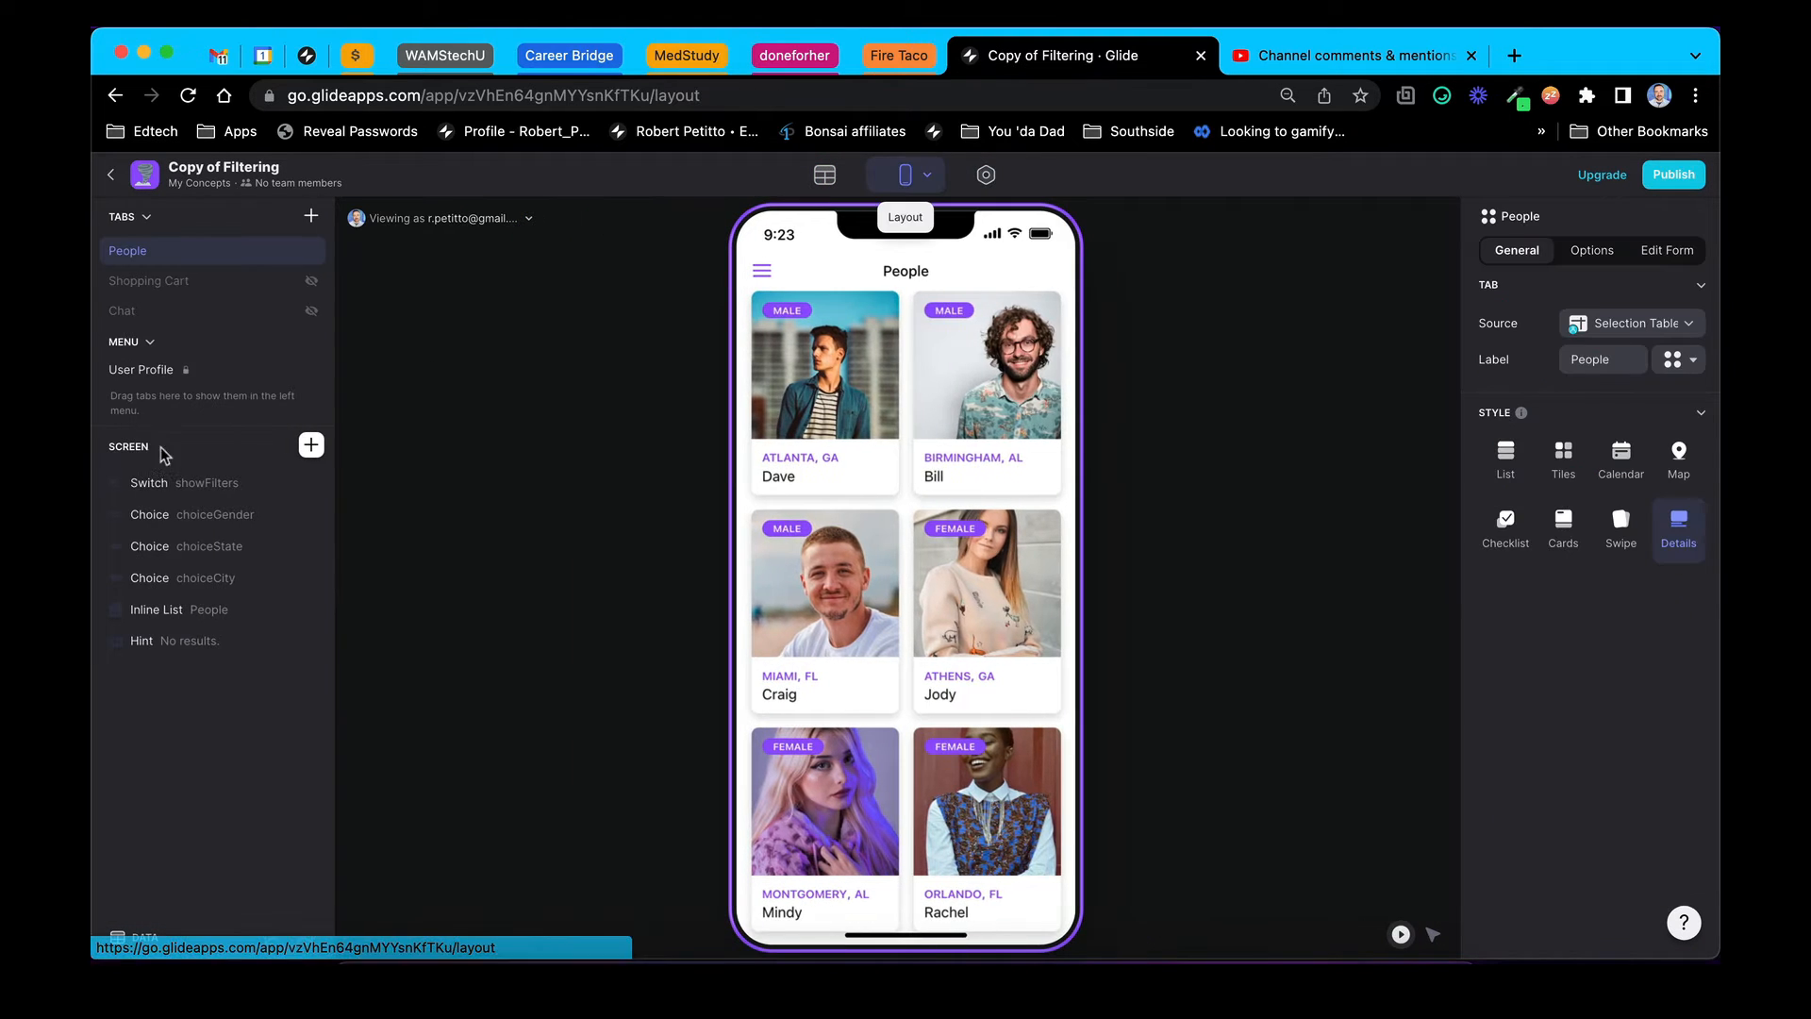
{"action": "left_click", "coordinate": [141, 369]}
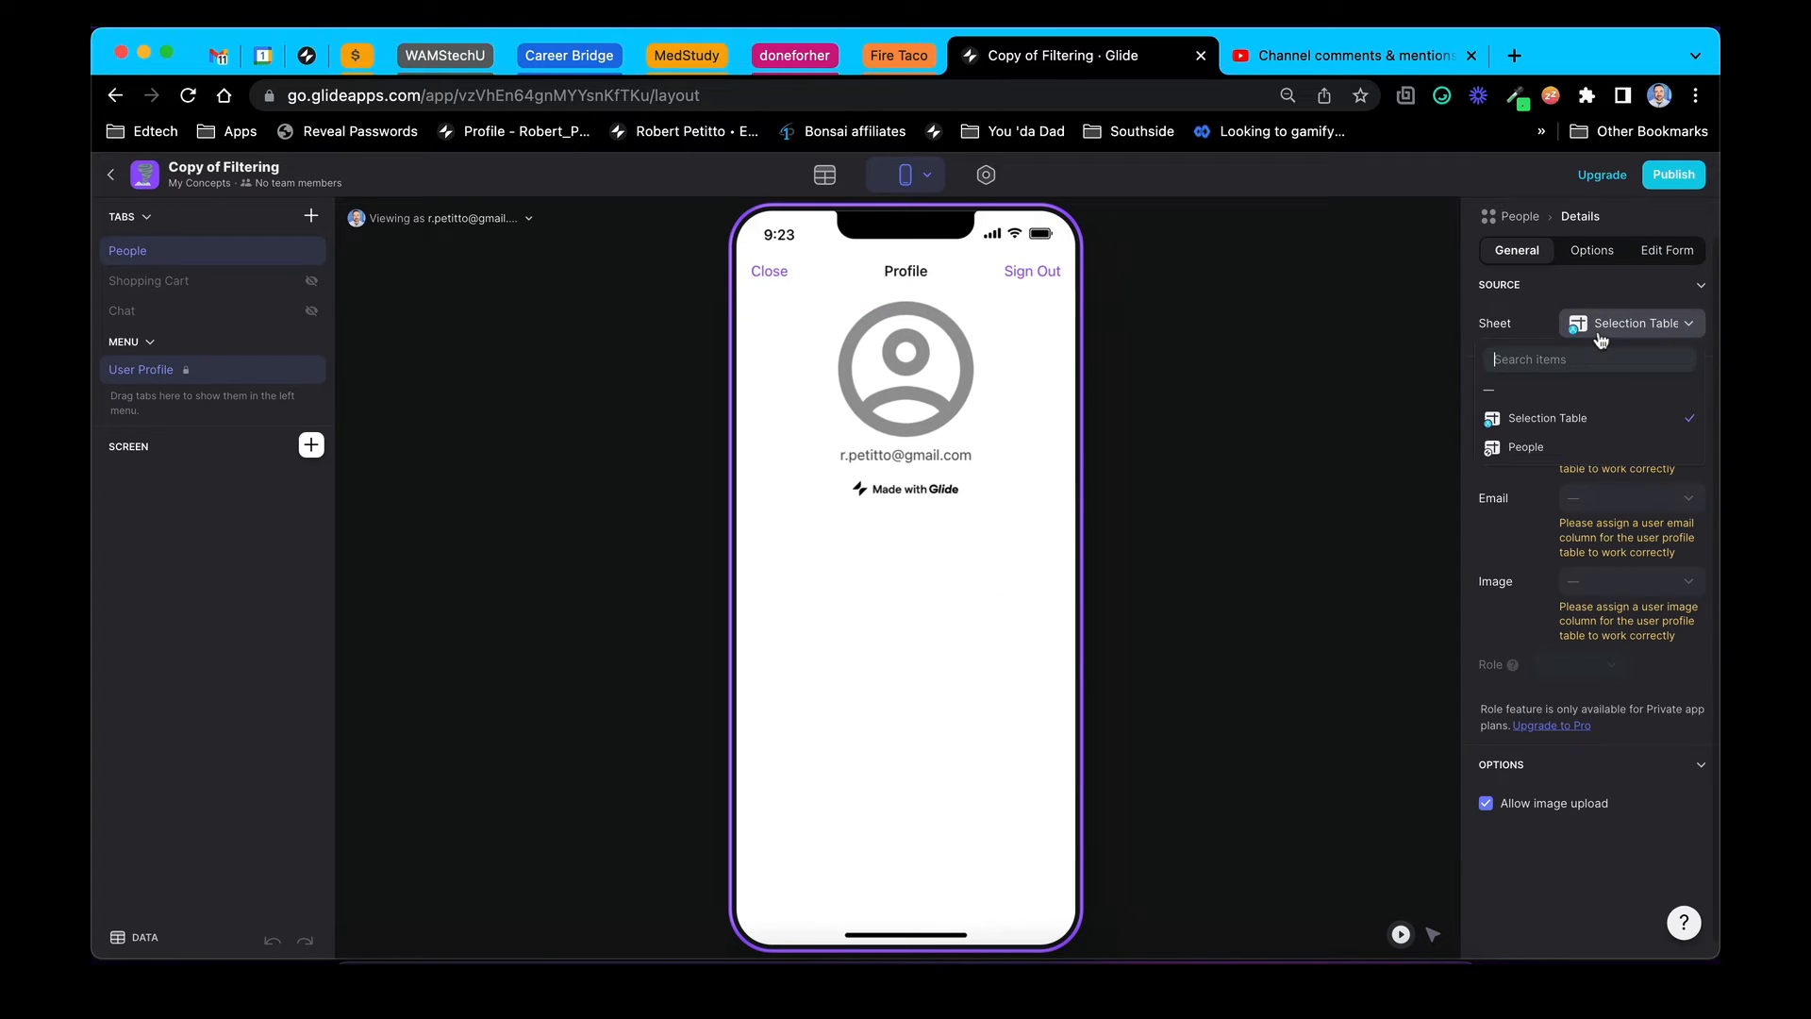
{"action": "left_click", "coordinate": [127, 251]}
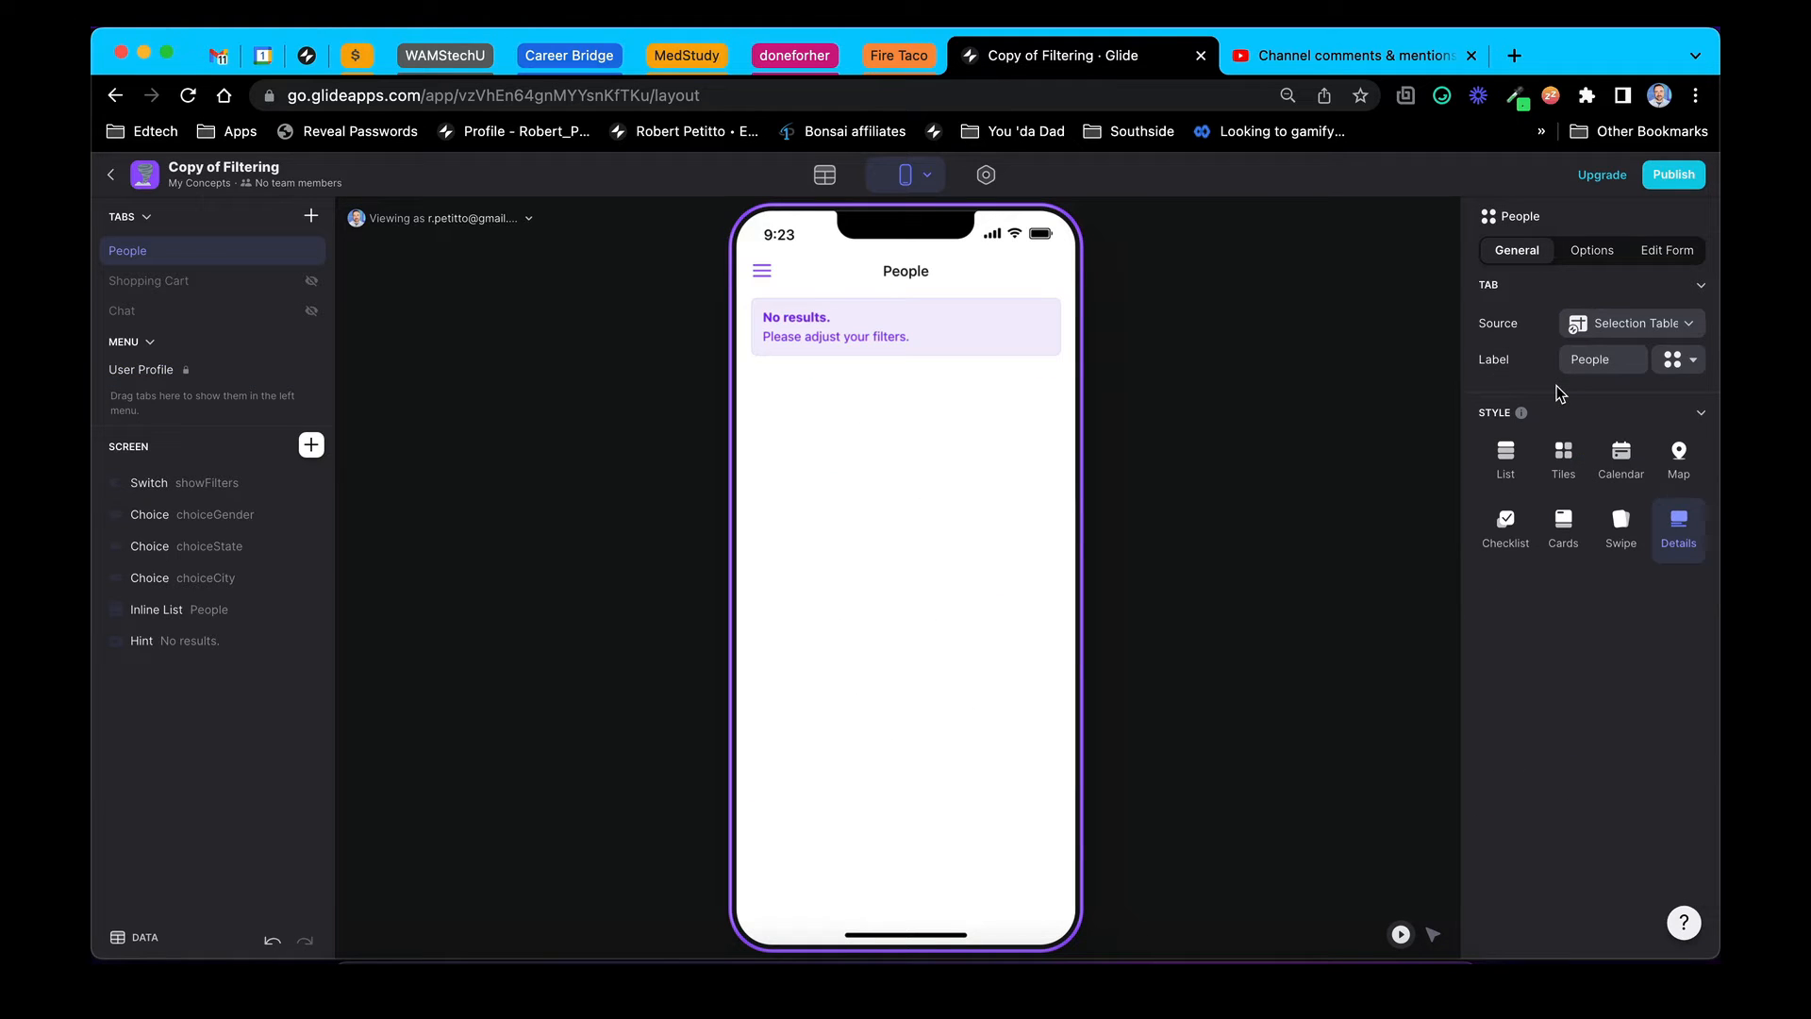
{"action": "left_click", "coordinate": [141, 369]}
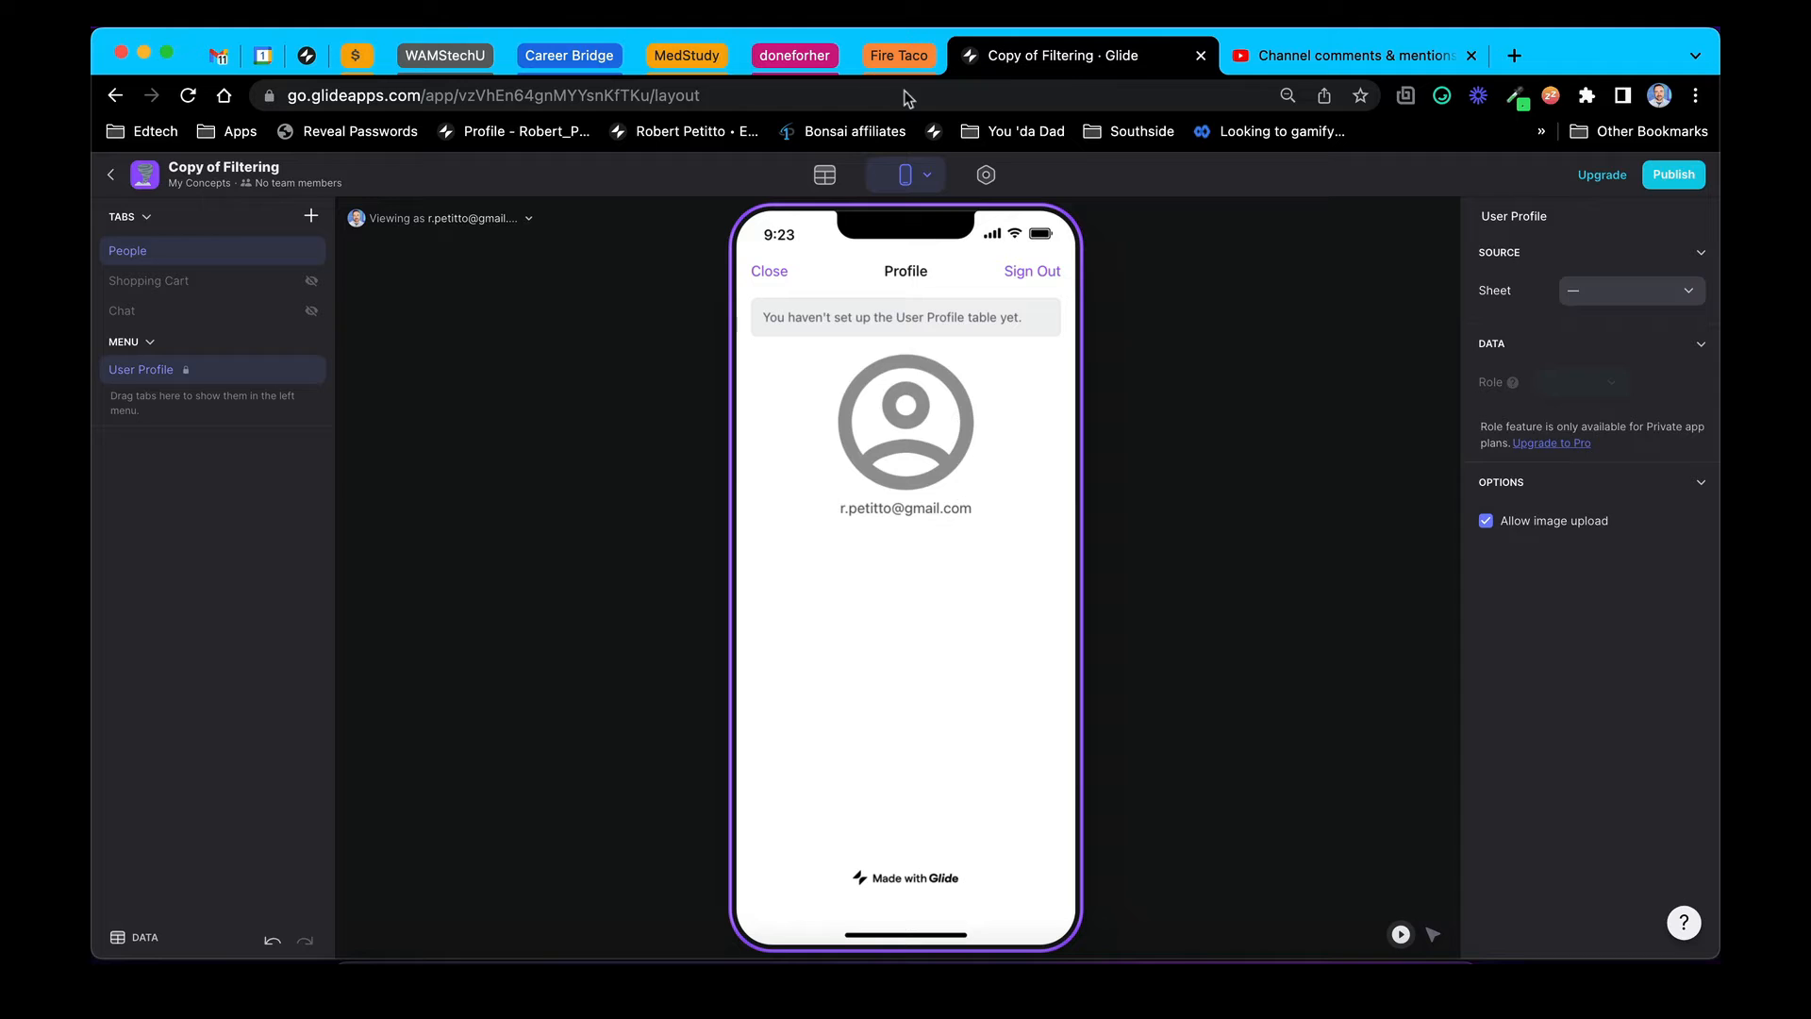
Set the app's Privacy sign-in to Public and return to the data tables
{"action": "left_click", "coordinate": [984, 175]}
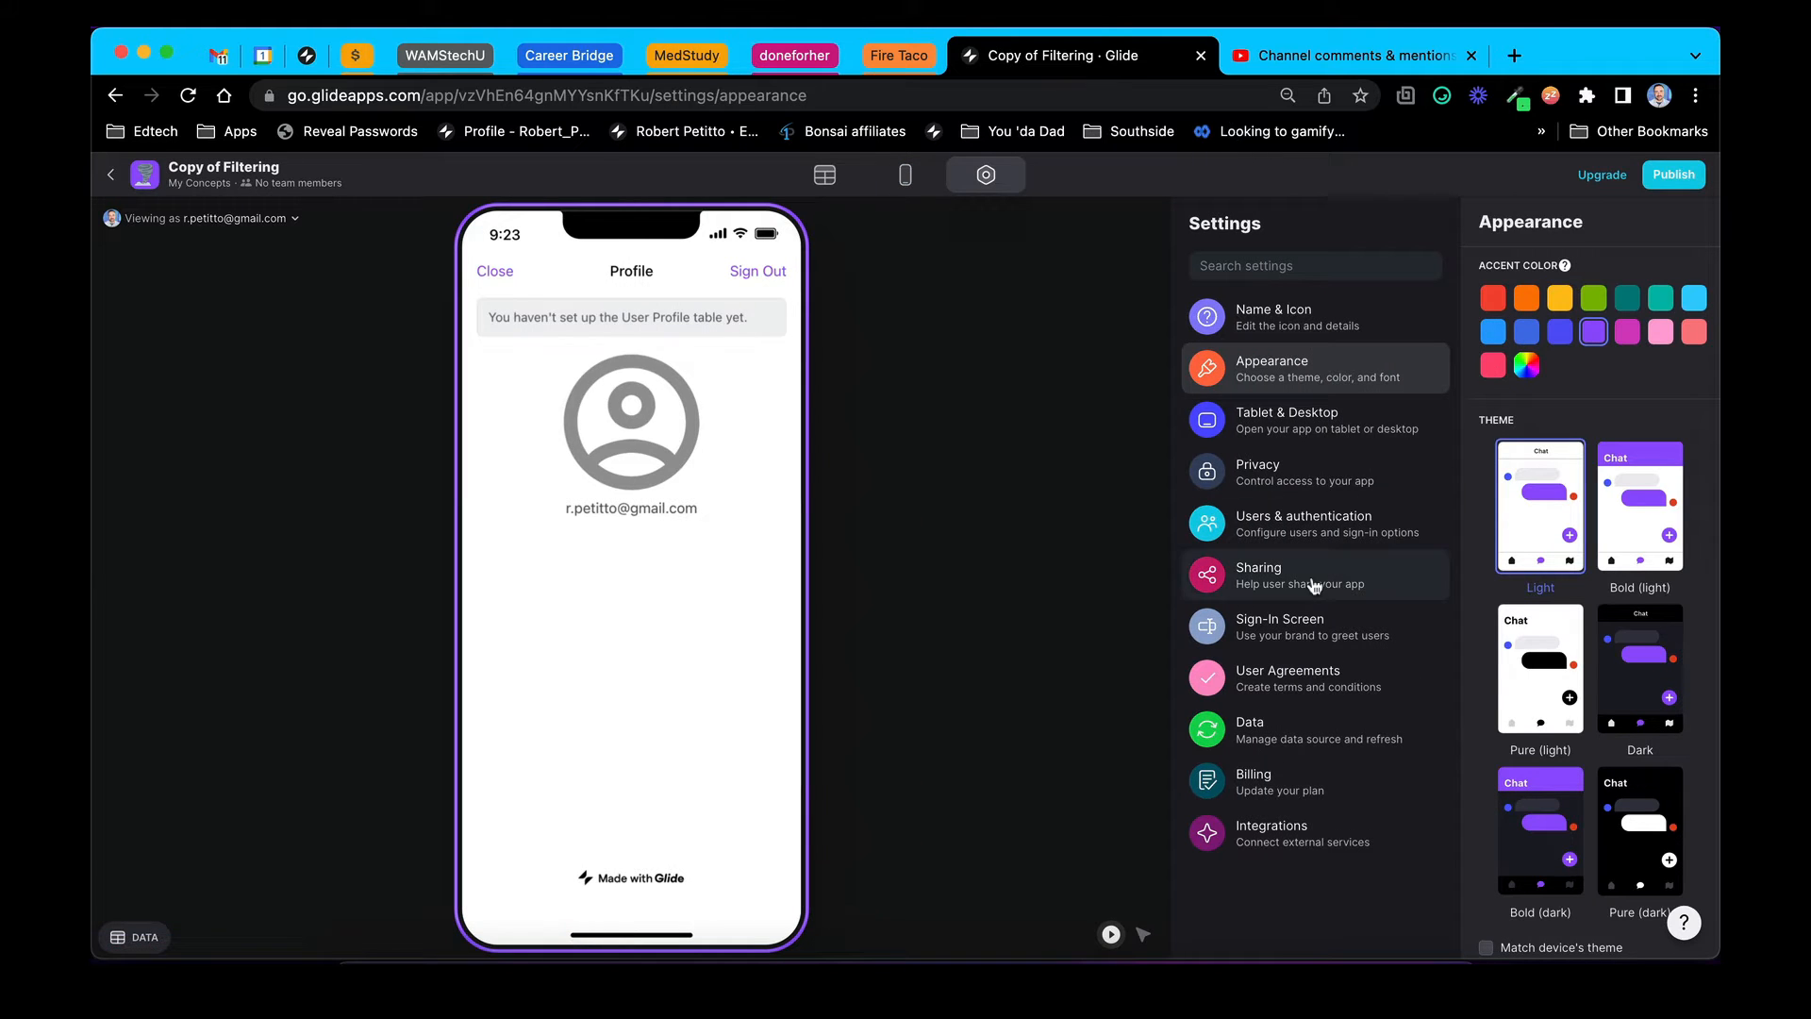
{"action": "left_click", "coordinate": [1257, 472]}
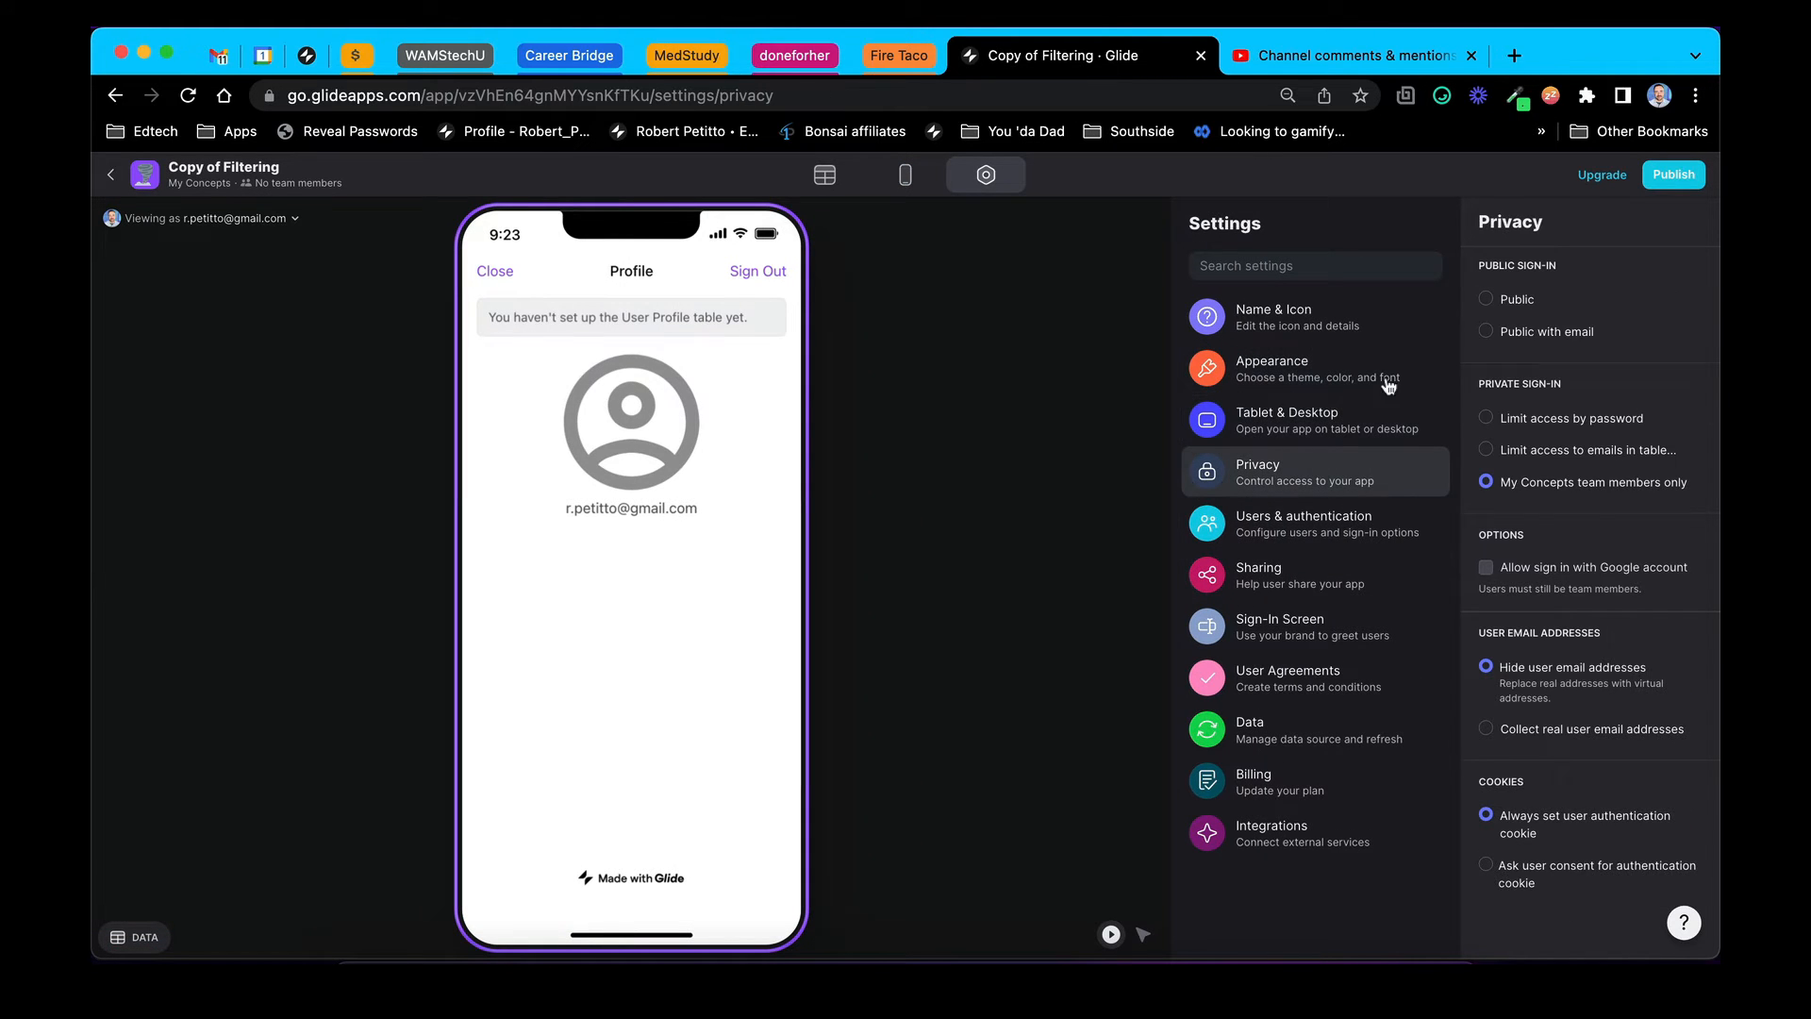
{"action": "left_click", "coordinate": [1485, 299]}
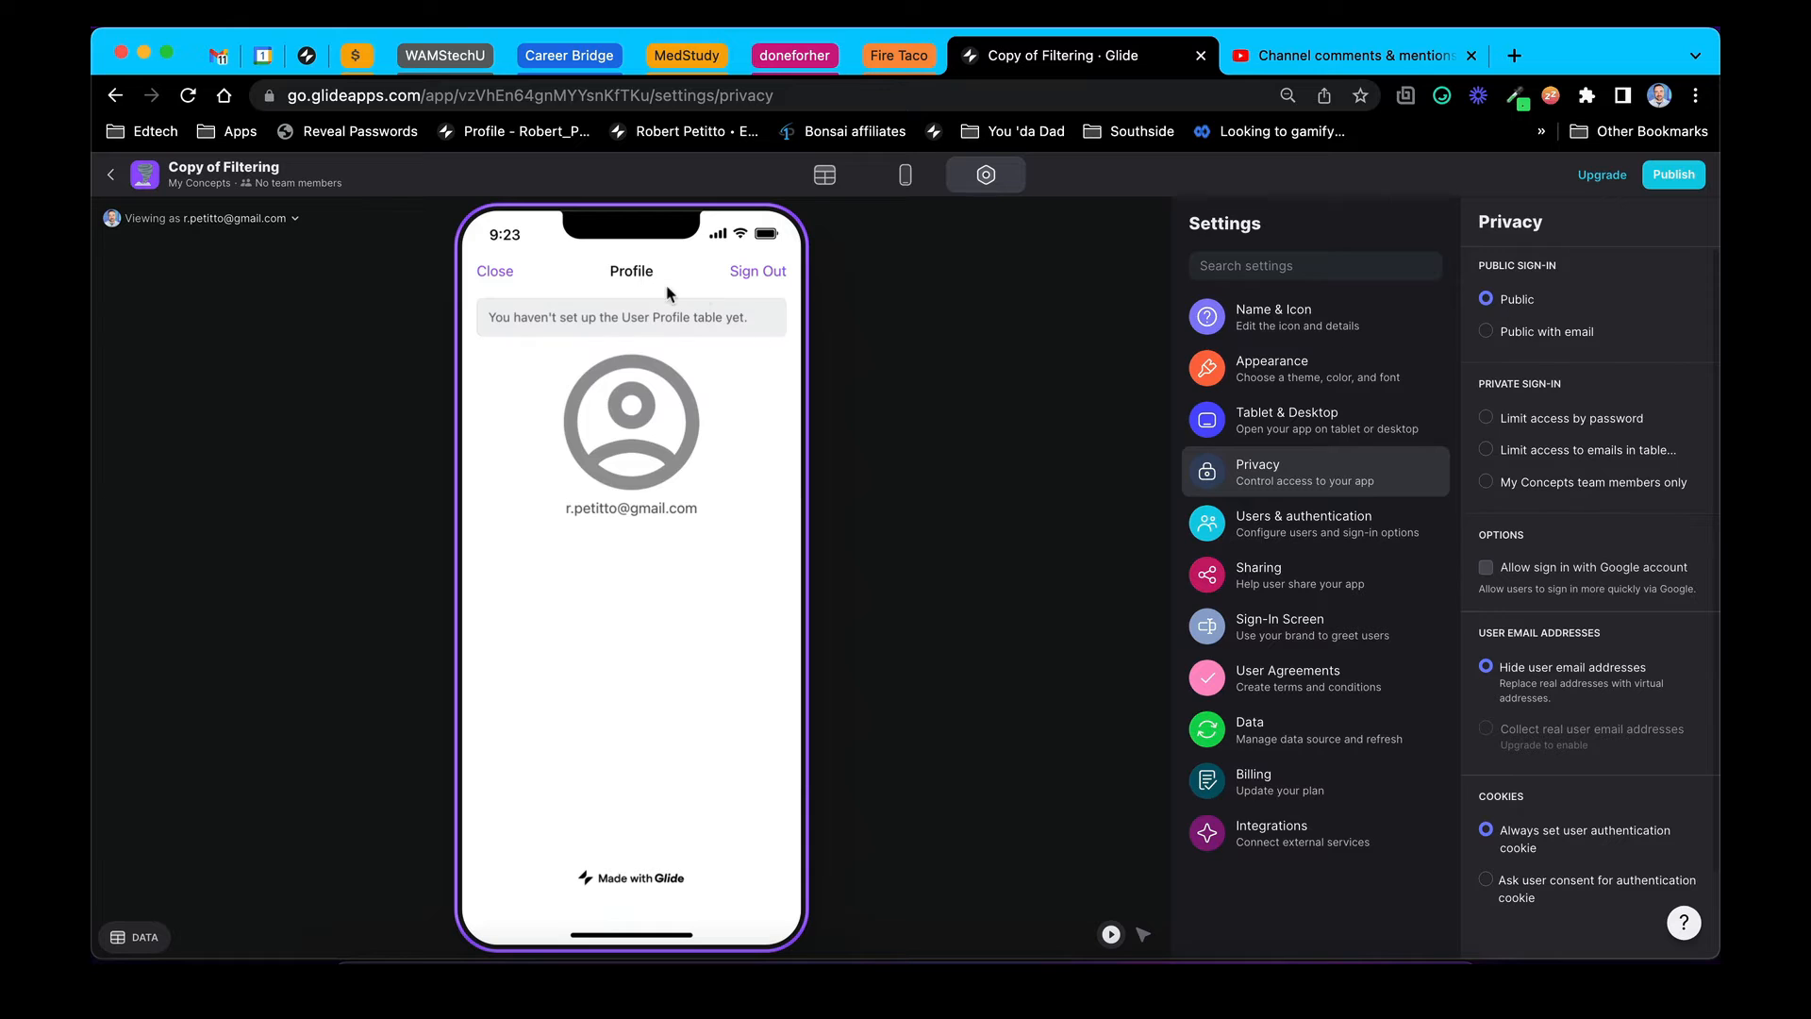
{"action": "left_click", "coordinate": [905, 175]}
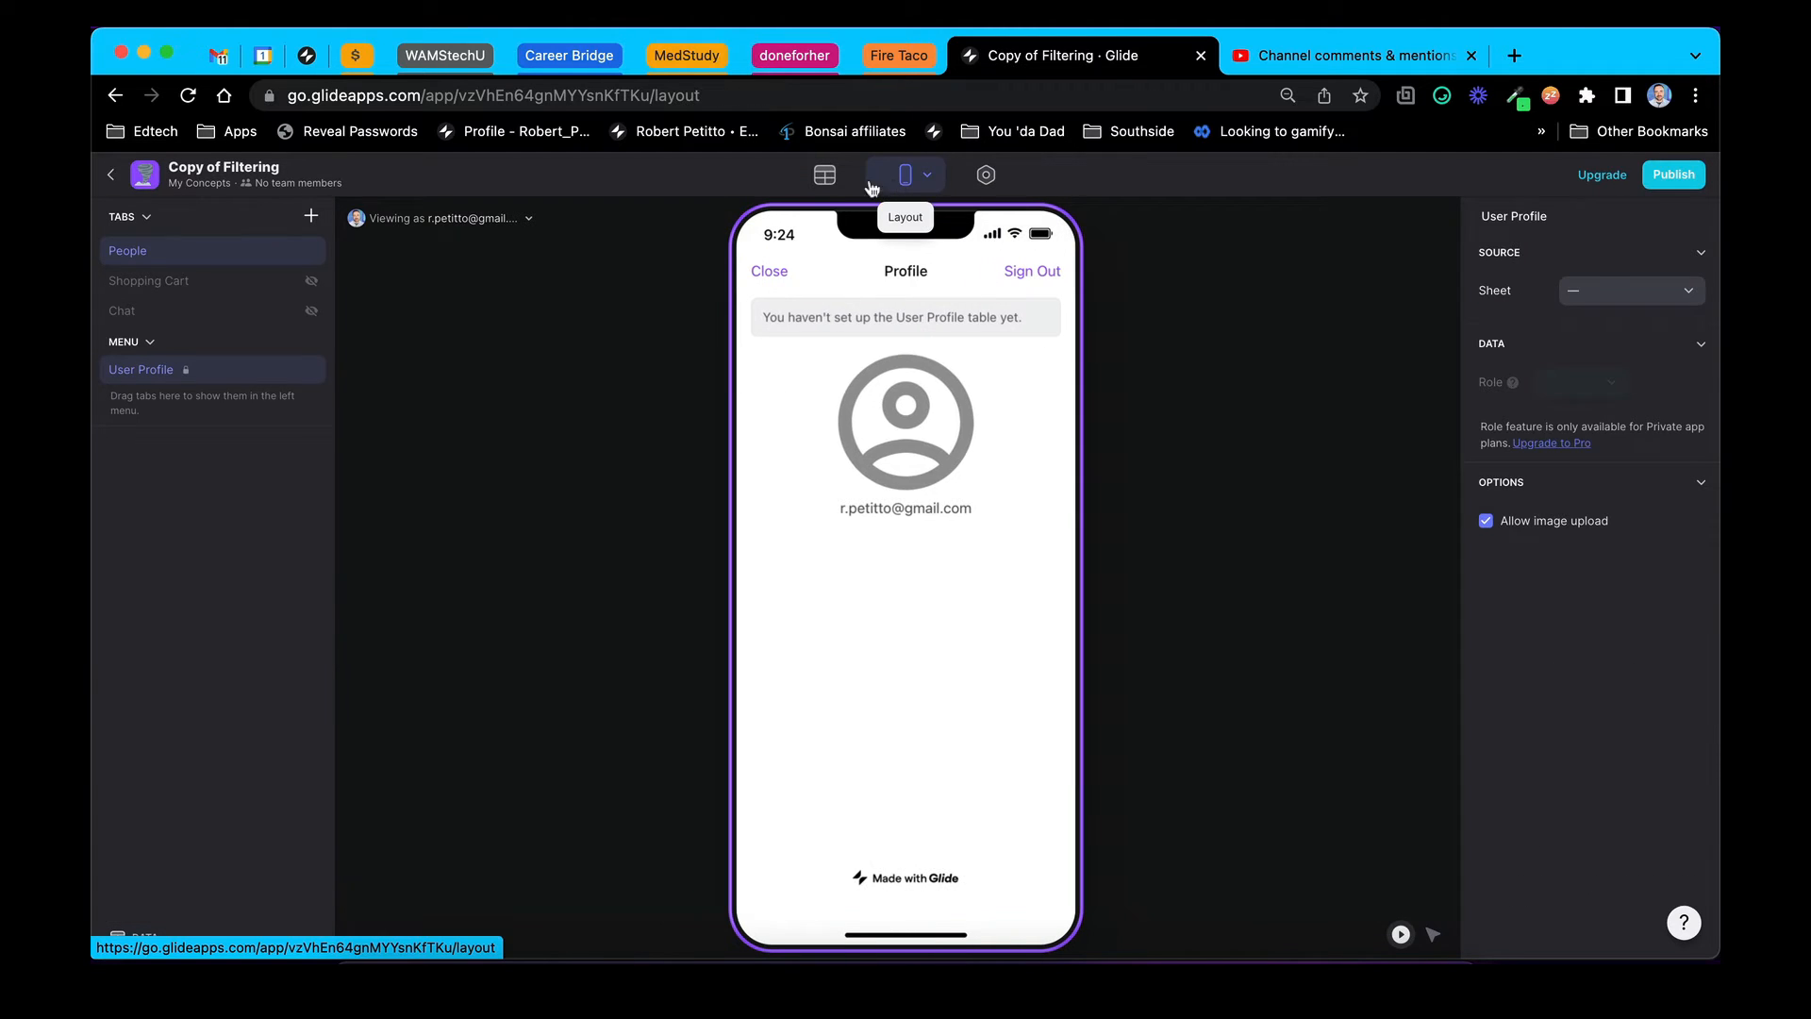
{"action": "left_click", "coordinate": [824, 174]}
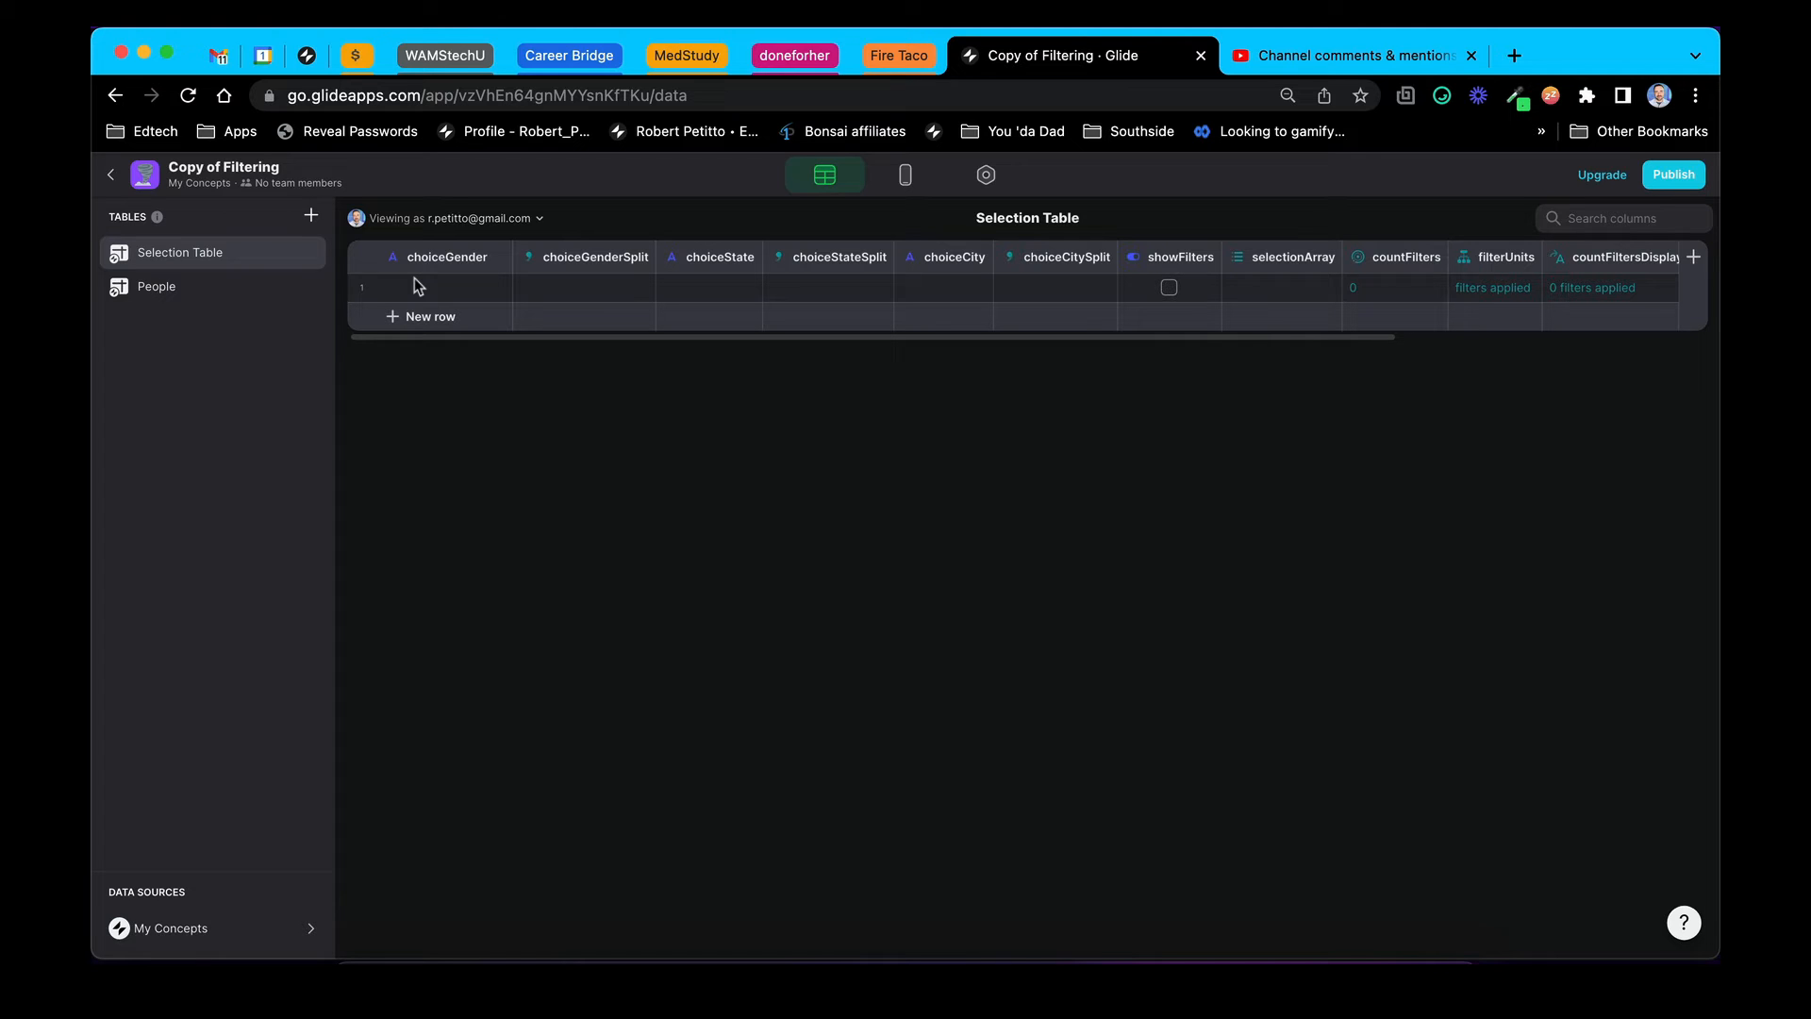
Inspect the People table's genderFilter If-Then-Else cases, cancel unchanged, and reopen Selection Table
{"action": "scroll", "scroll_direction": "right", "scroll_amount": 3}
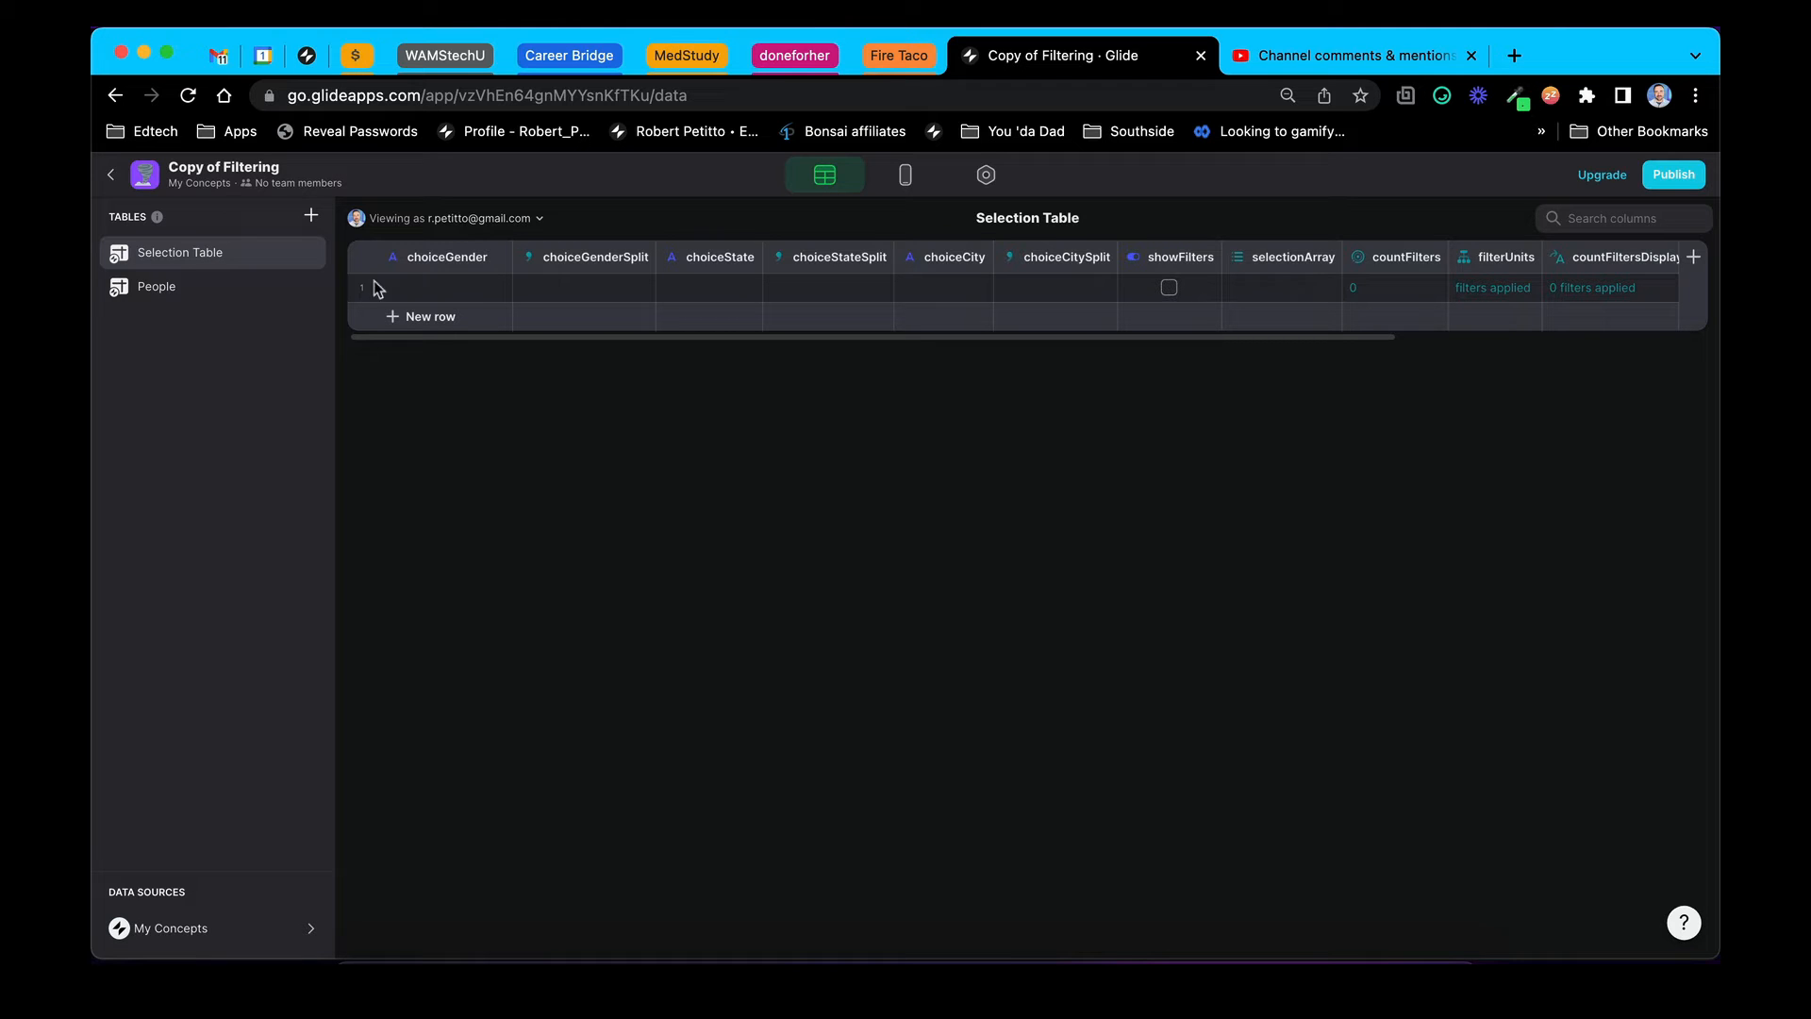
{"action": "left_click", "coordinate": [156, 285]}
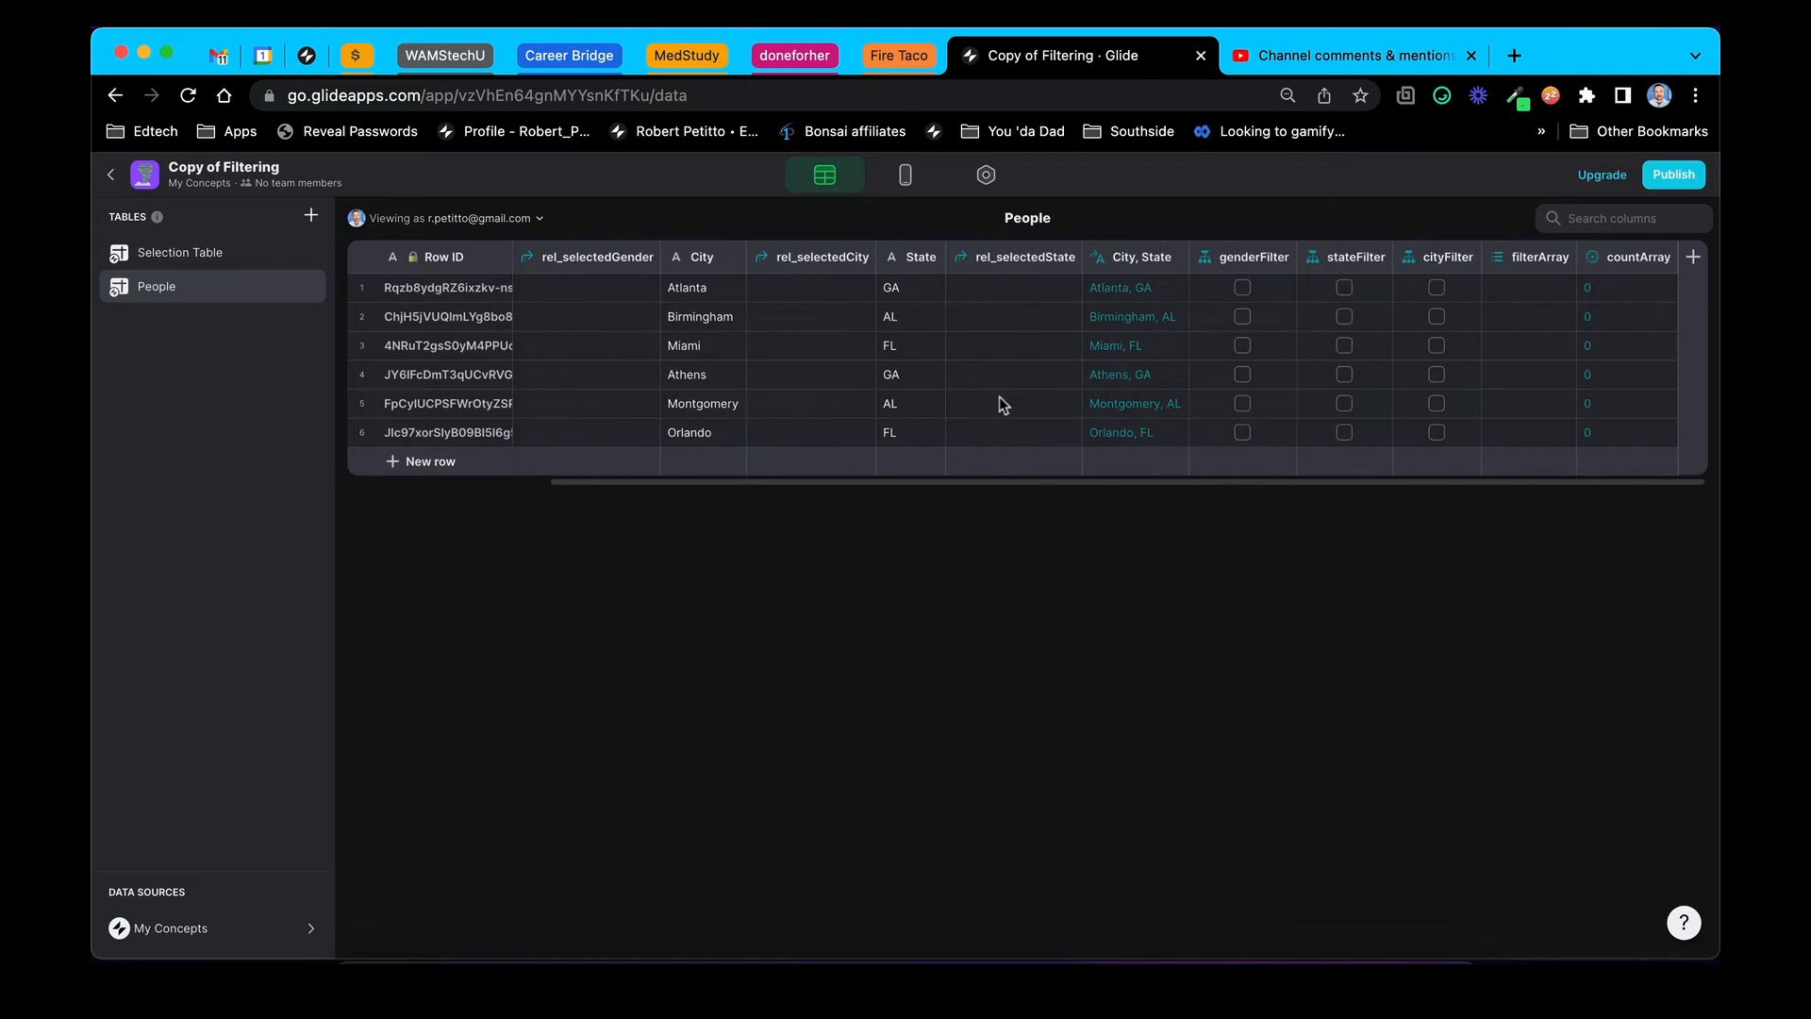
{"action": "left_click", "coordinate": [1254, 256]}
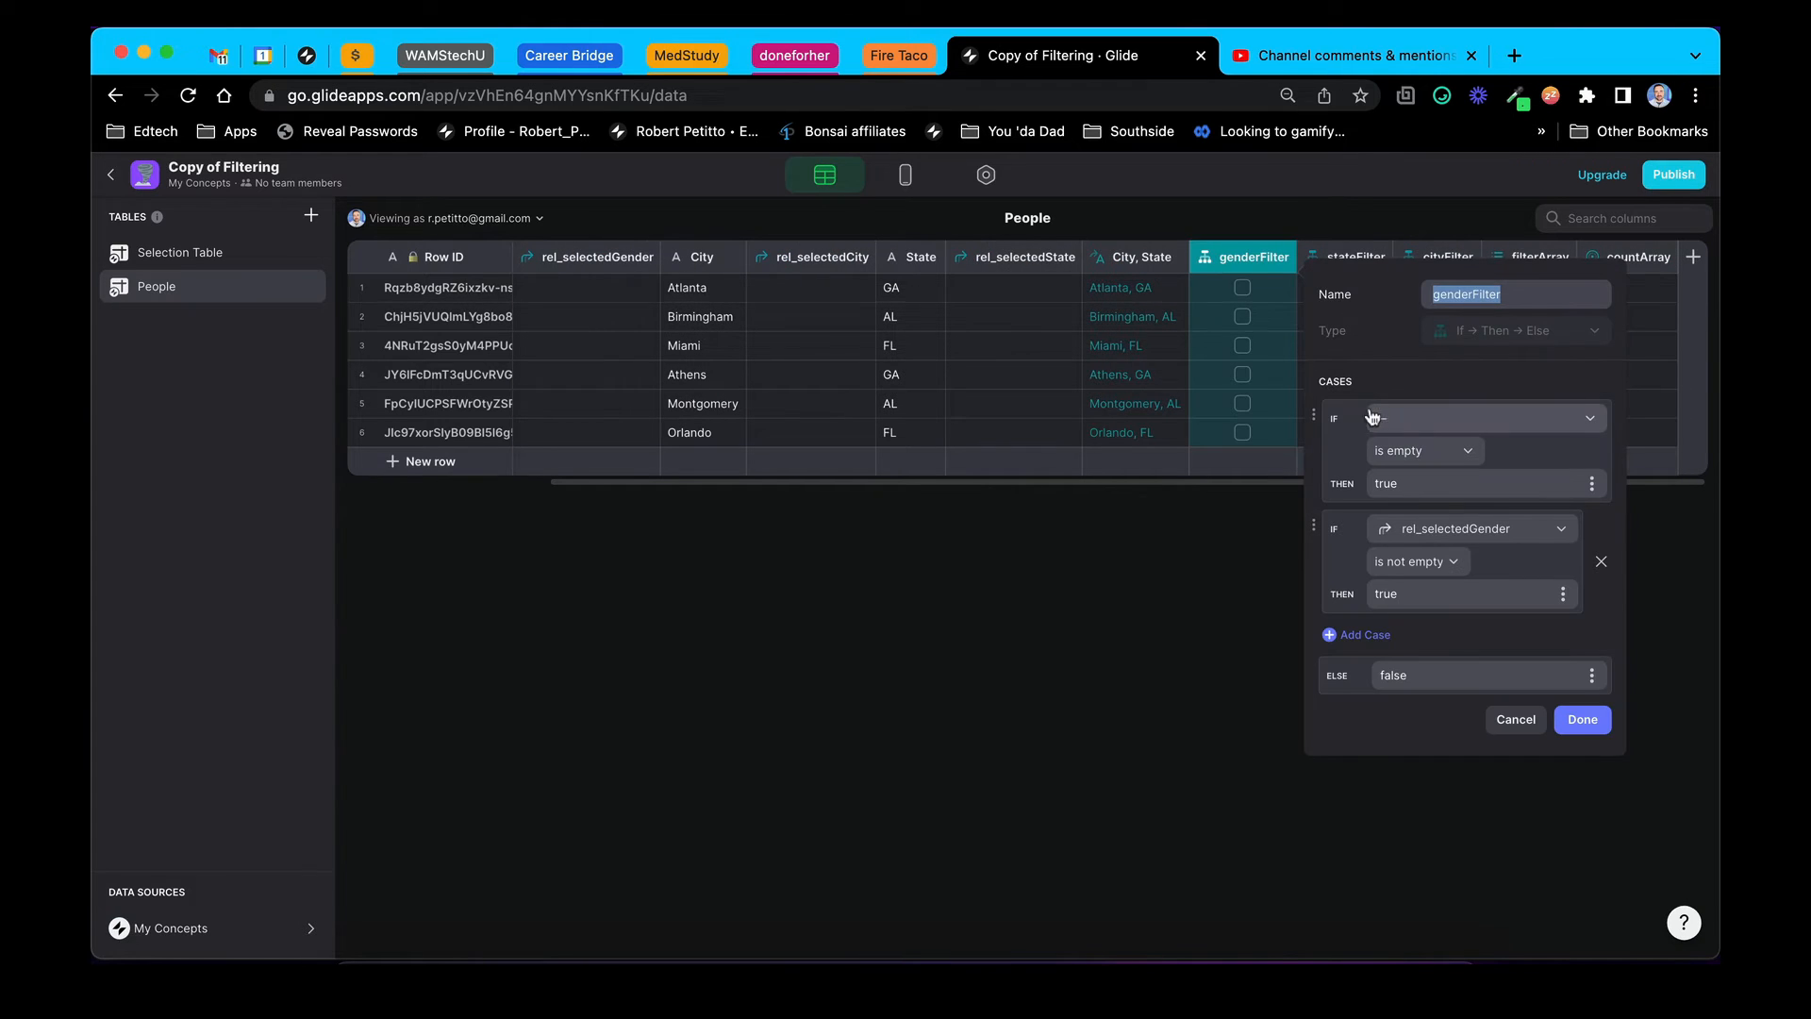
{"action": "left_click", "coordinate": [1478, 418]}
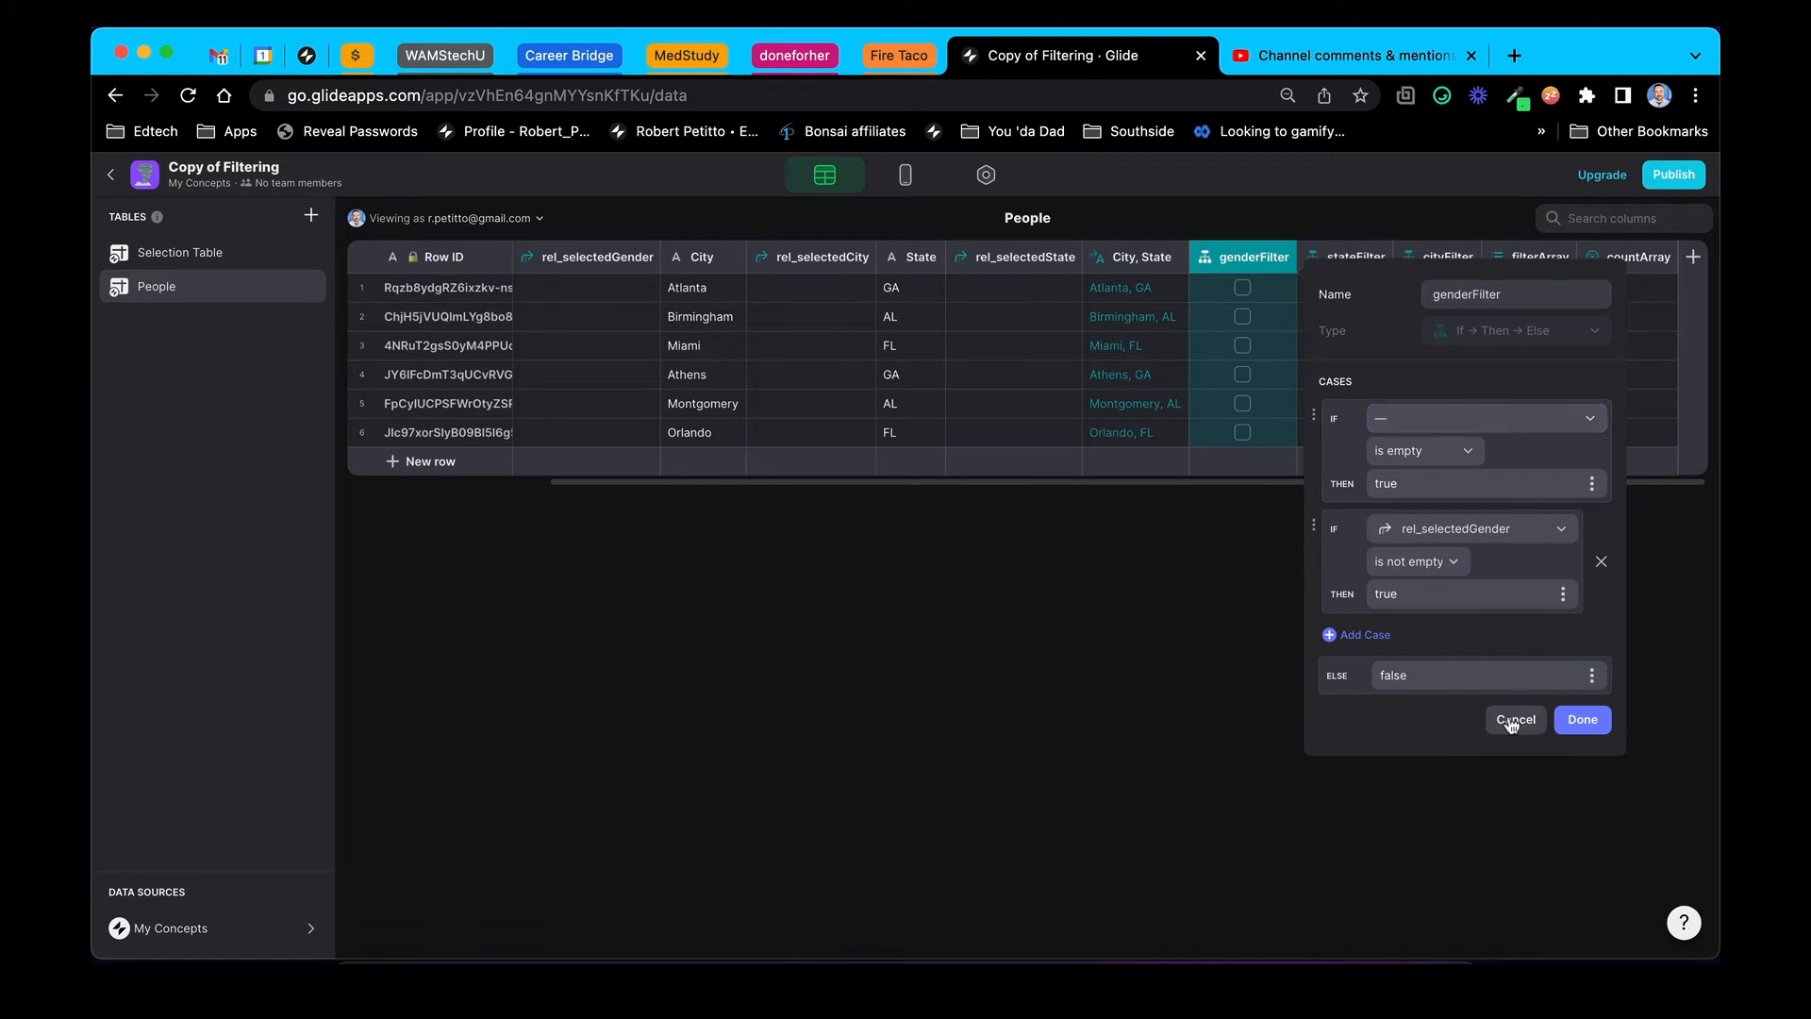
{"action": "left_click", "coordinate": [1514, 720]}
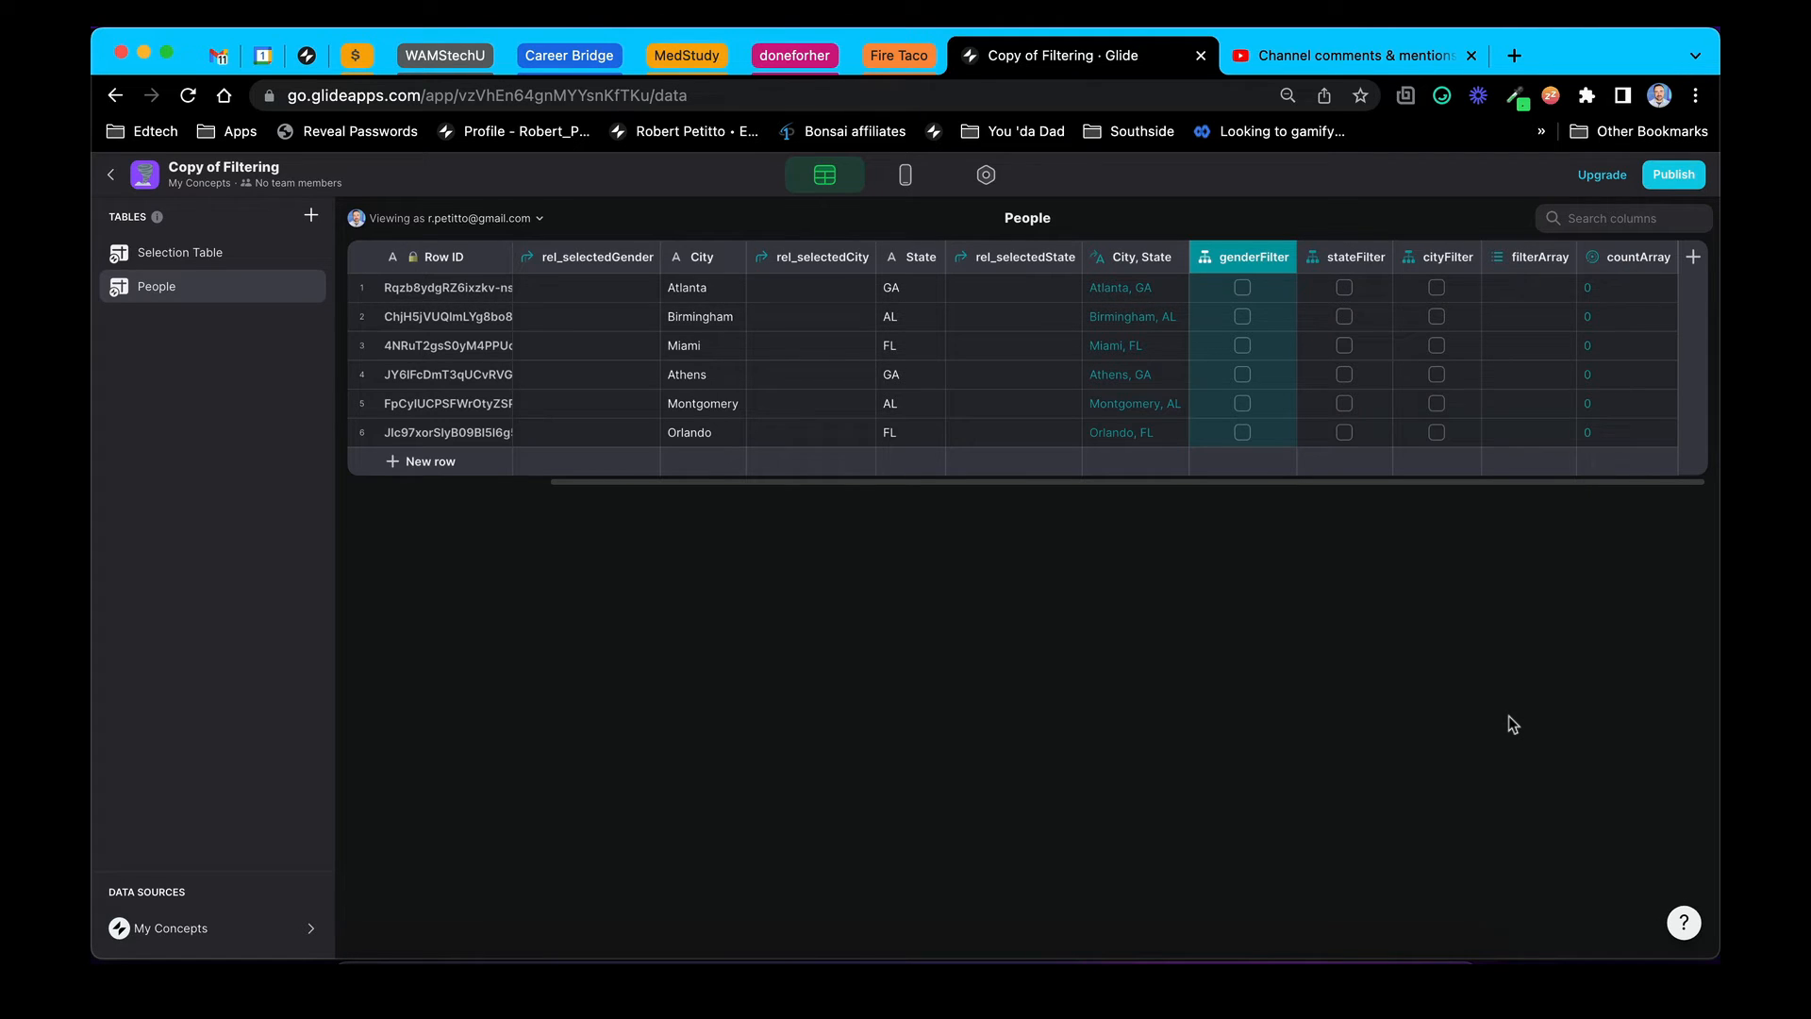
{"action": "mouse_move", "coordinate": [320, 452]}
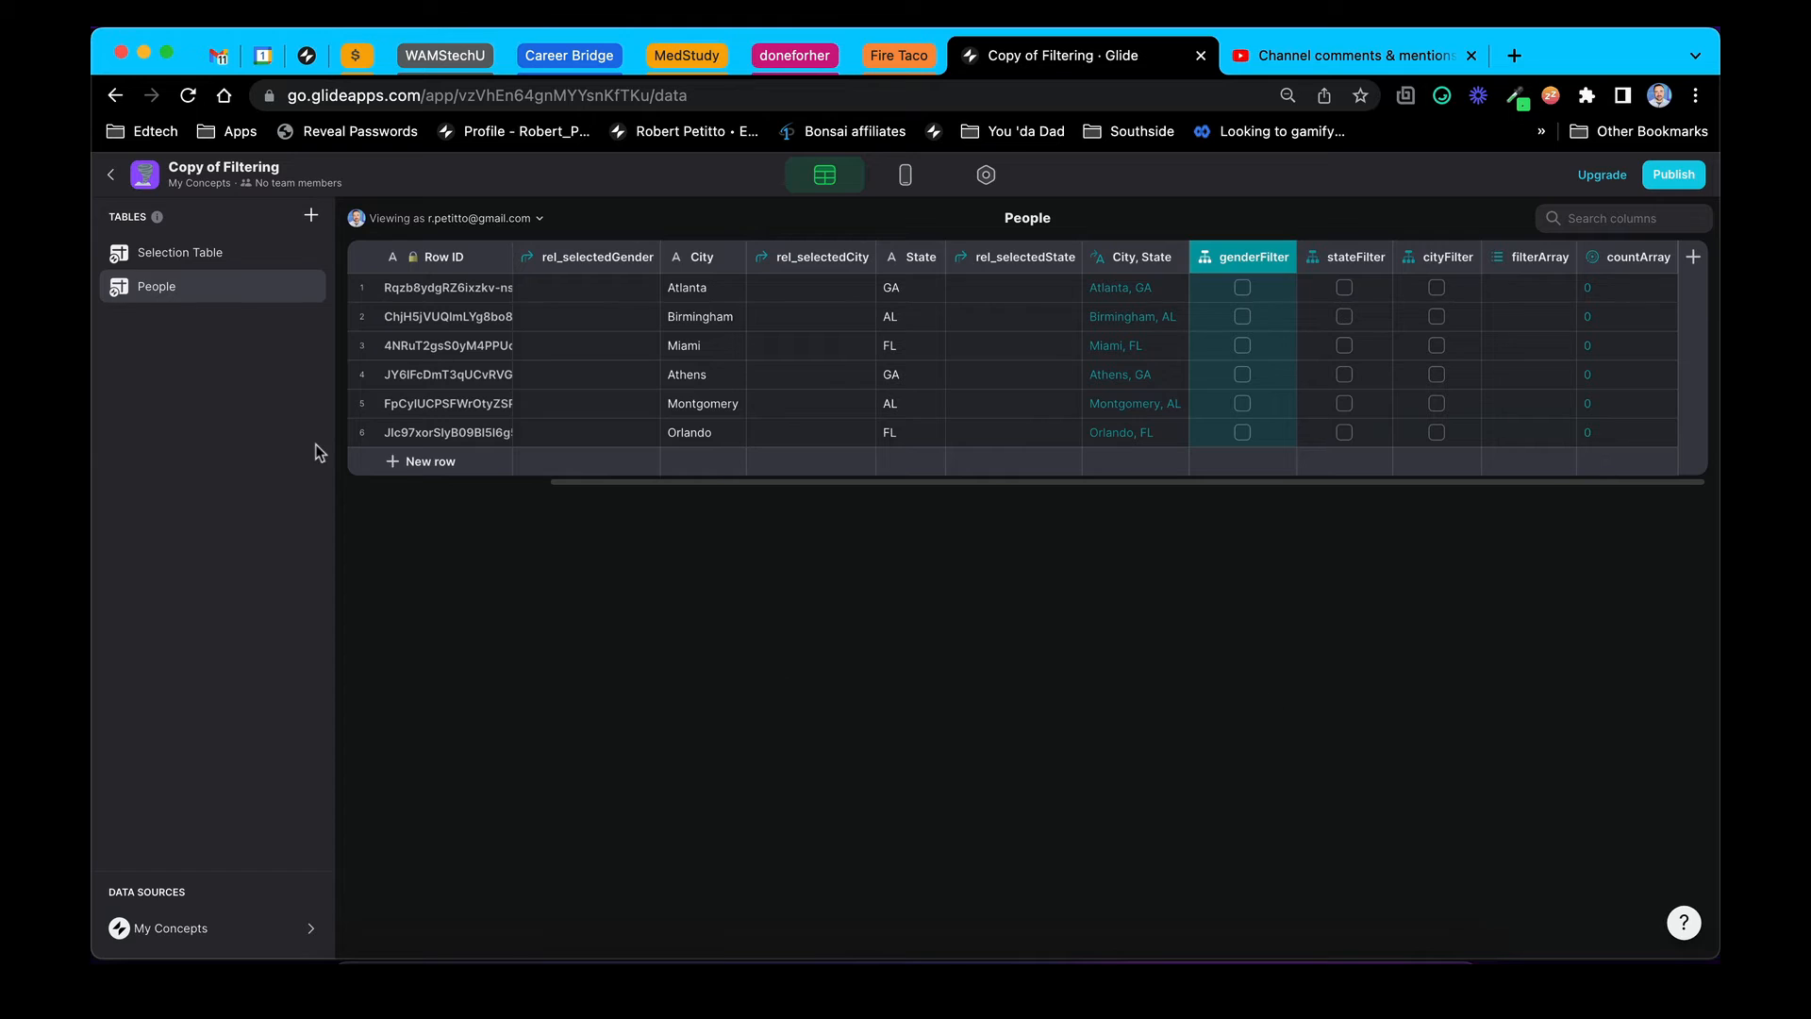
{"action": "left_click", "coordinate": [180, 251]}
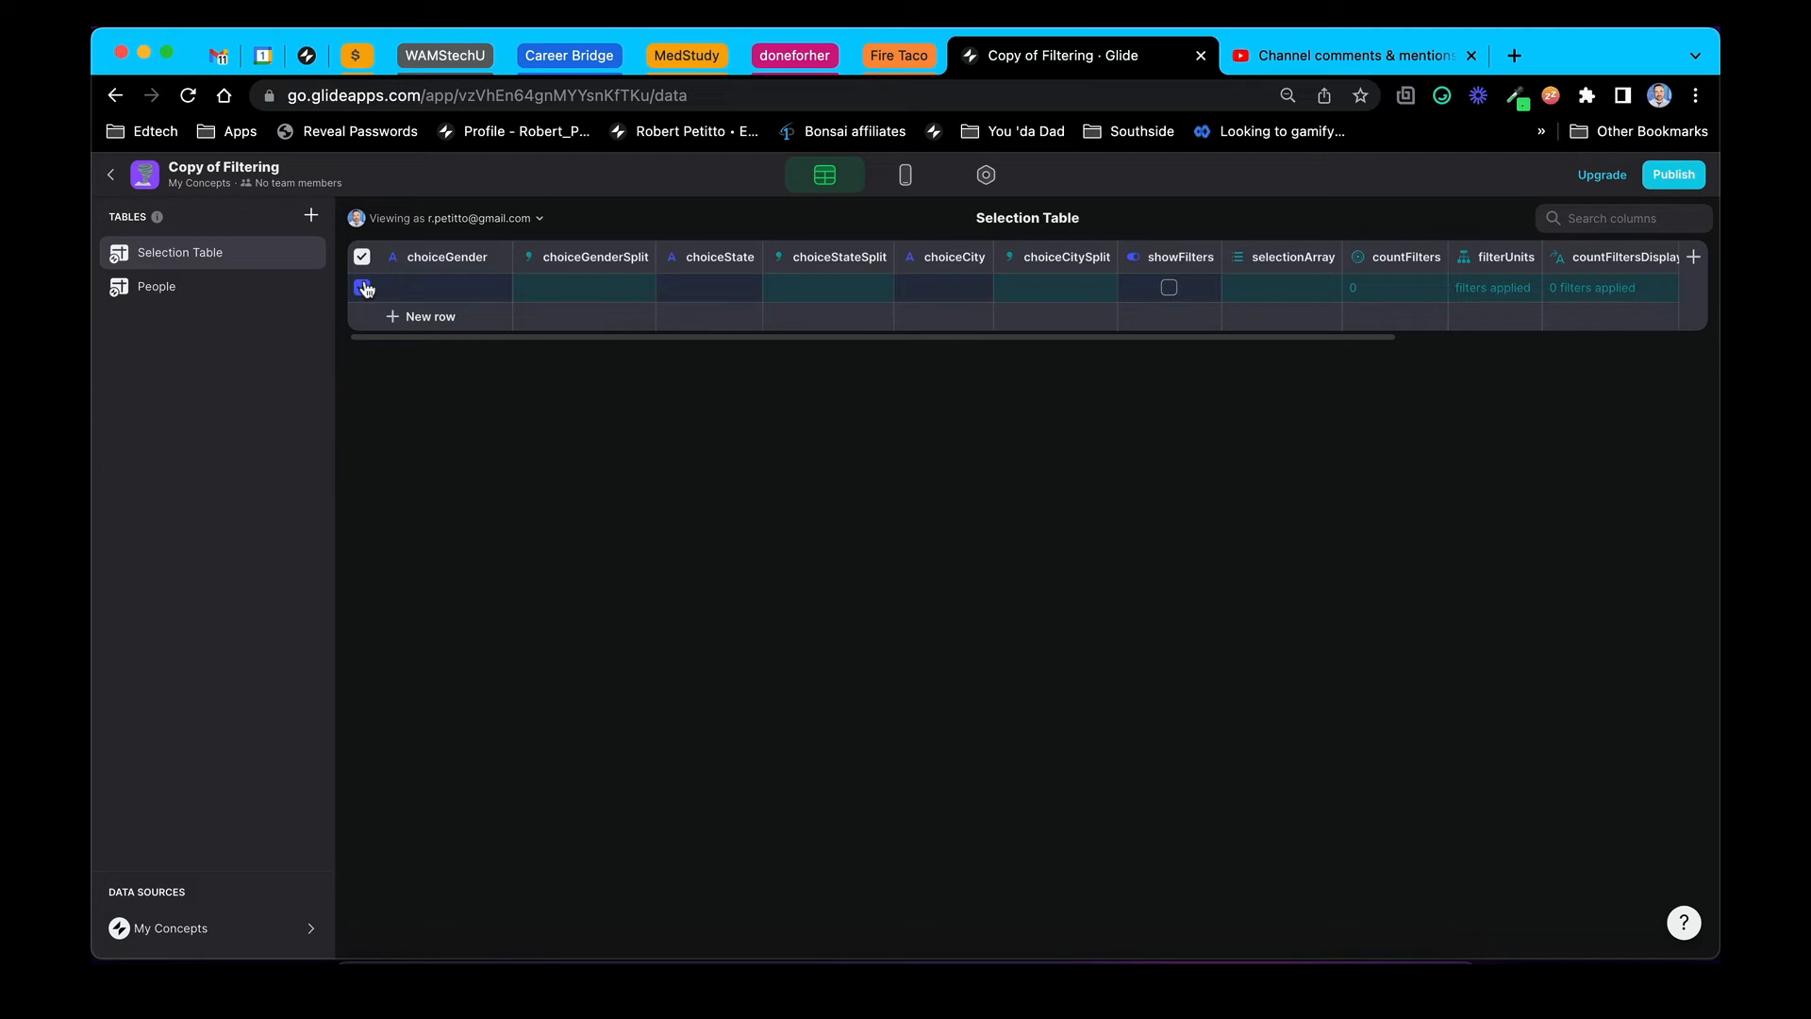
Select Selection Table's single row to view rel_filterCountMatch listing Dave, Bill, Craig, Jody
{"action": "left_click", "coordinate": [361, 287]}
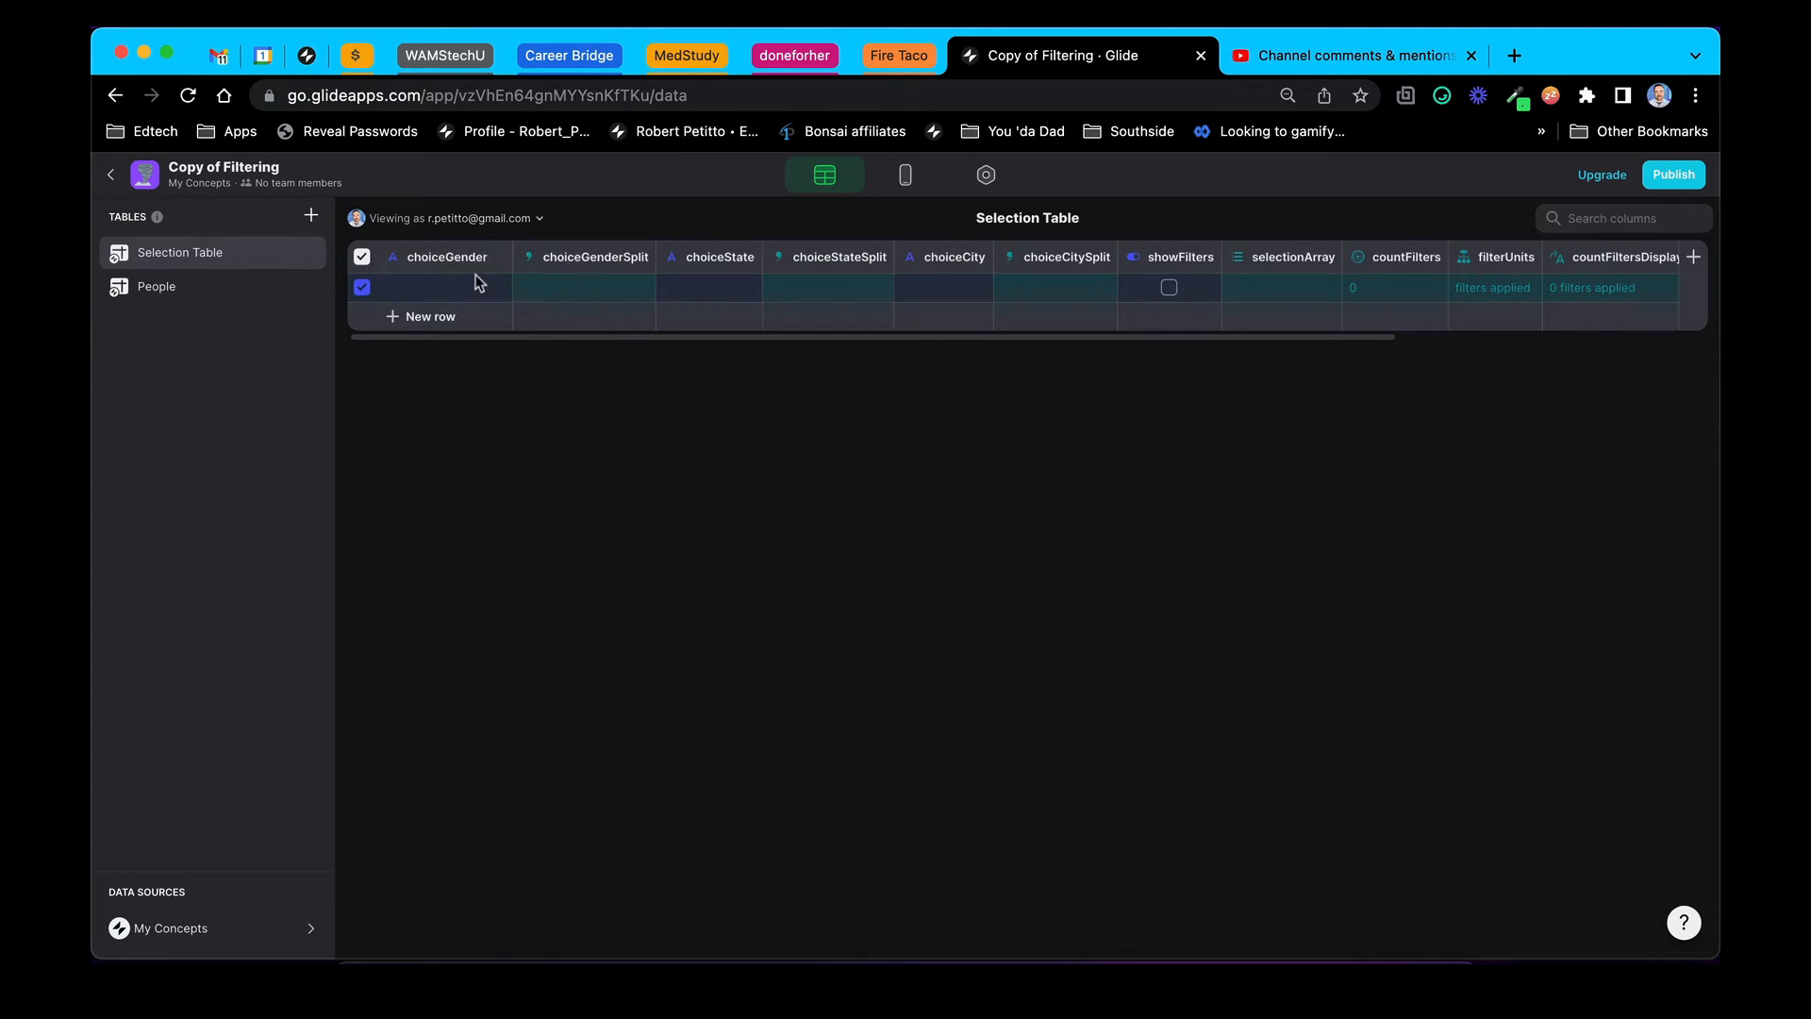
{"action": "left_click", "coordinate": [445, 286]}
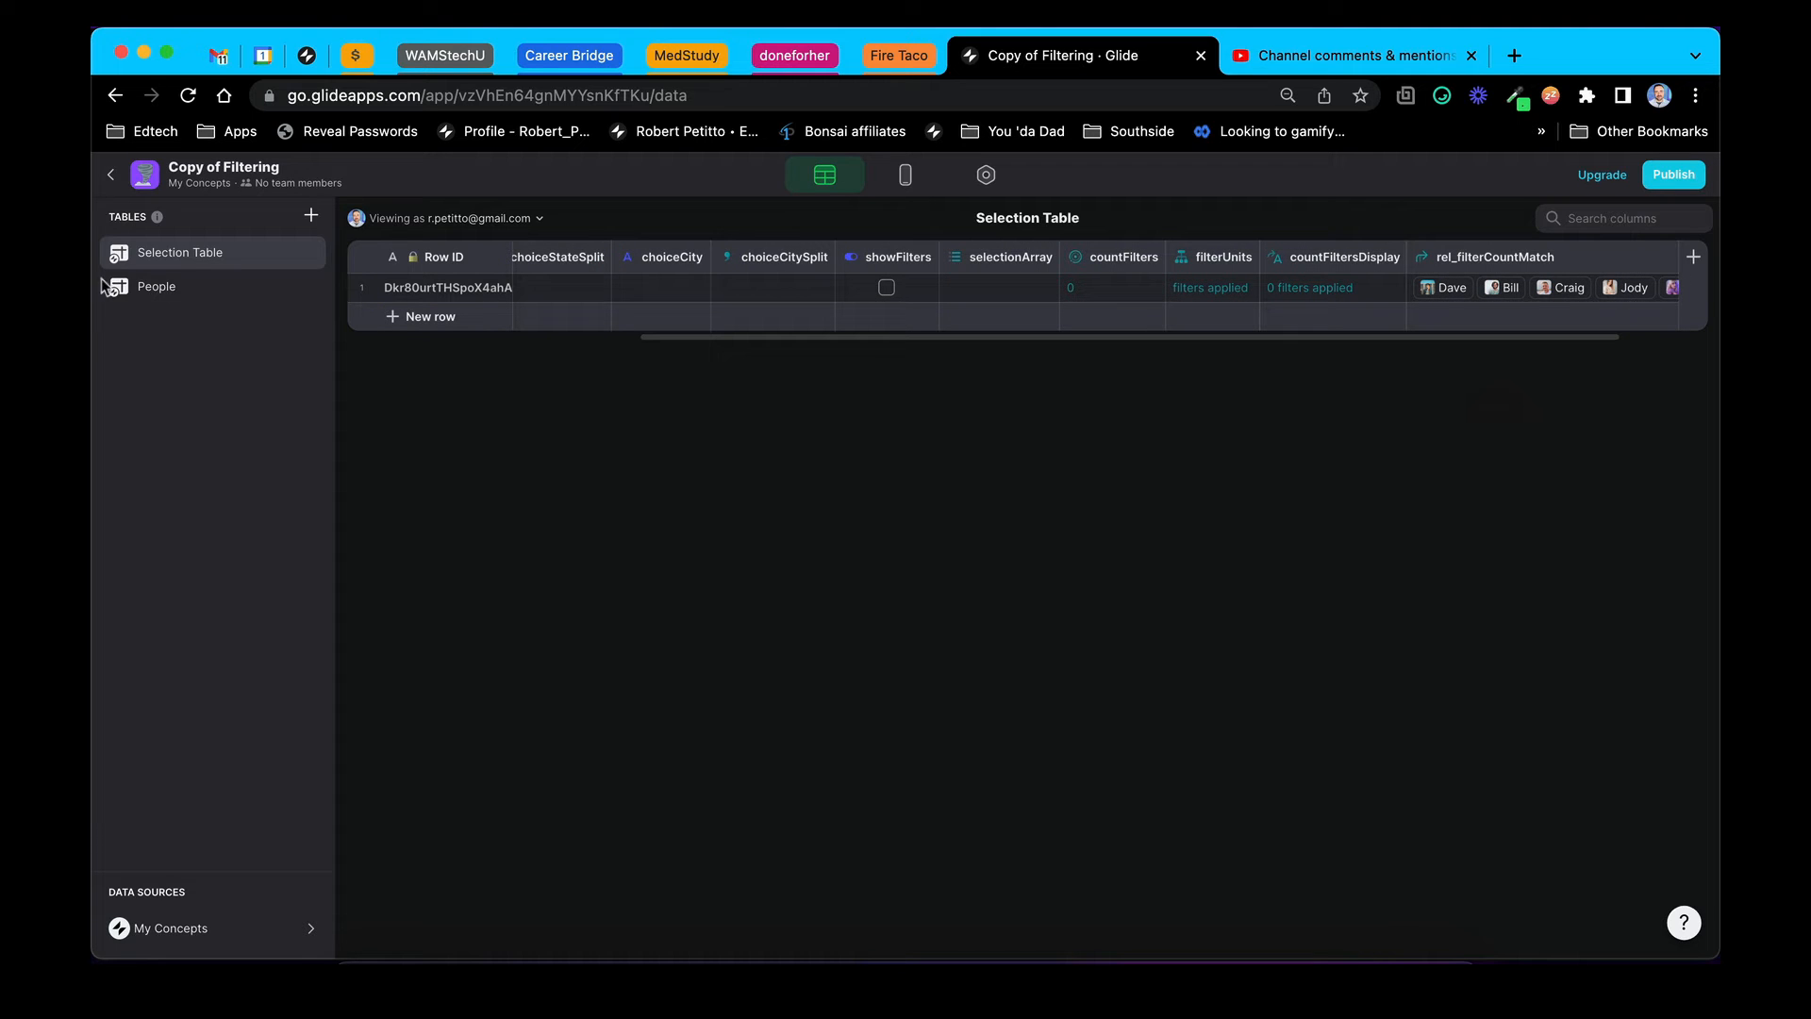
{"action": "left_click", "coordinate": [156, 287]}
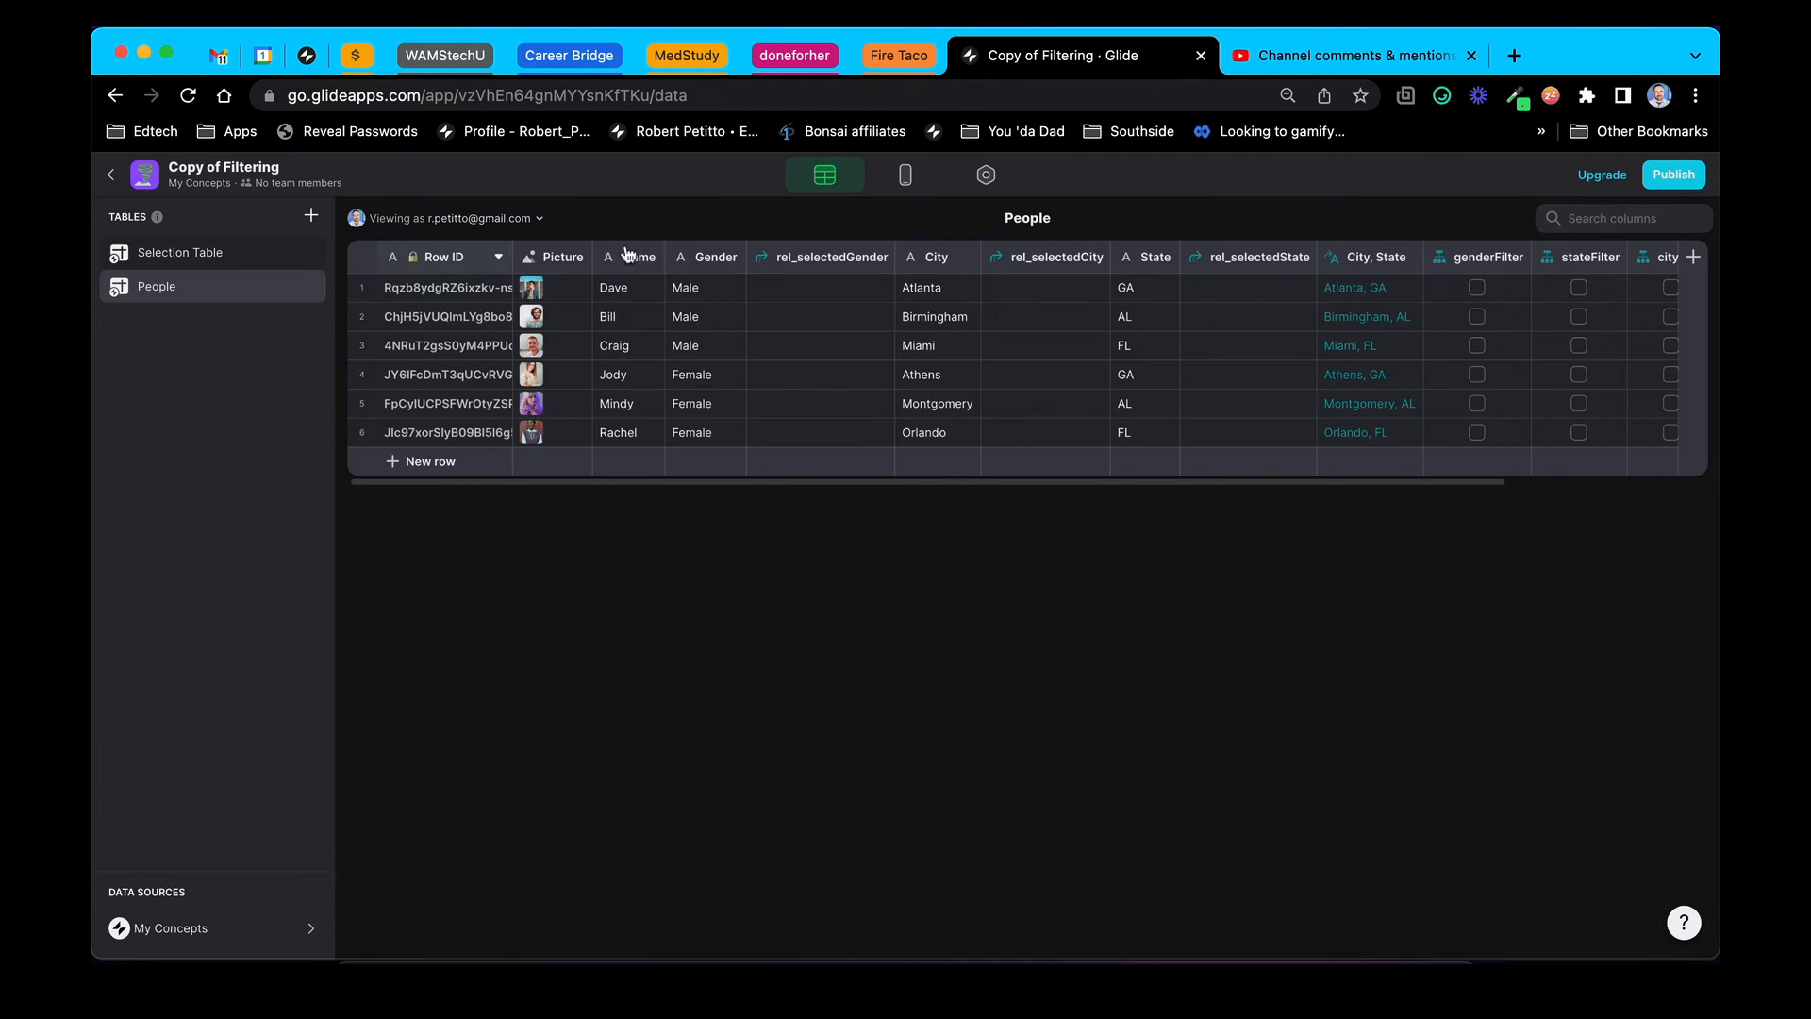
{"action": "left_click", "coordinate": [1476, 256]}
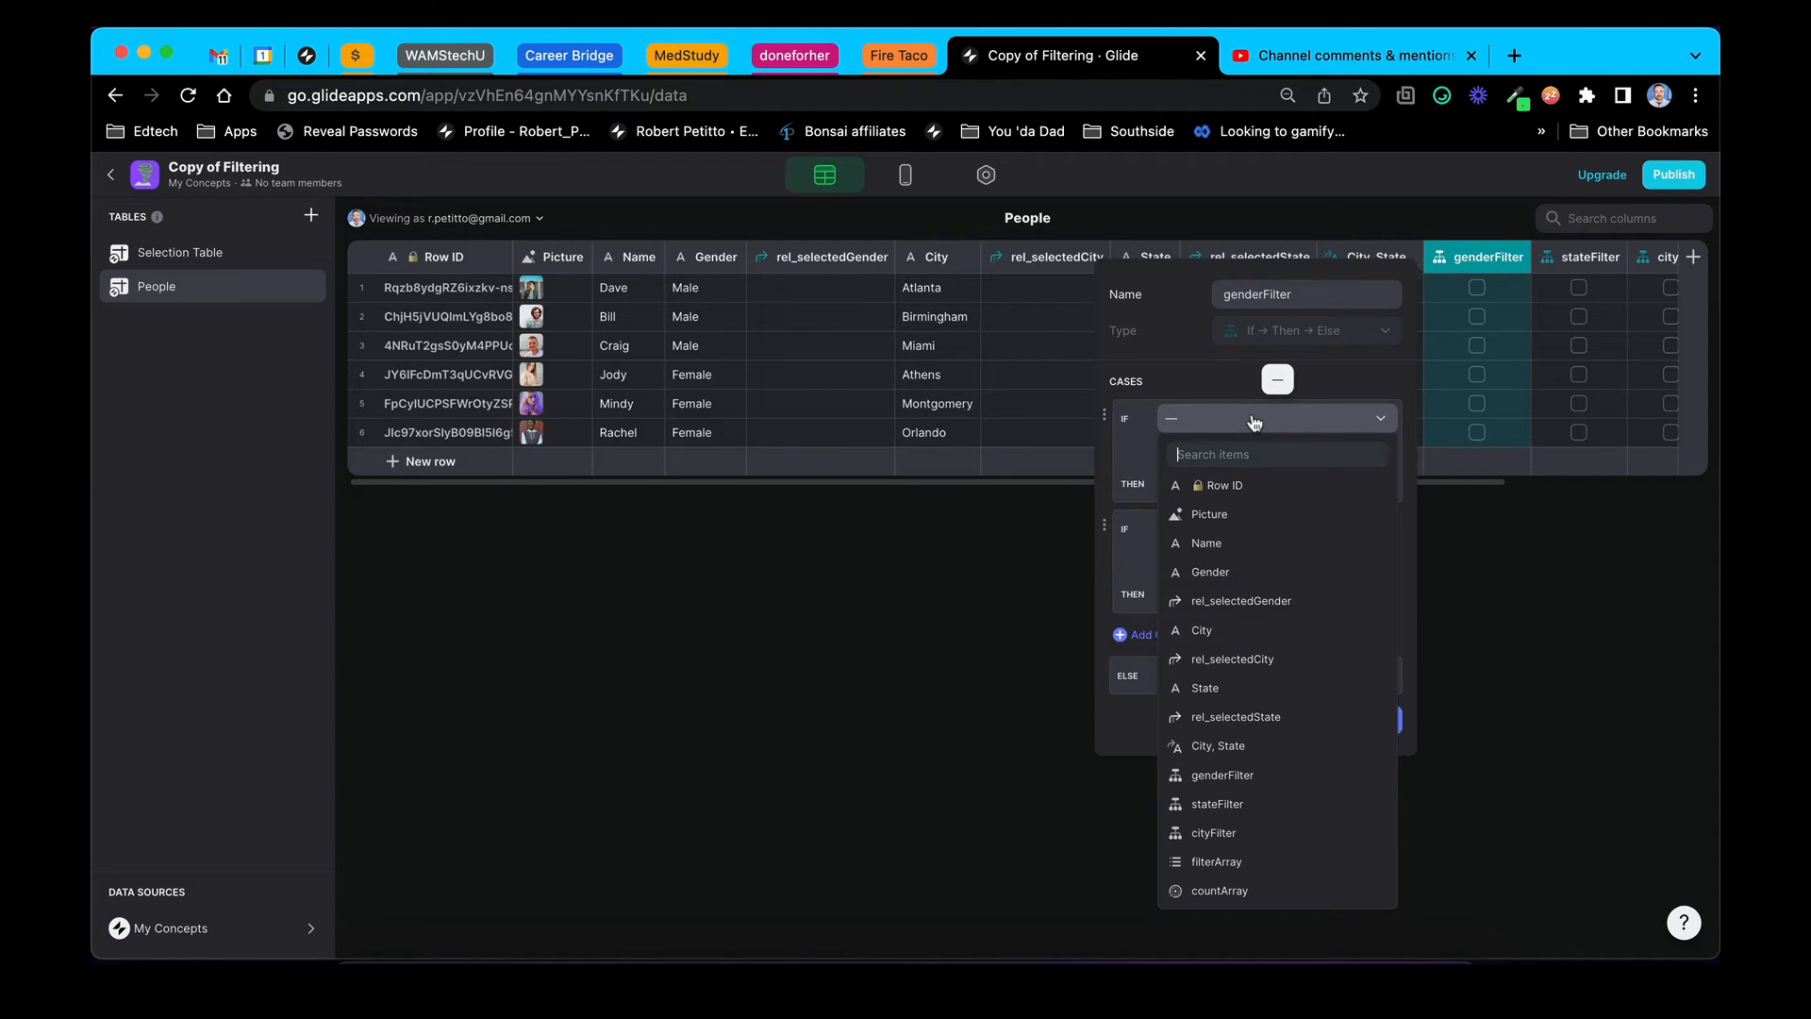
{"action": "mouse_move", "coordinate": [1173, 381]}
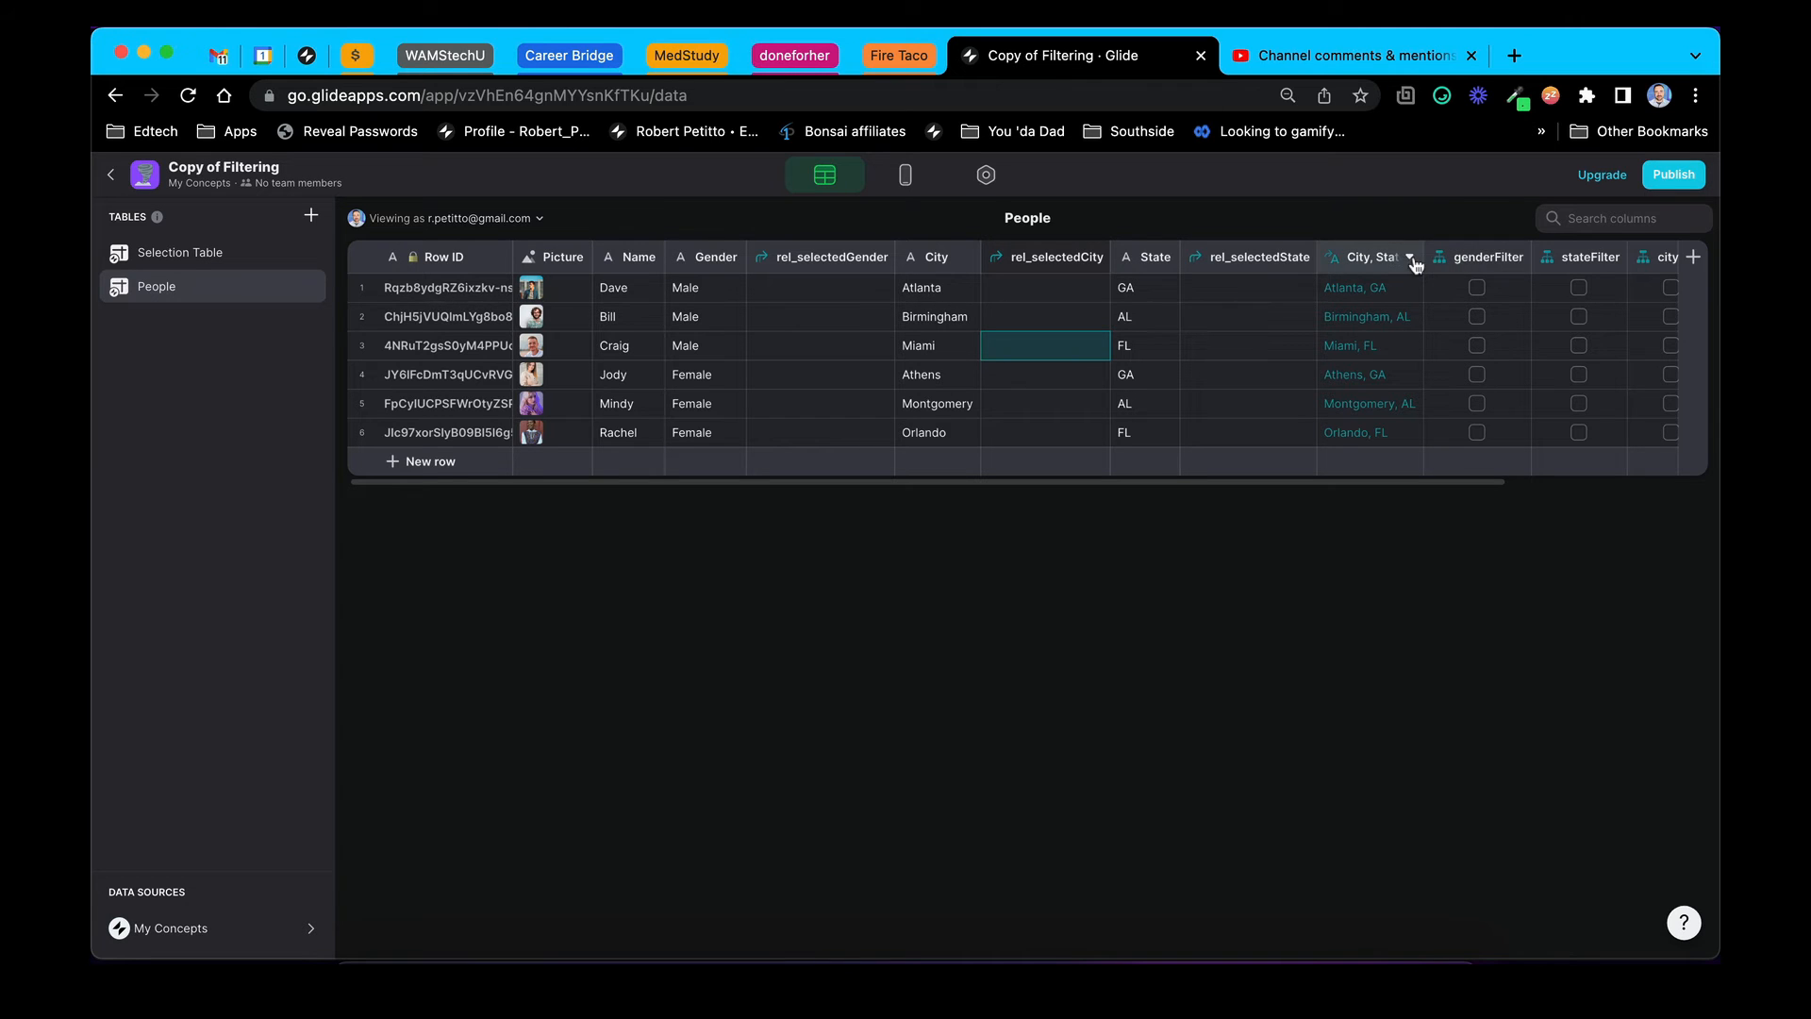
Add a genderSelection Single Value column getting the first choiceGender from Selection Table
{"action": "left_click", "coordinate": [1693, 257]}
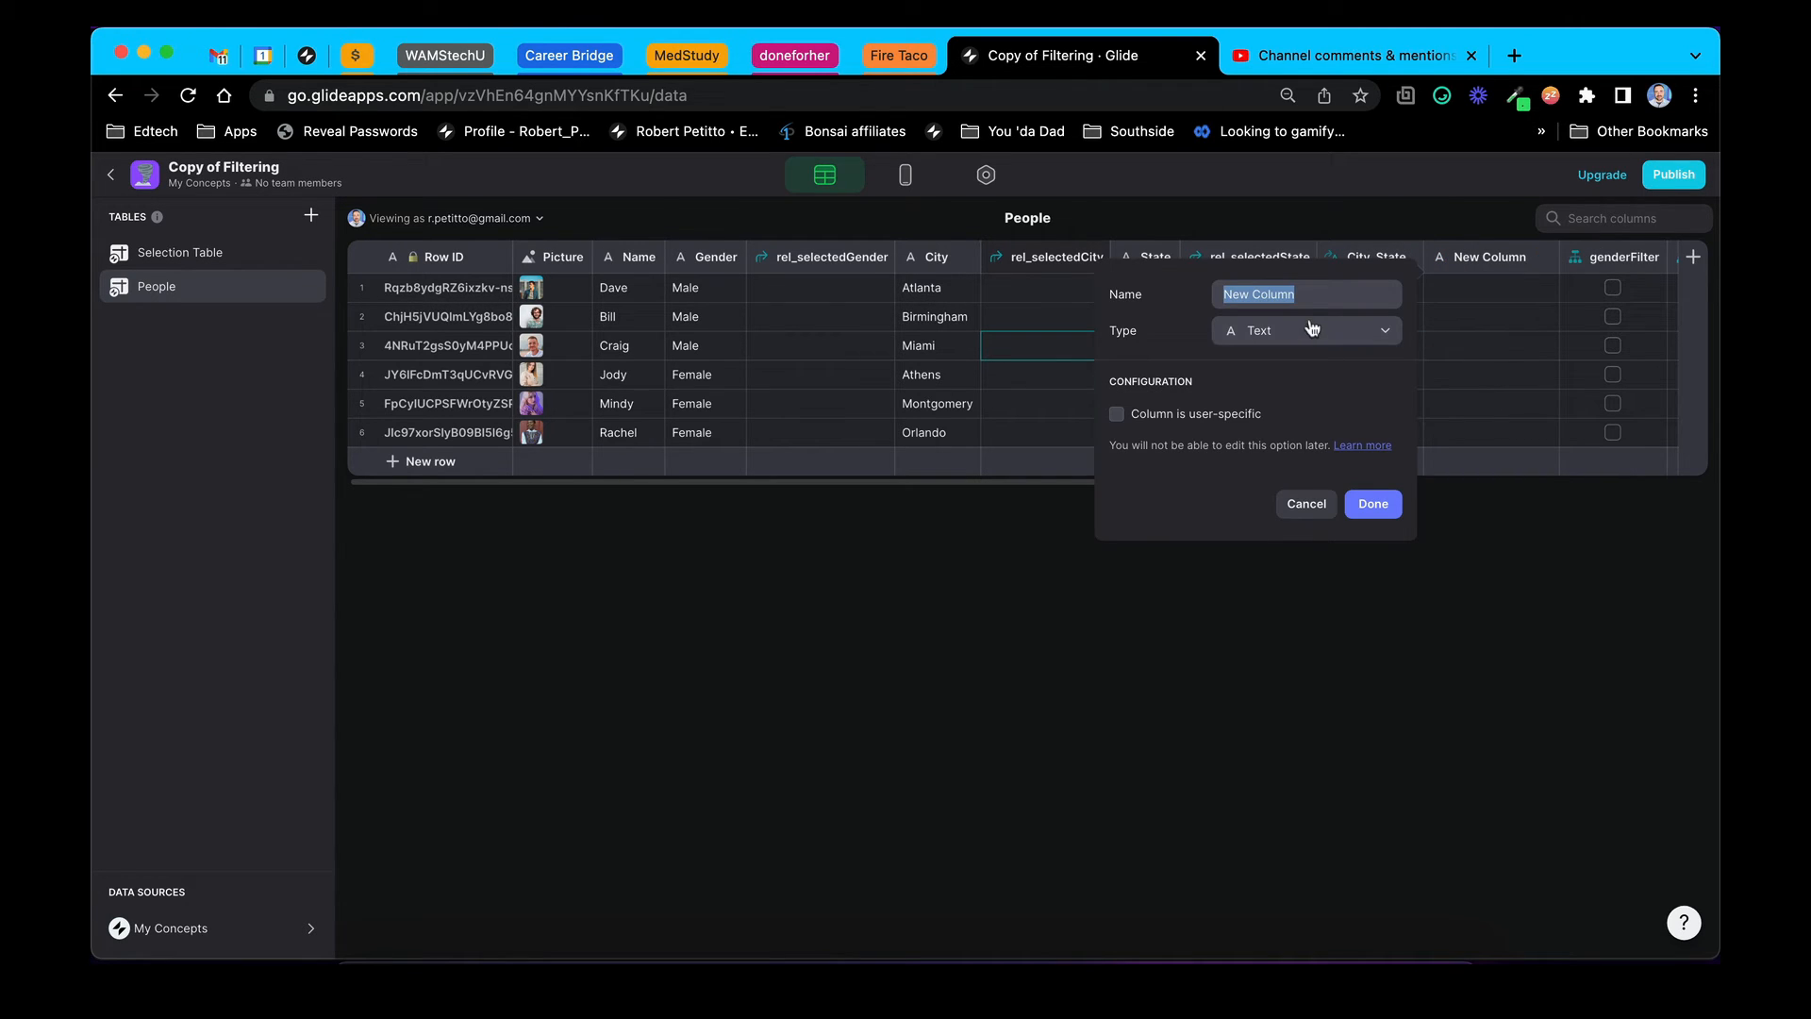
{"action": "type", "text": "genderSelectio"}
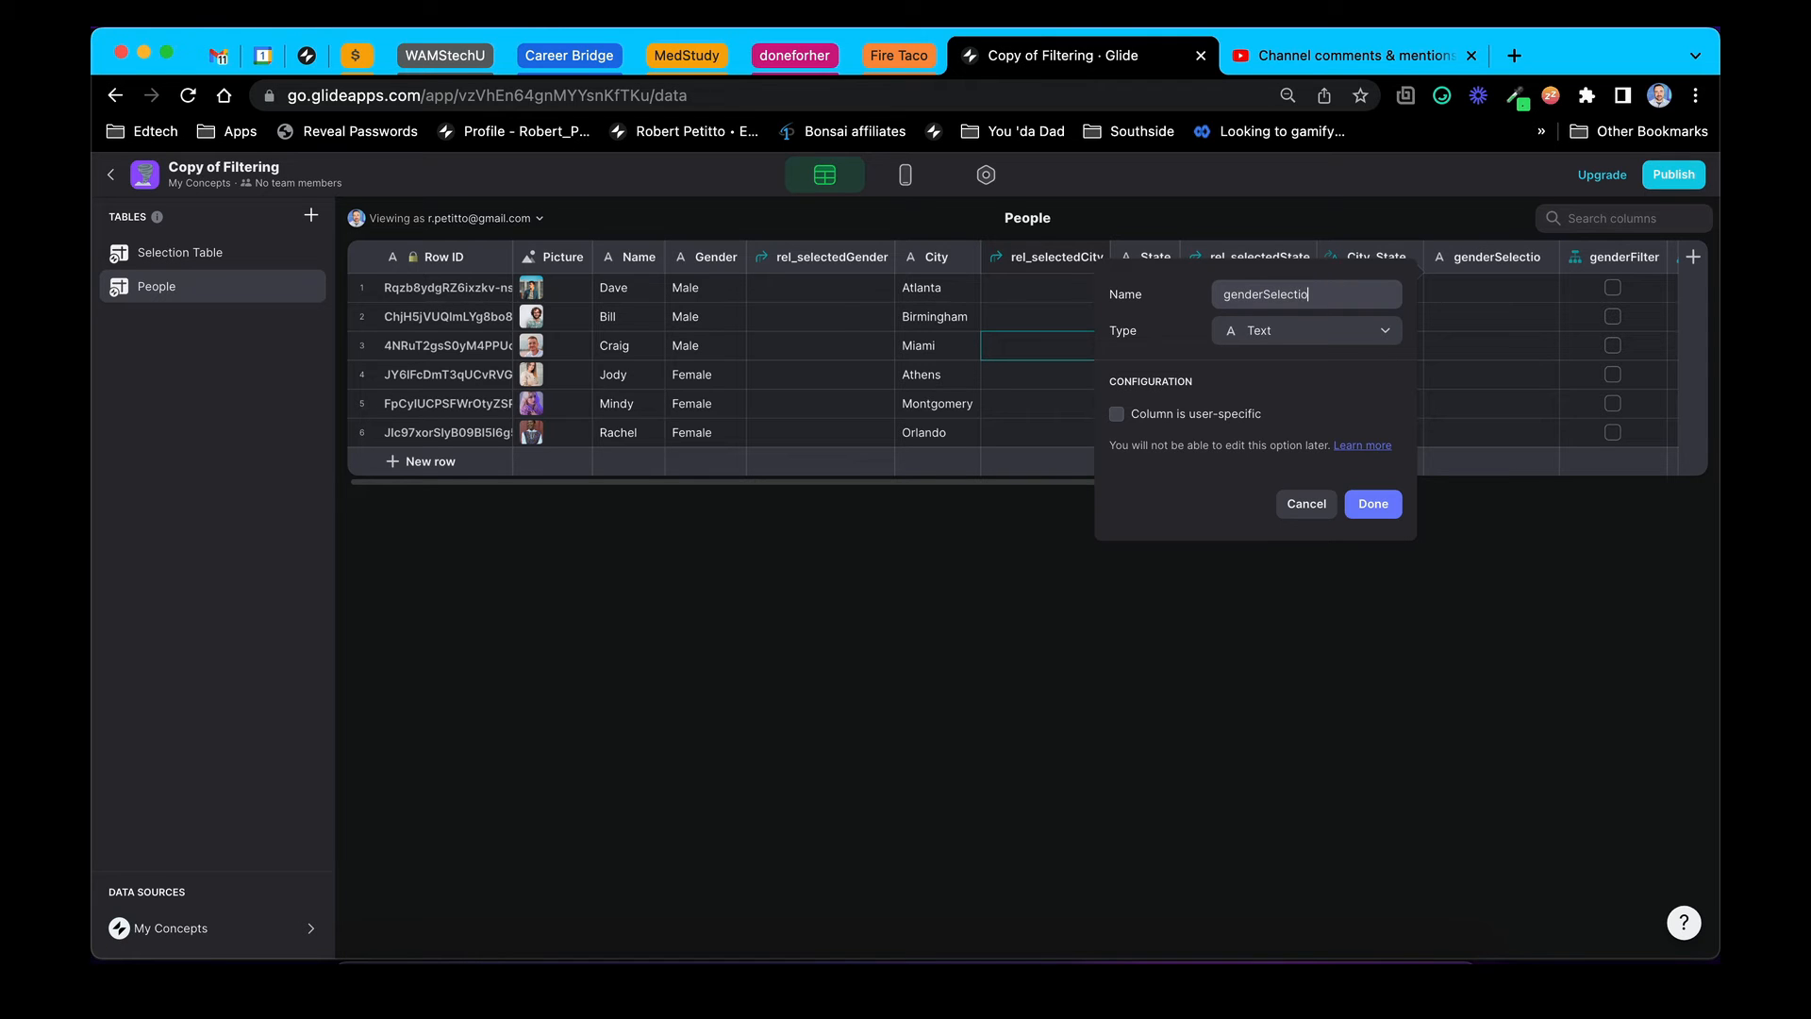
{"action": "left_click", "coordinate": [1305, 330]}
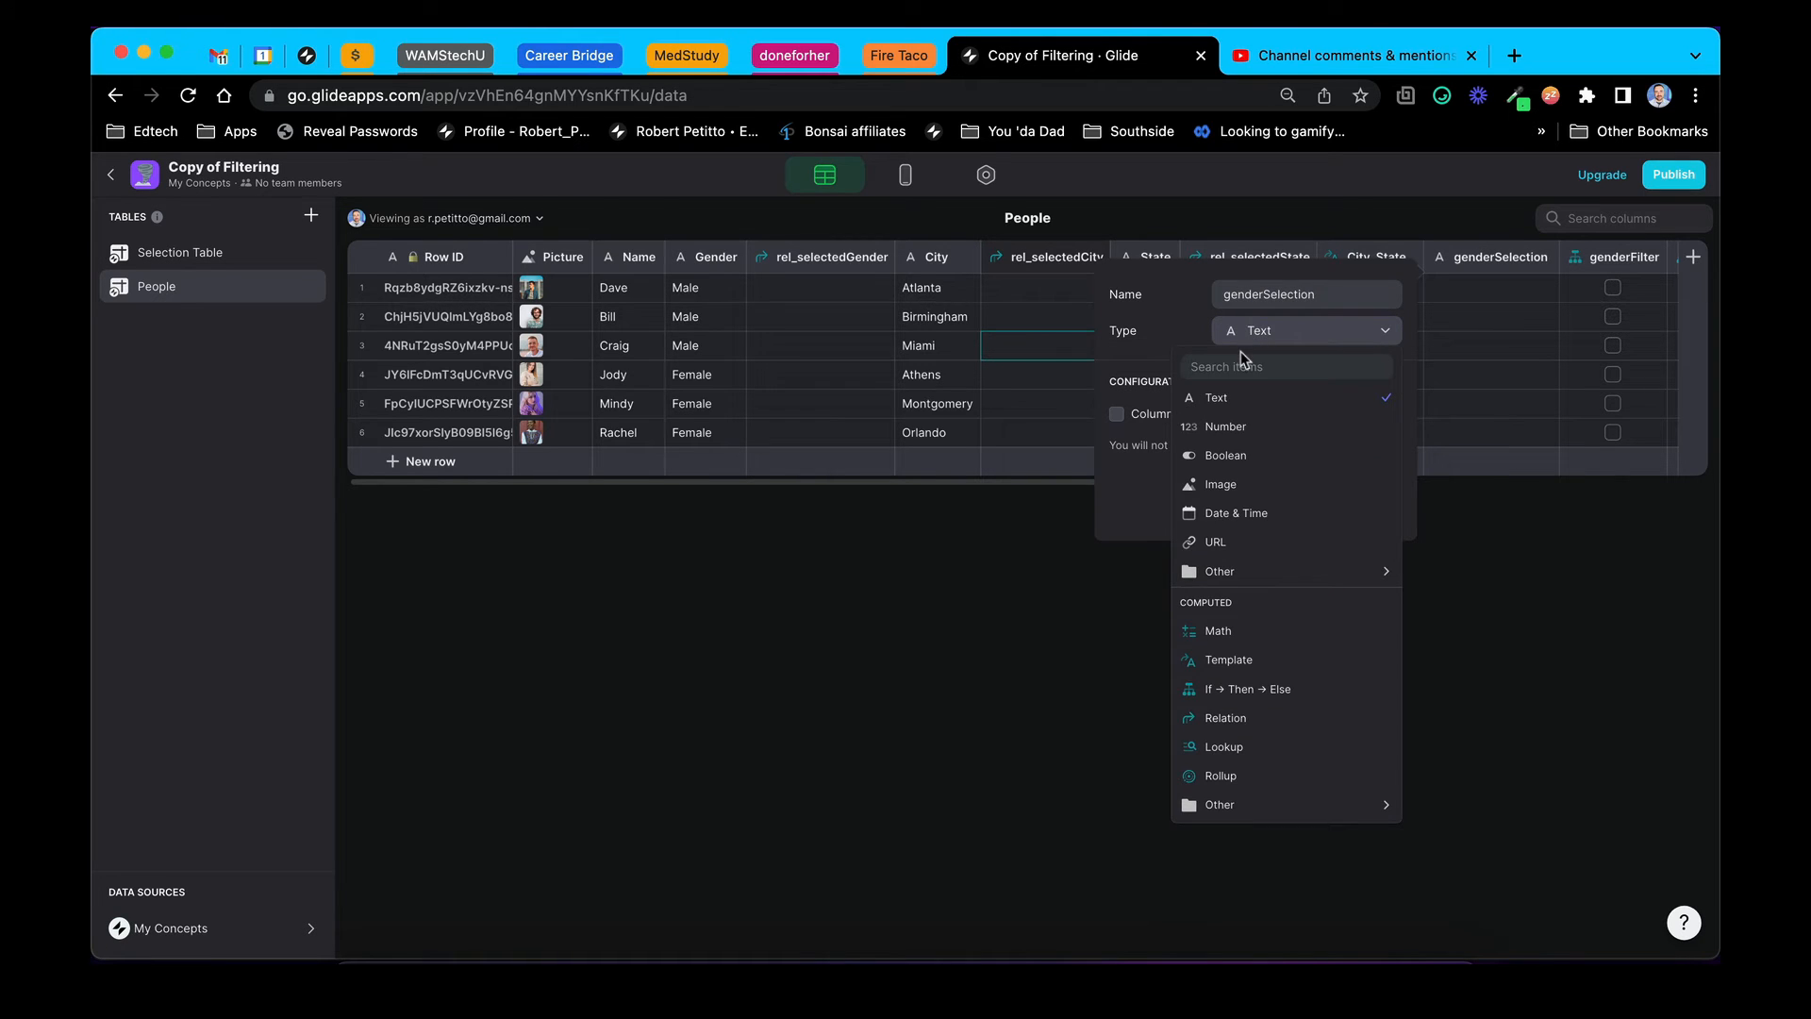
{"action": "type", "text": "sin"}
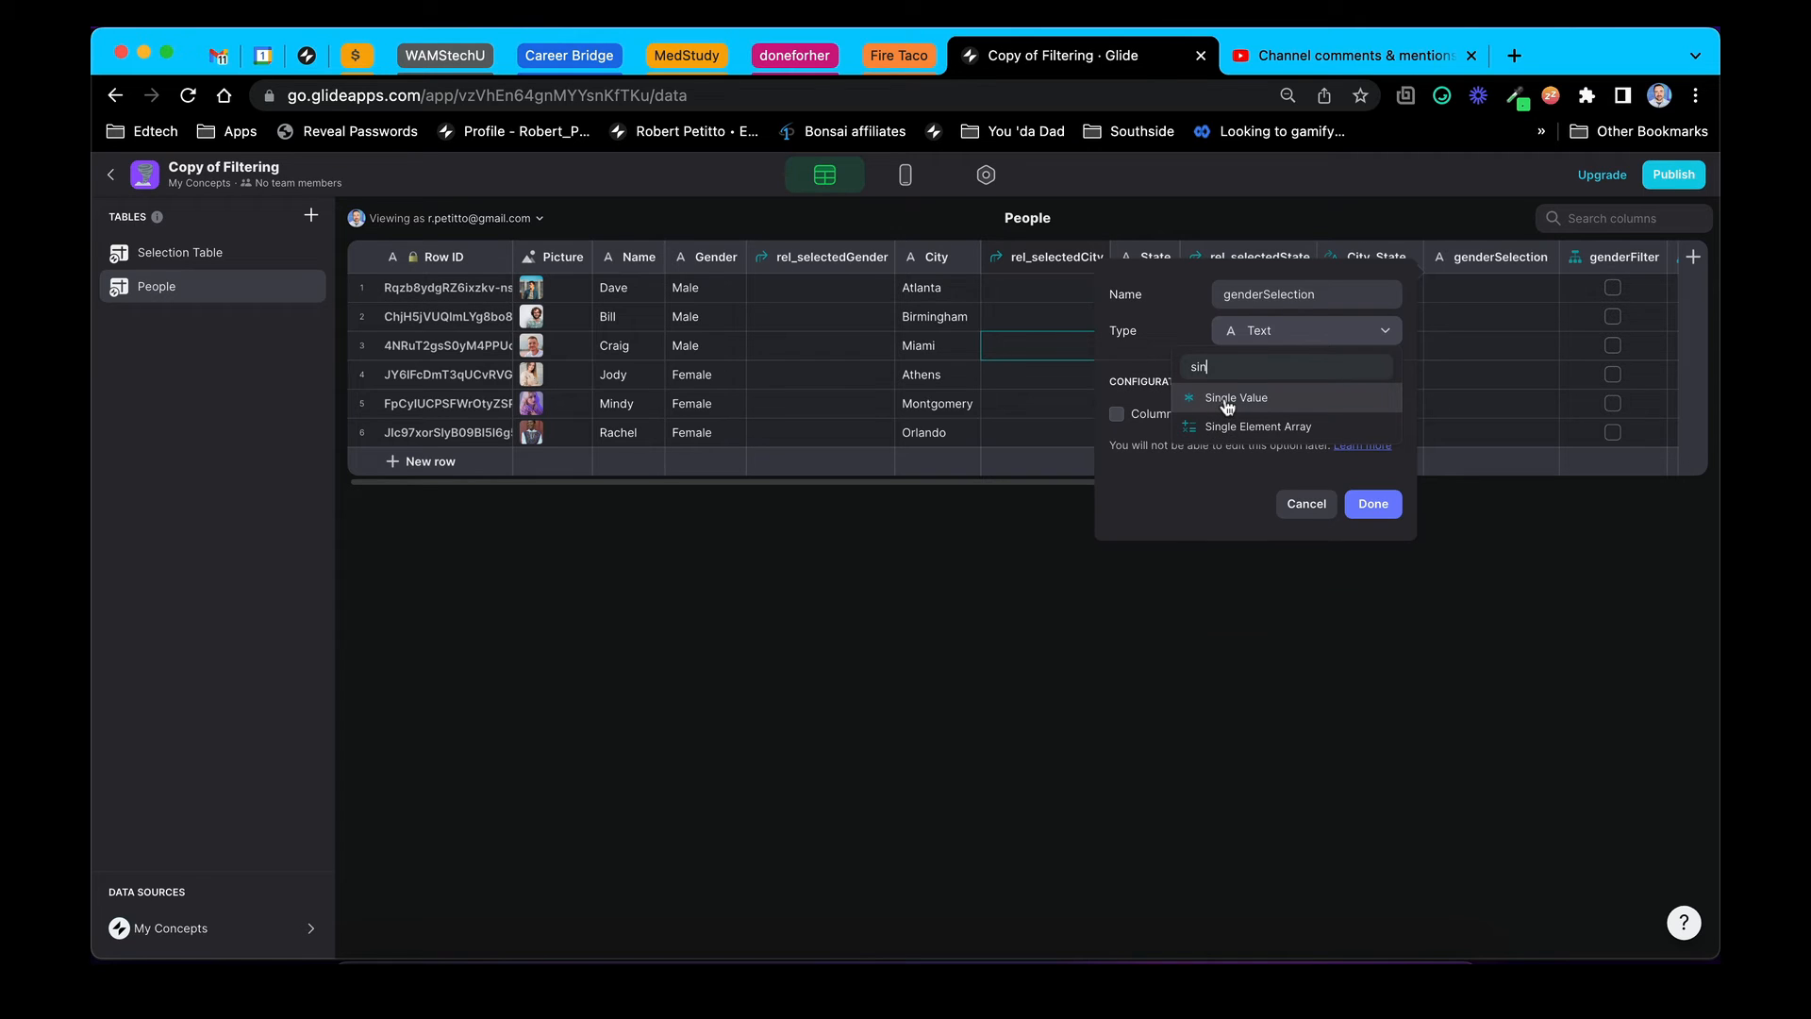
{"action": "left_click", "coordinate": [1235, 397]}
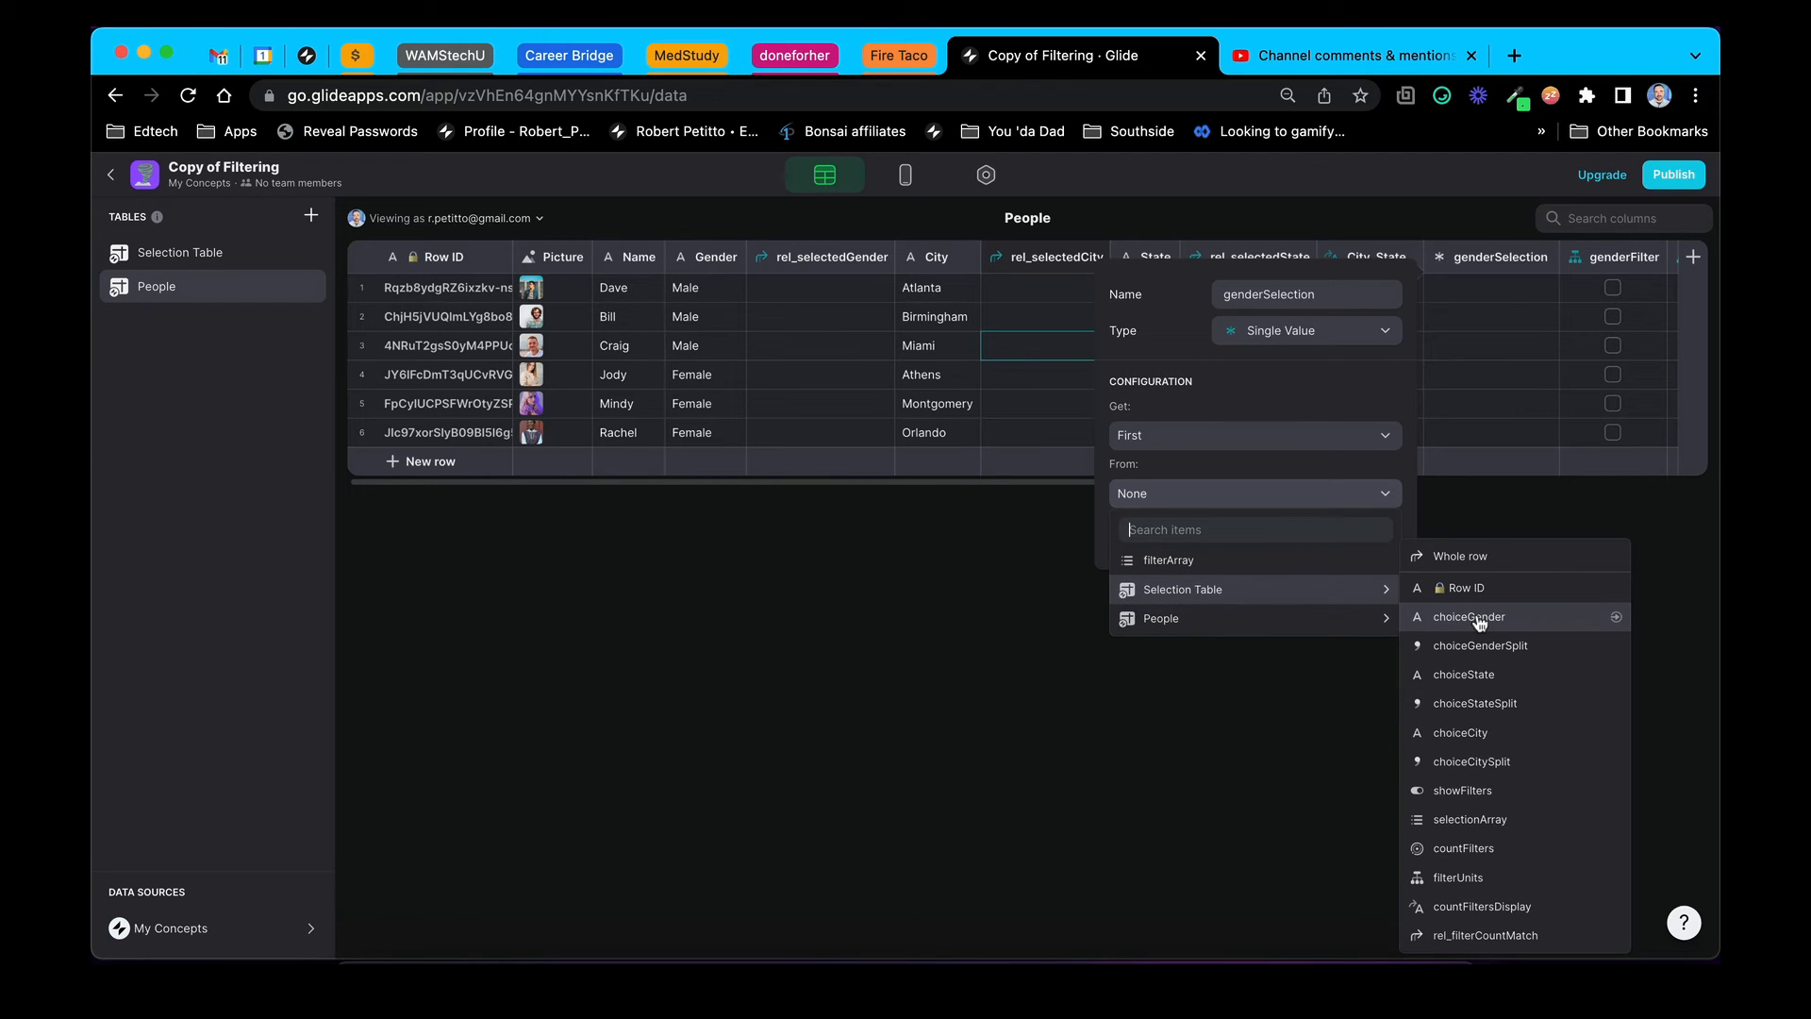
{"action": "left_click", "coordinate": [1468, 616]}
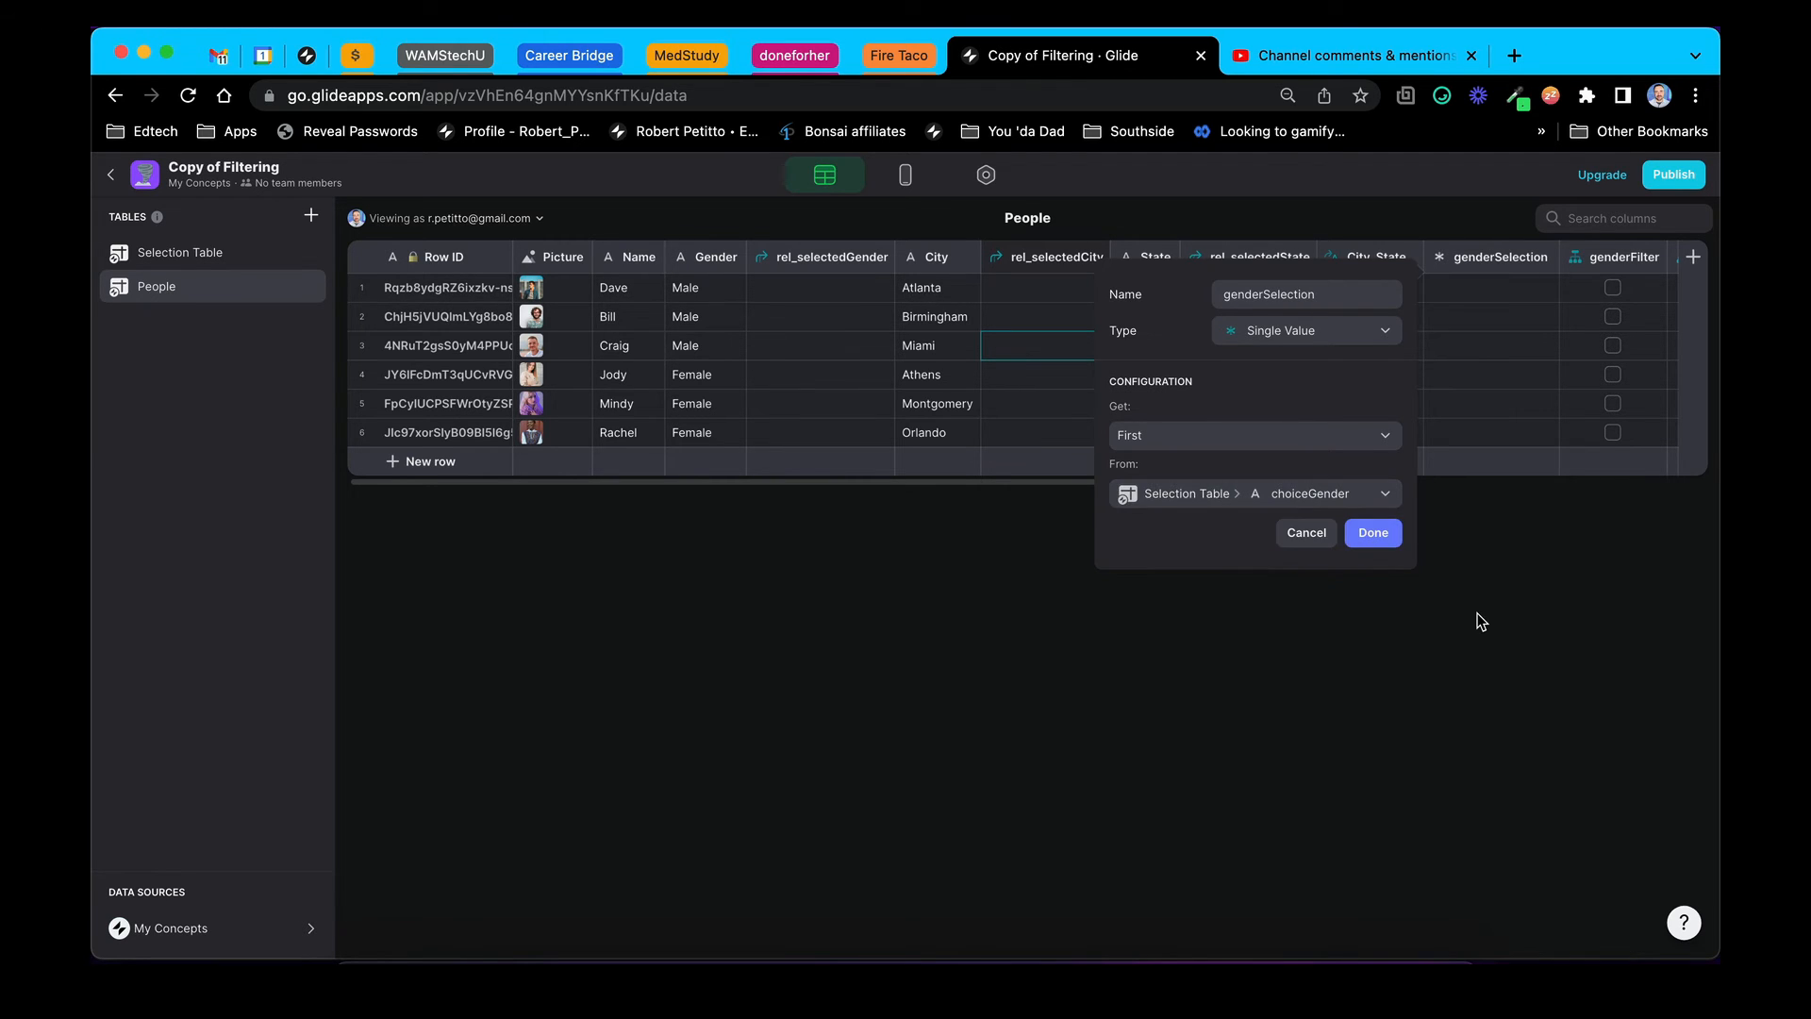
{"action": "left_click", "coordinate": [1373, 532]}
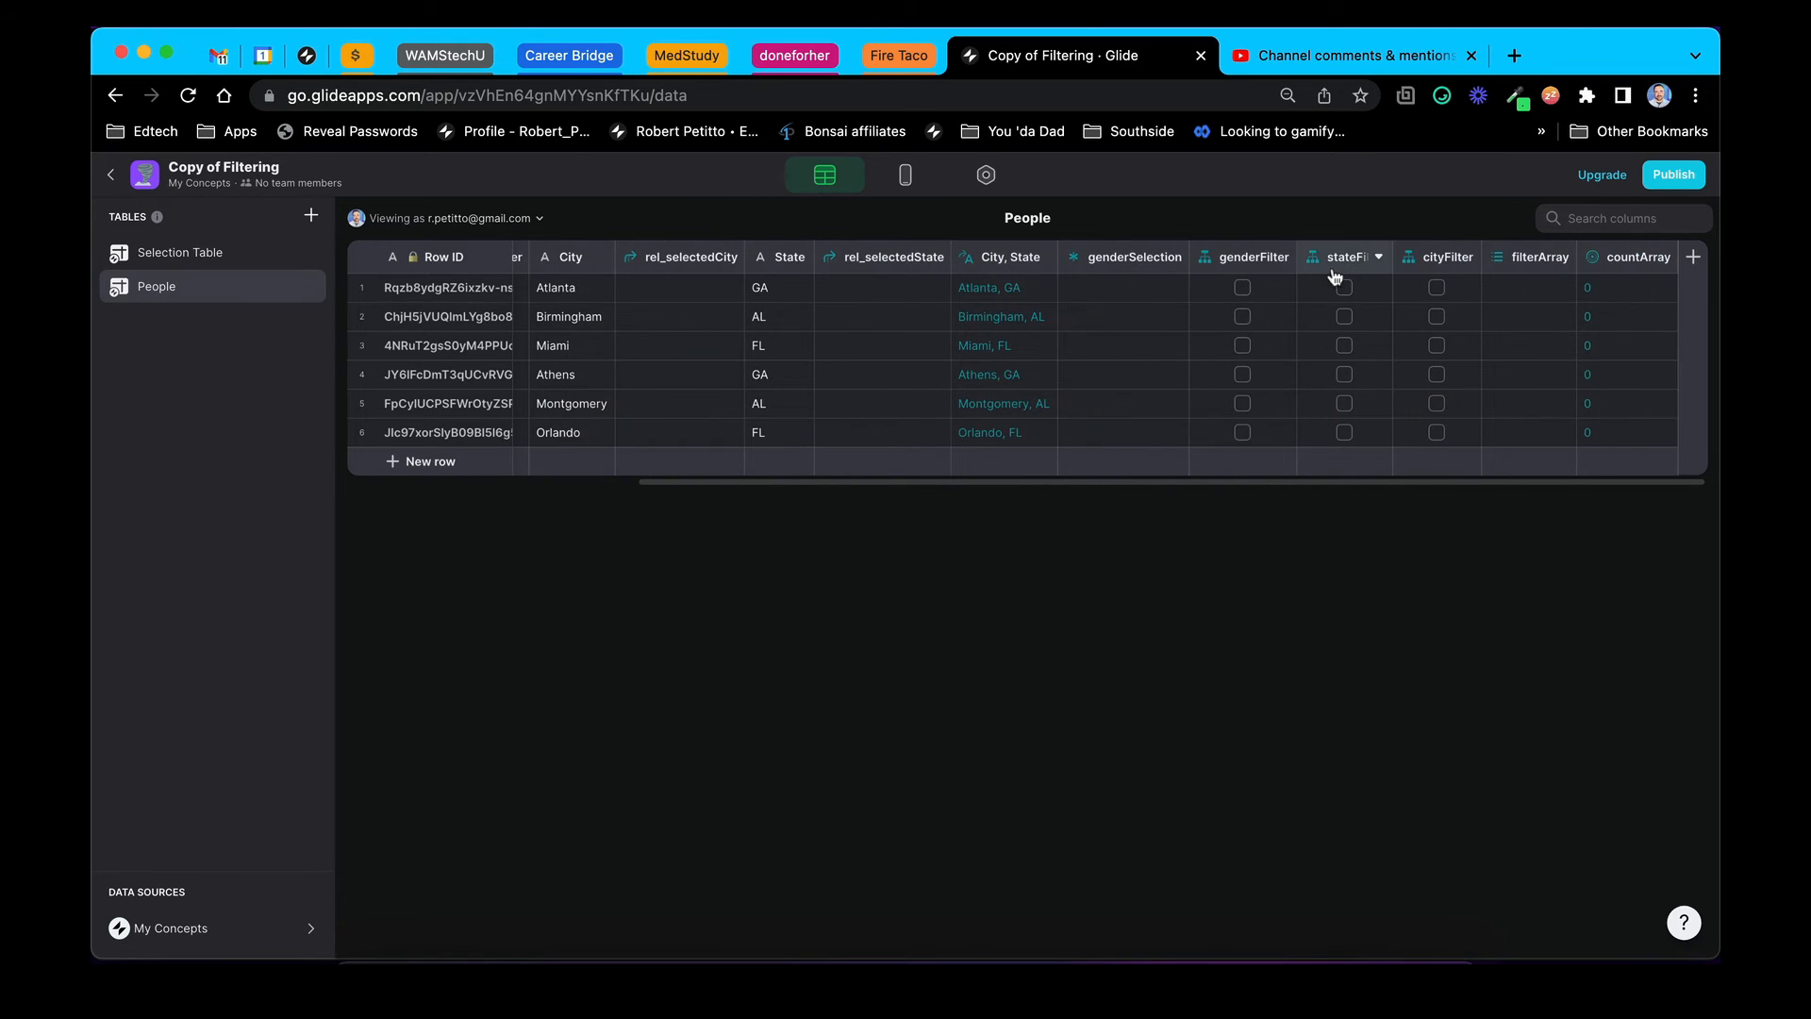
Confirm the cityFilter If-Then-Else cases checking the new selection columns
{"action": "scroll", "scroll_direction": "right", "scroll_amount": 3}
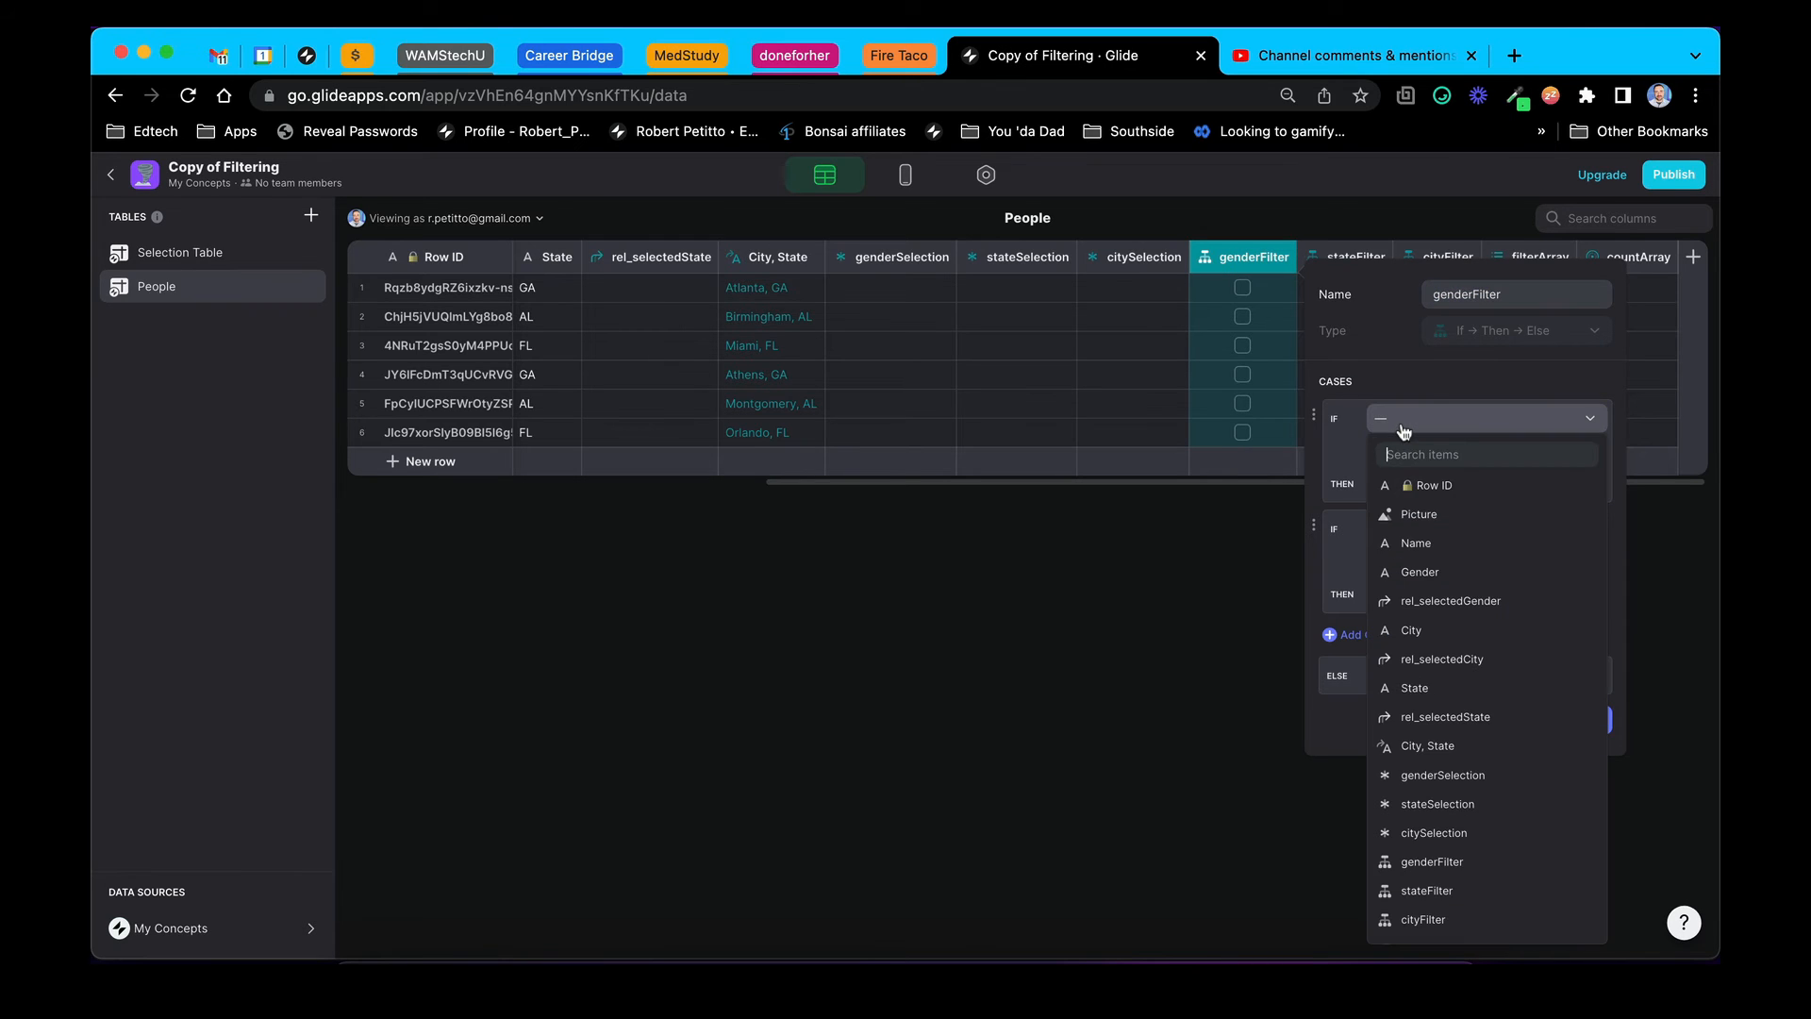
{"action": "mouse_move", "coordinate": [1444, 775]}
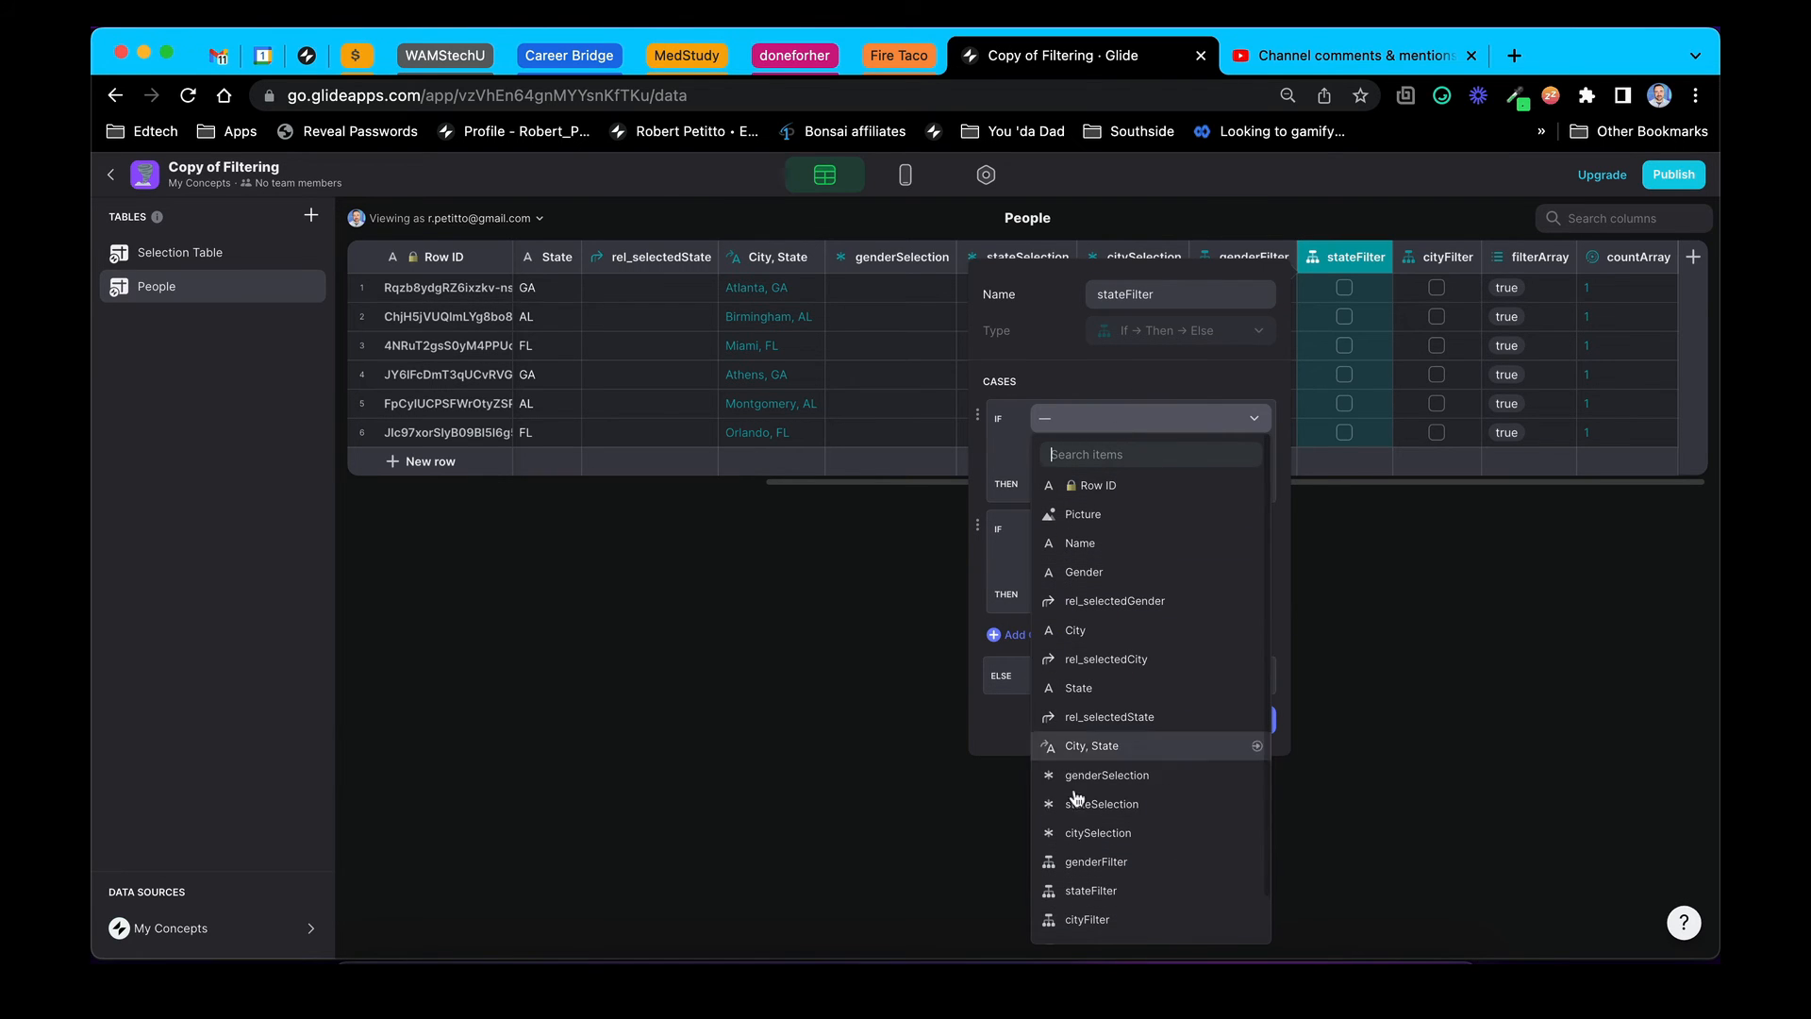
{"action": "mouse_move", "coordinate": [1095, 832]}
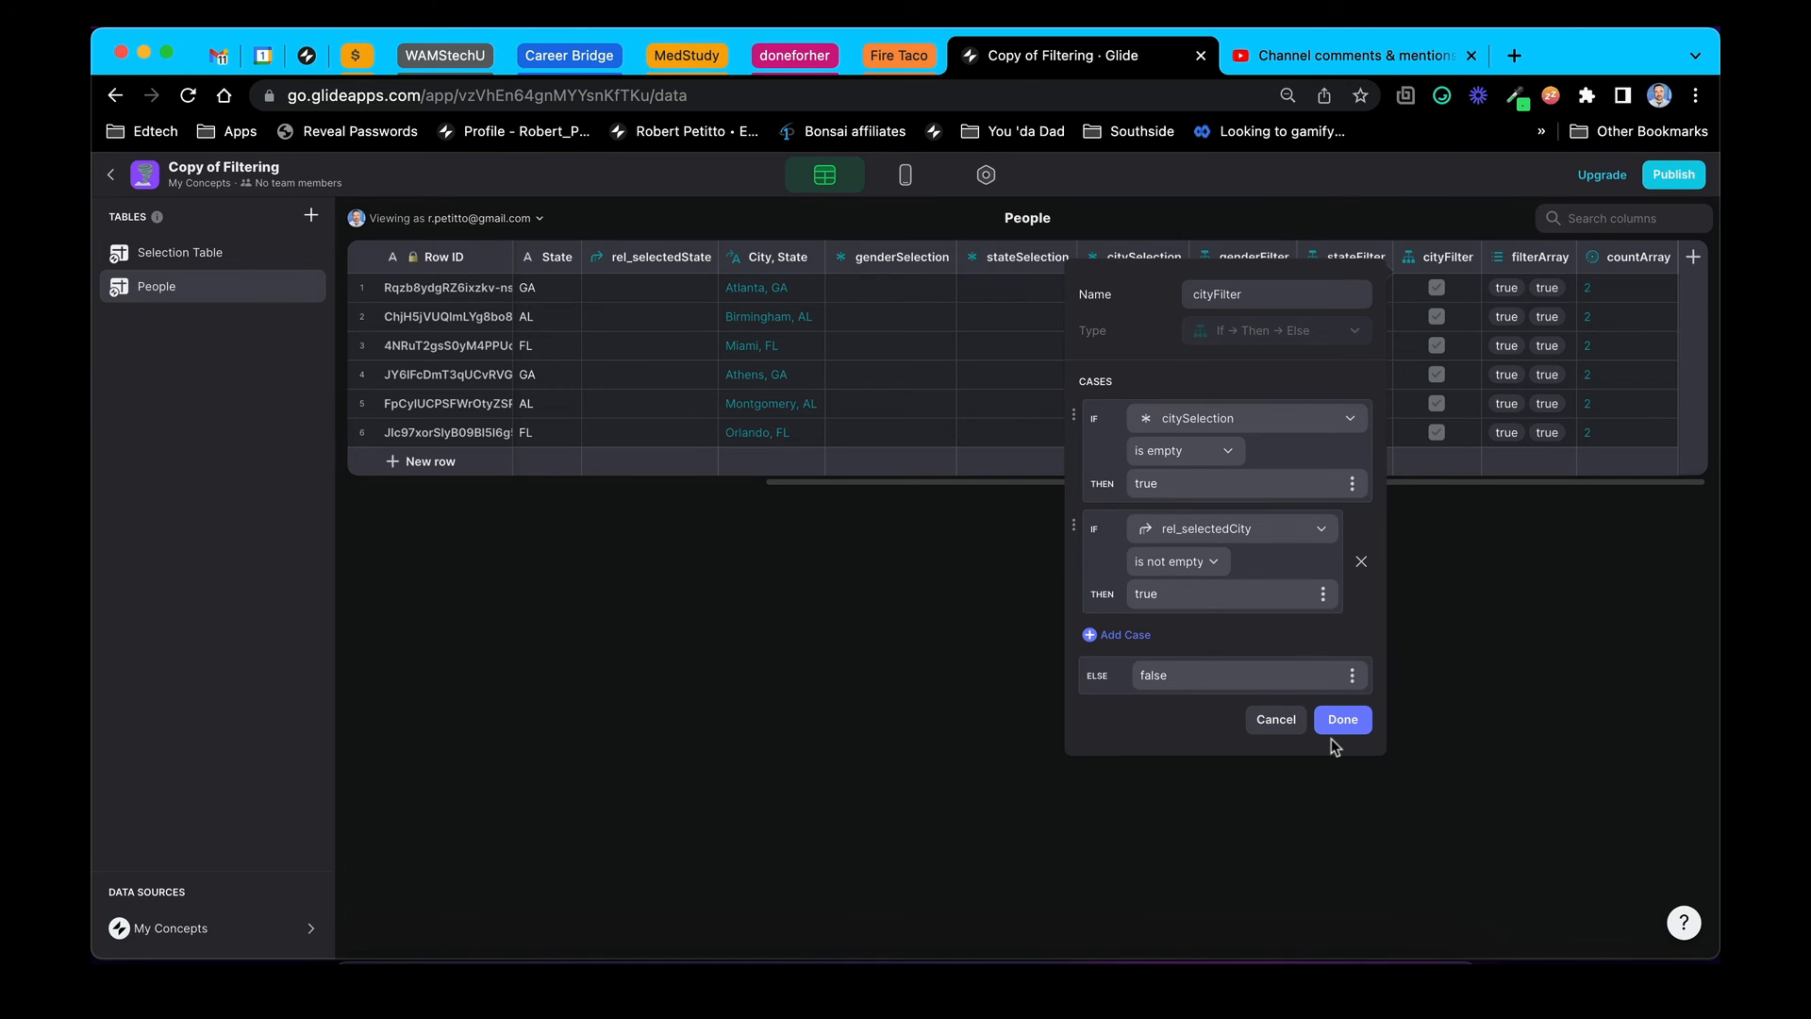
{"action": "left_click", "coordinate": [1342, 719]}
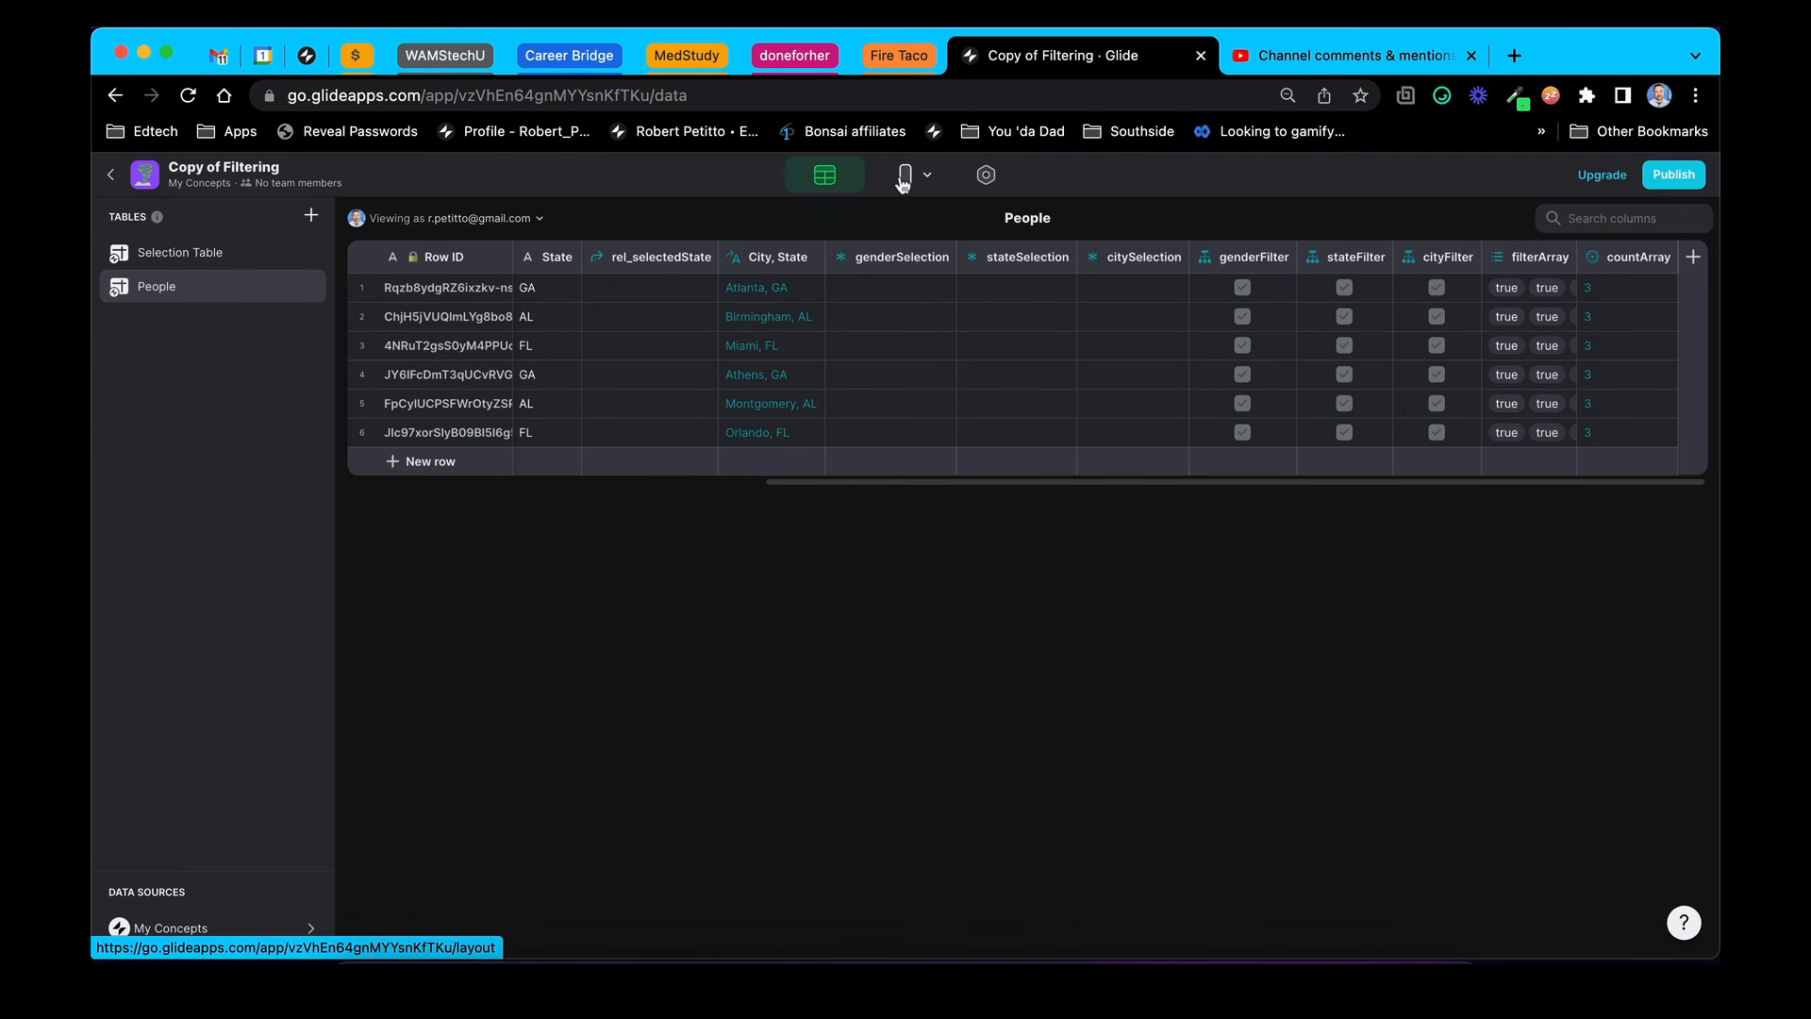
Turn on Show Filters for the People screen in Layout
{"action": "left_click", "coordinate": [903, 175]}
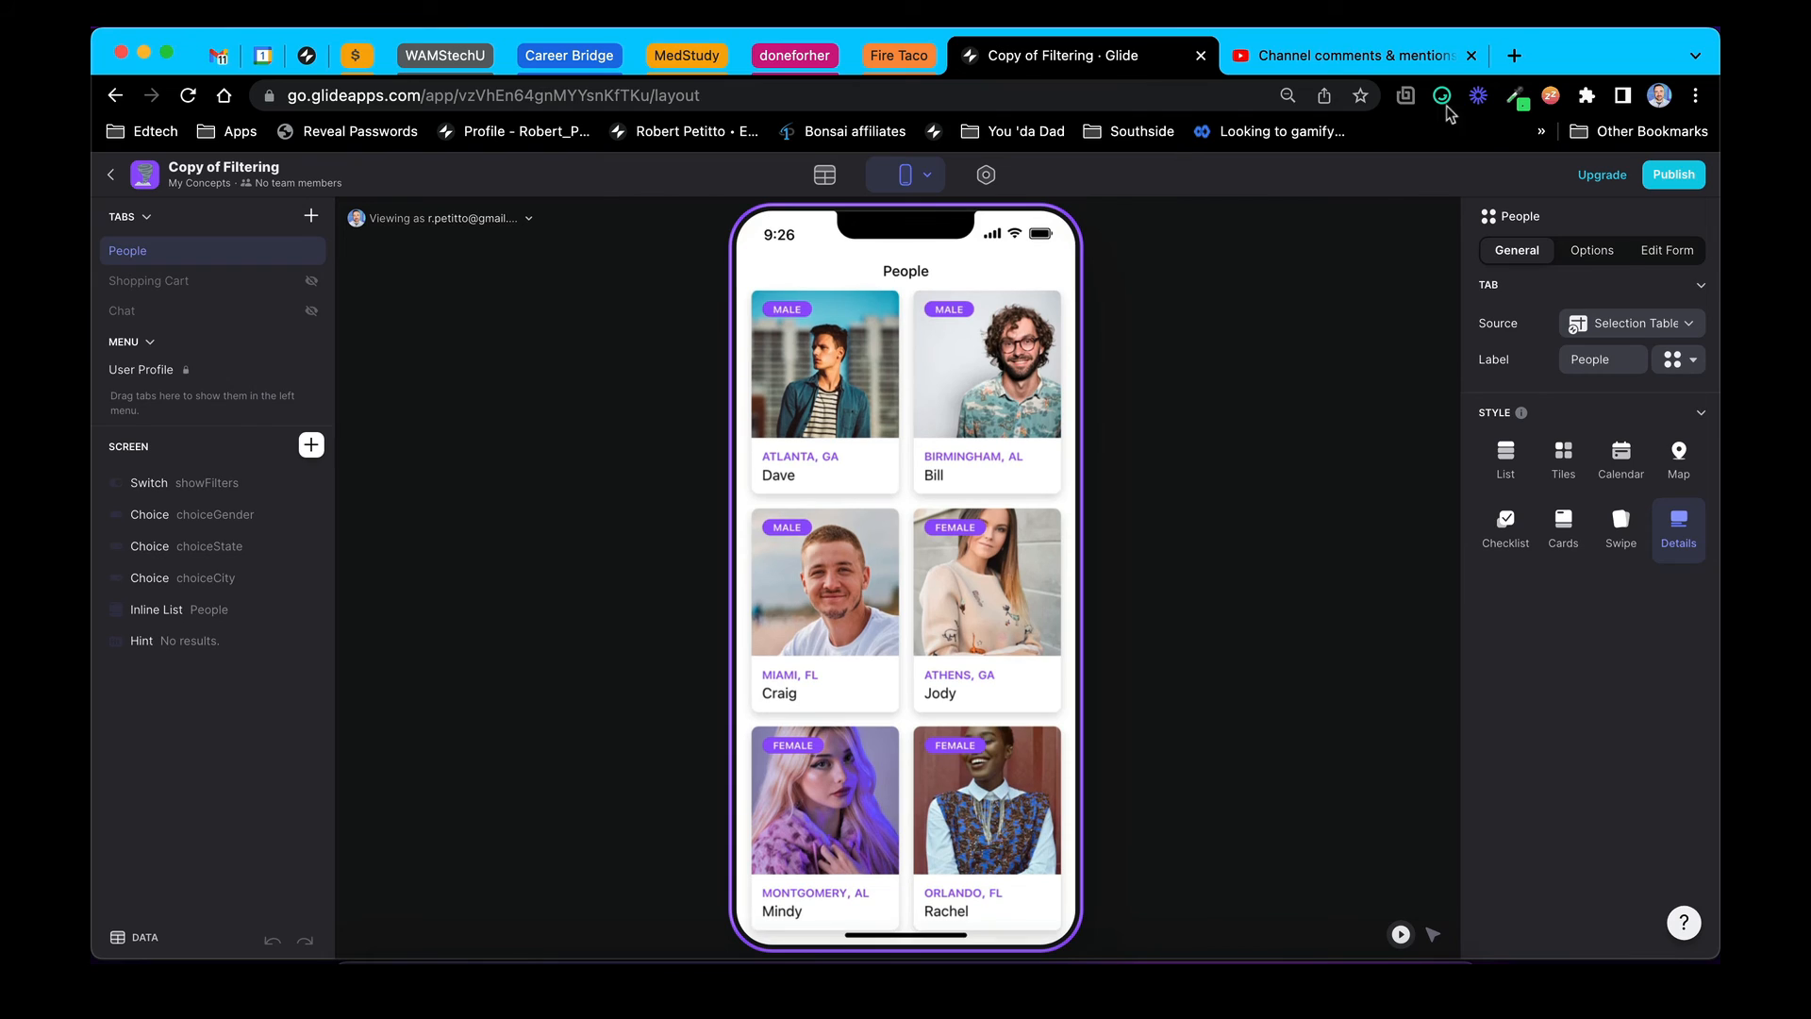
{"action": "left_click", "coordinate": [1591, 249]}
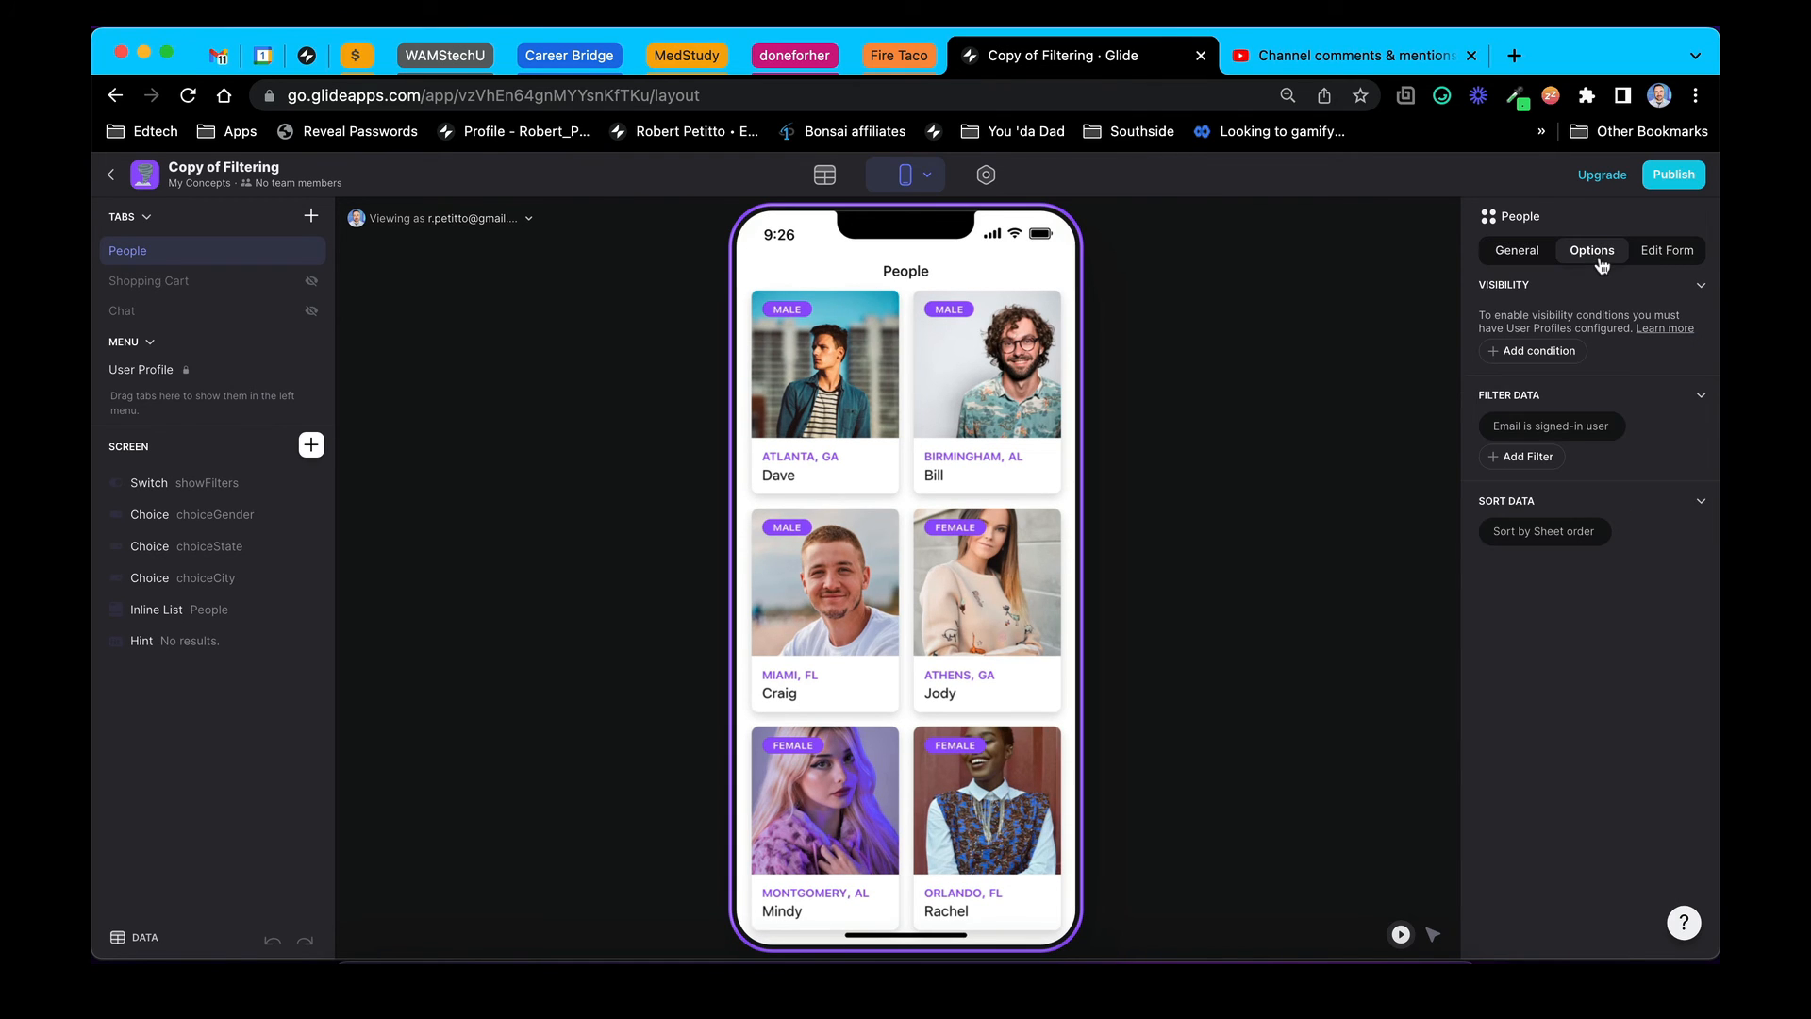
{"action": "left_click", "coordinate": [1550, 425]}
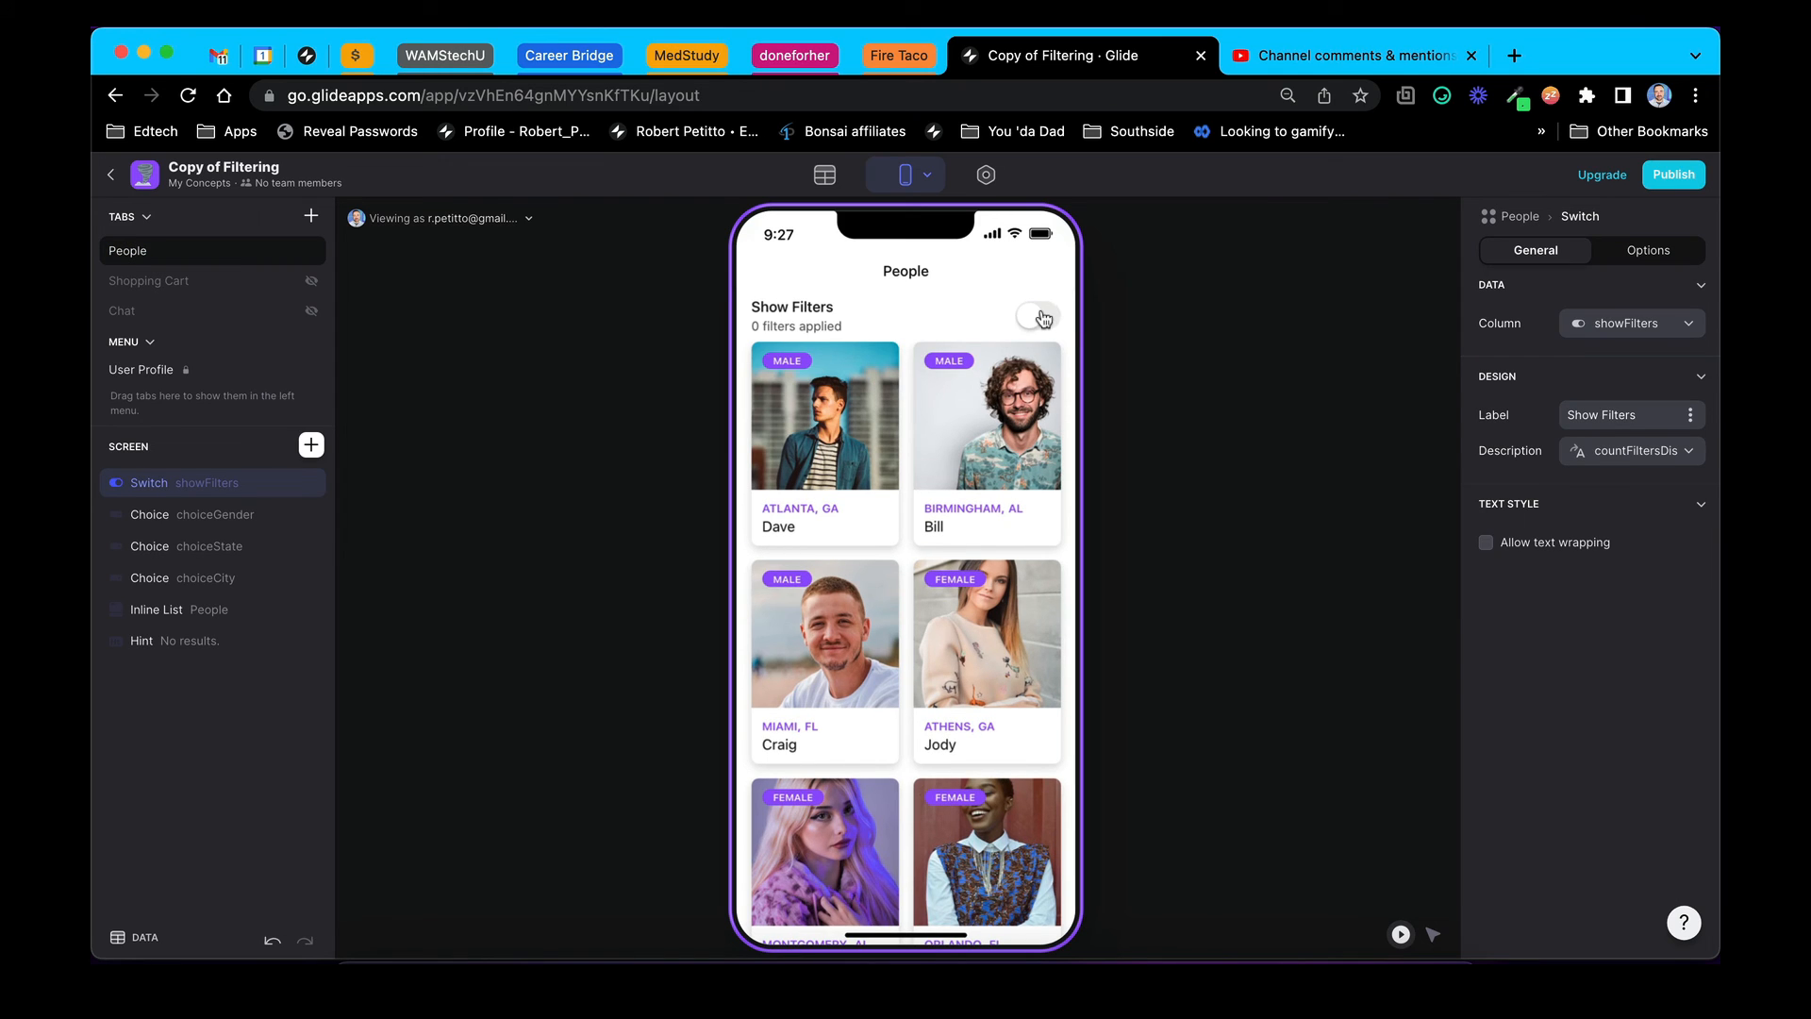
{"action": "left_click", "coordinate": [1035, 315]}
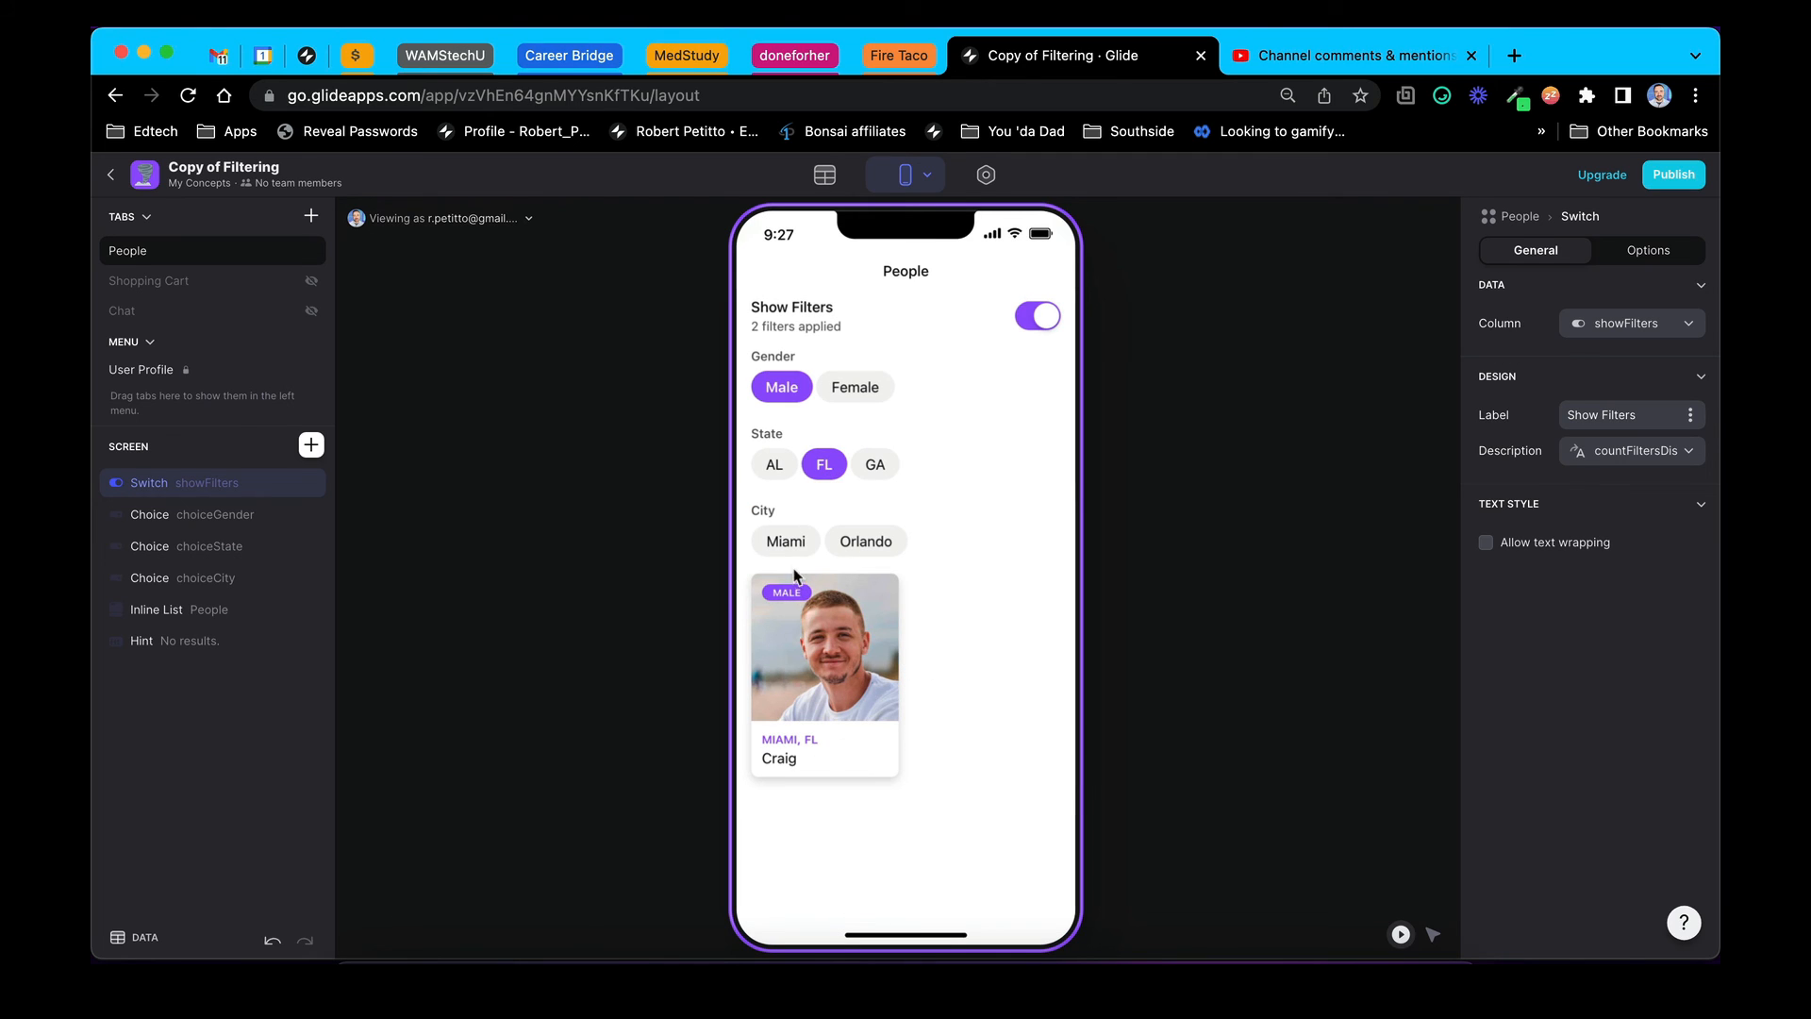
Test the filter chips, ending with Male and AL selected and Birmingham deselected
{"action": "left_click", "coordinate": [772, 463]}
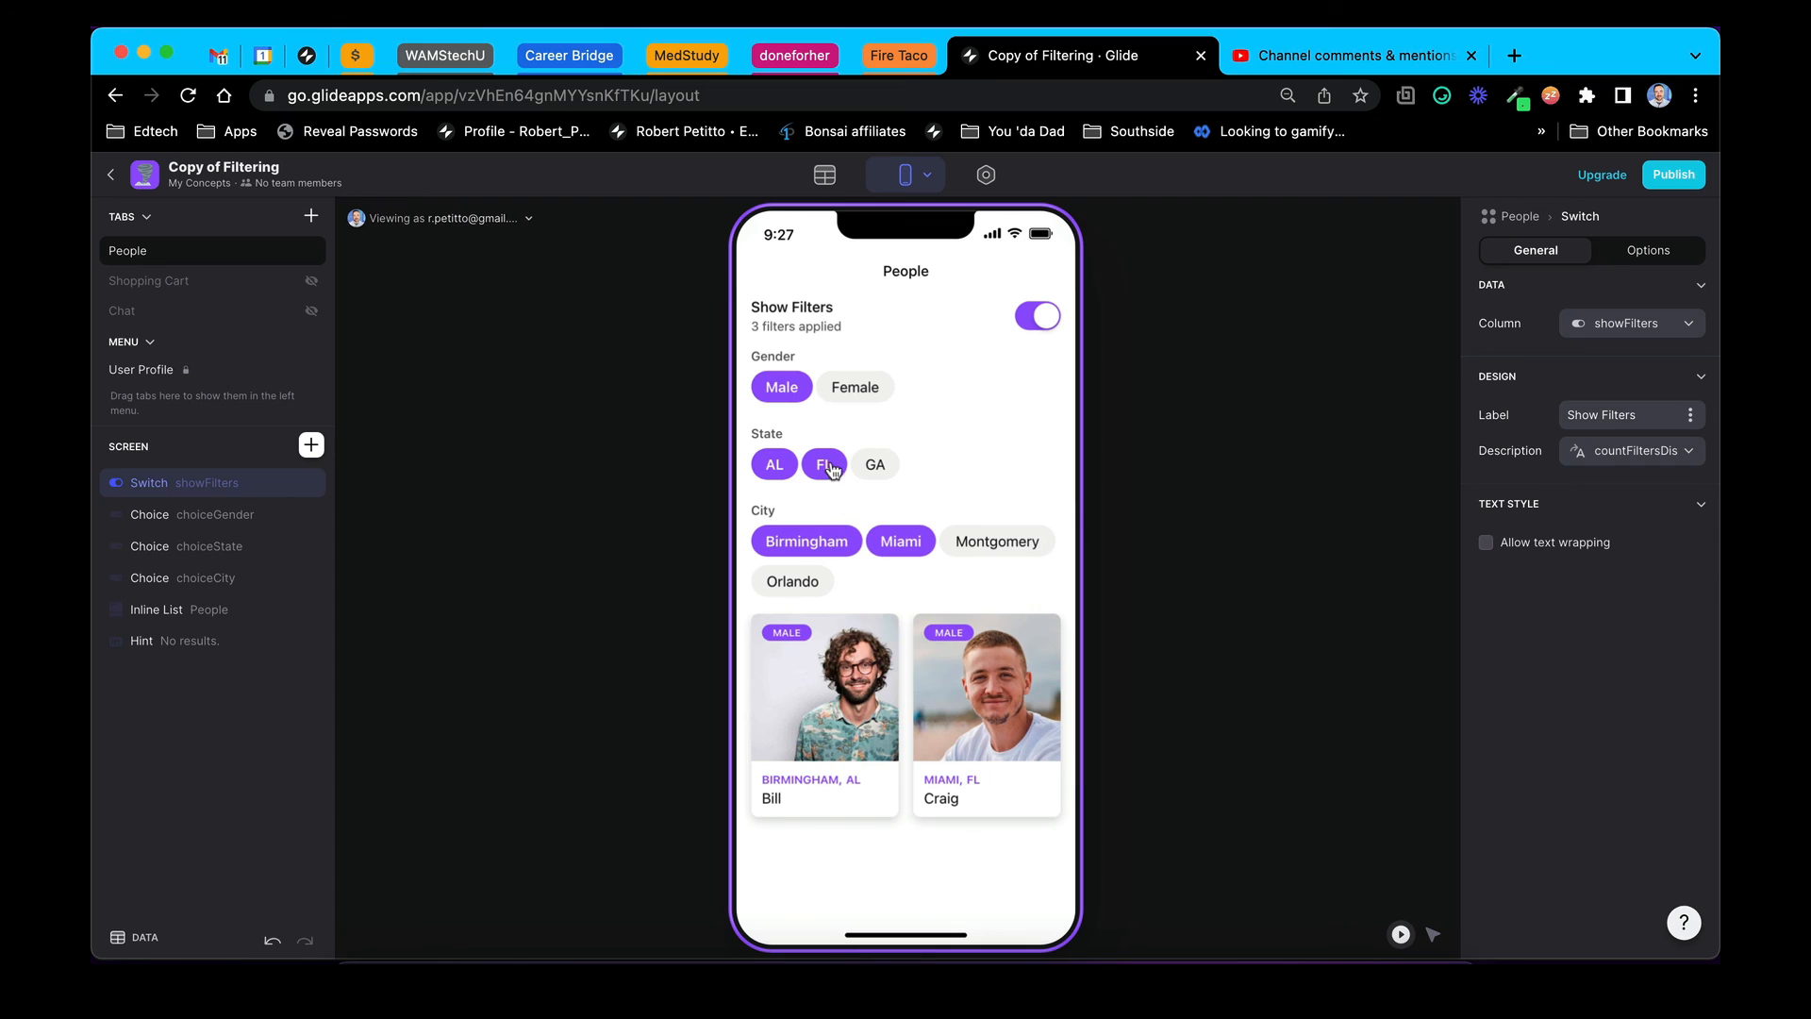
{"action": "left_click", "coordinate": [823, 465]}
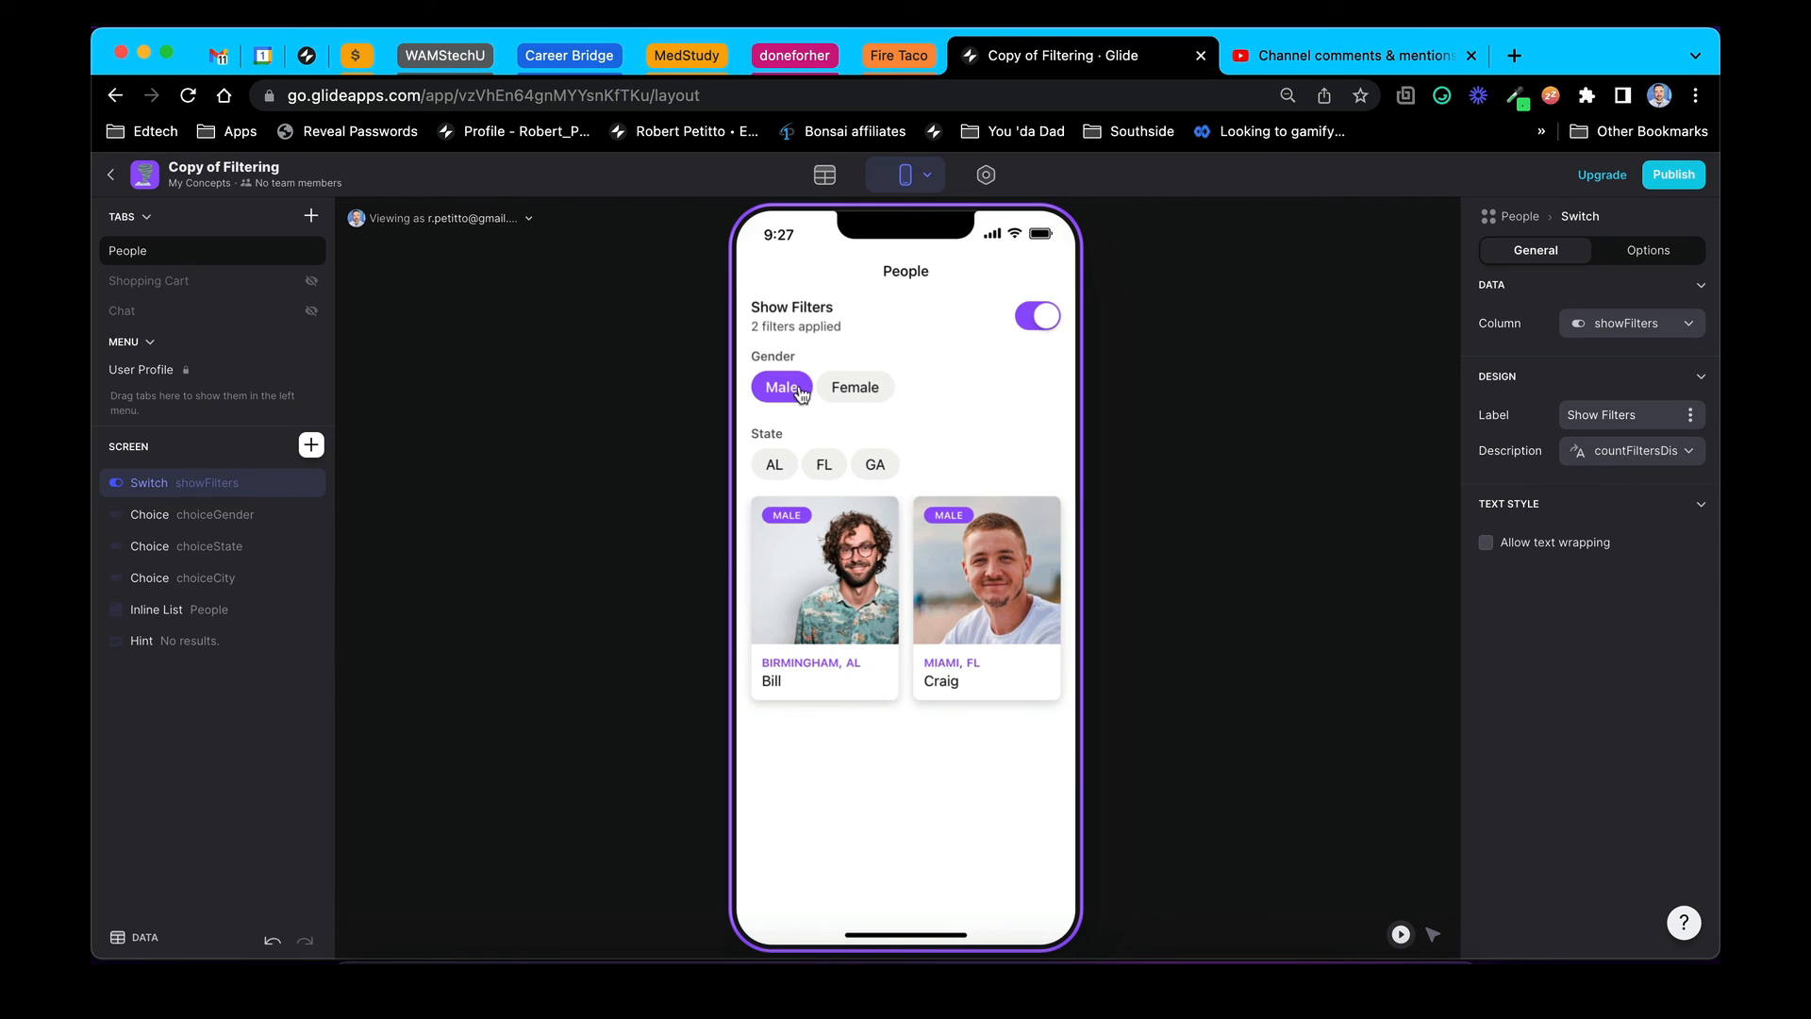
{"action": "left_click", "coordinate": [782, 386]}
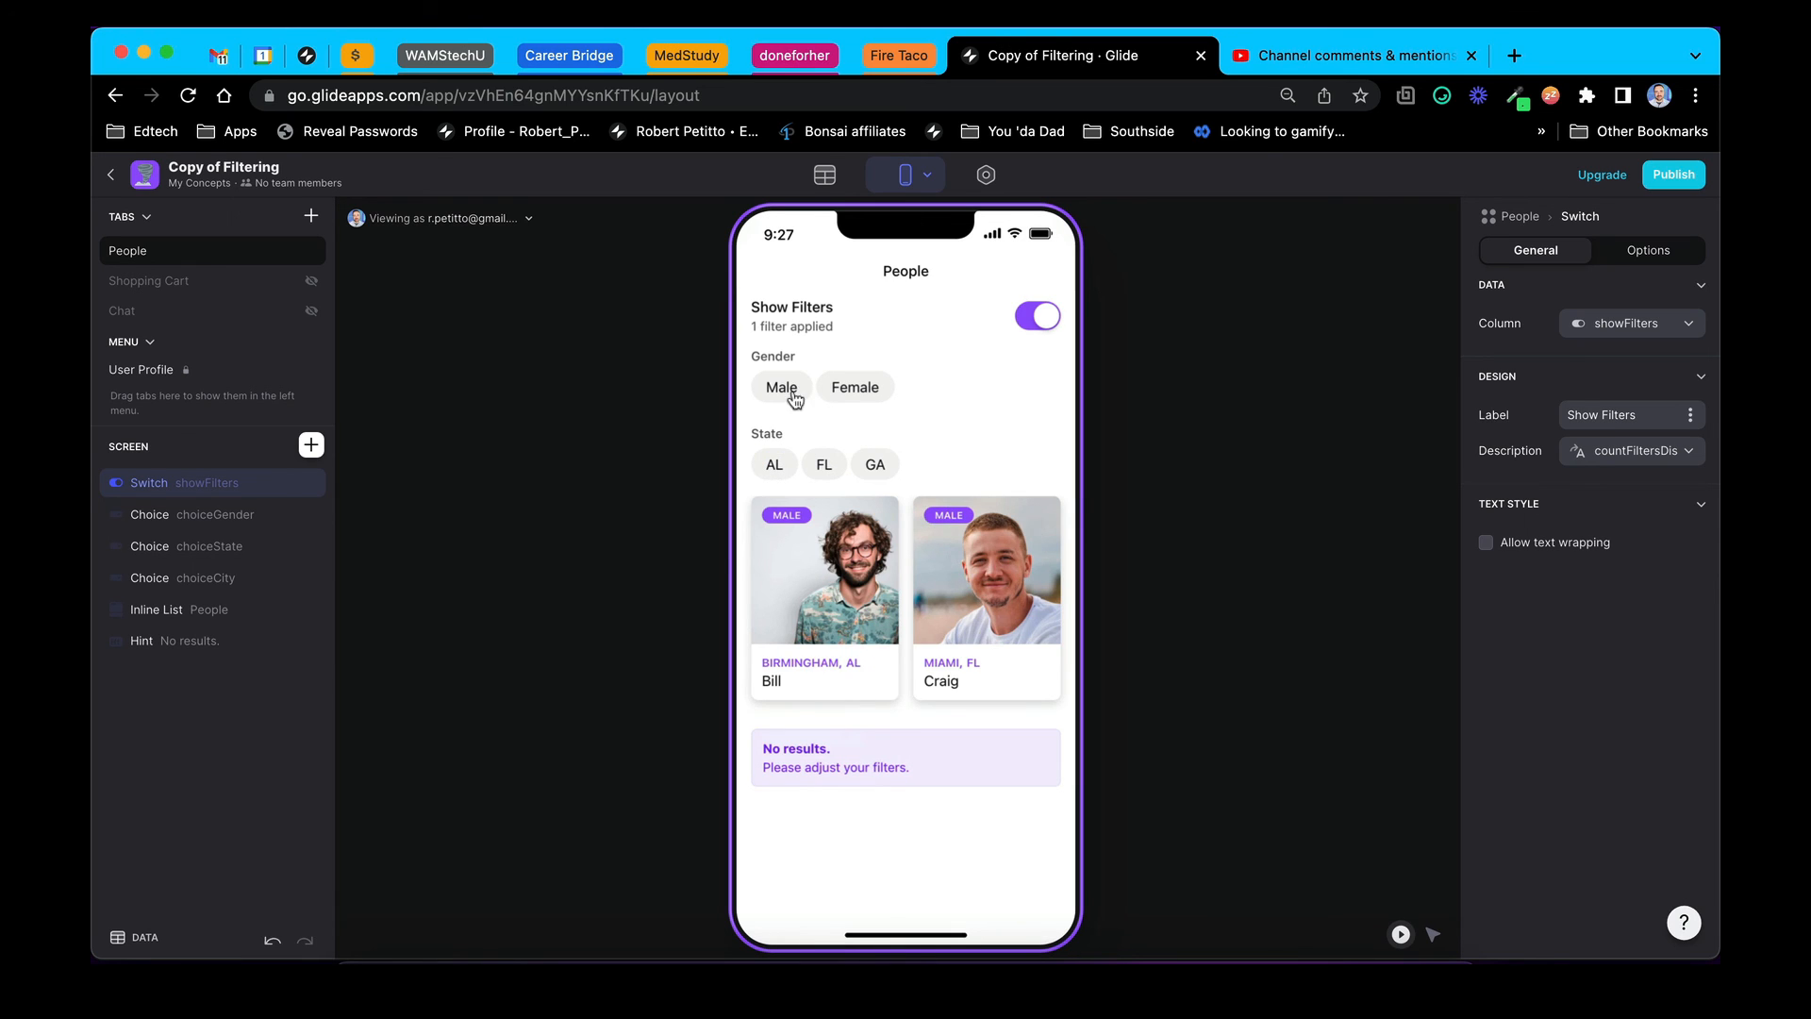
{"action": "left_click", "coordinate": [781, 386]}
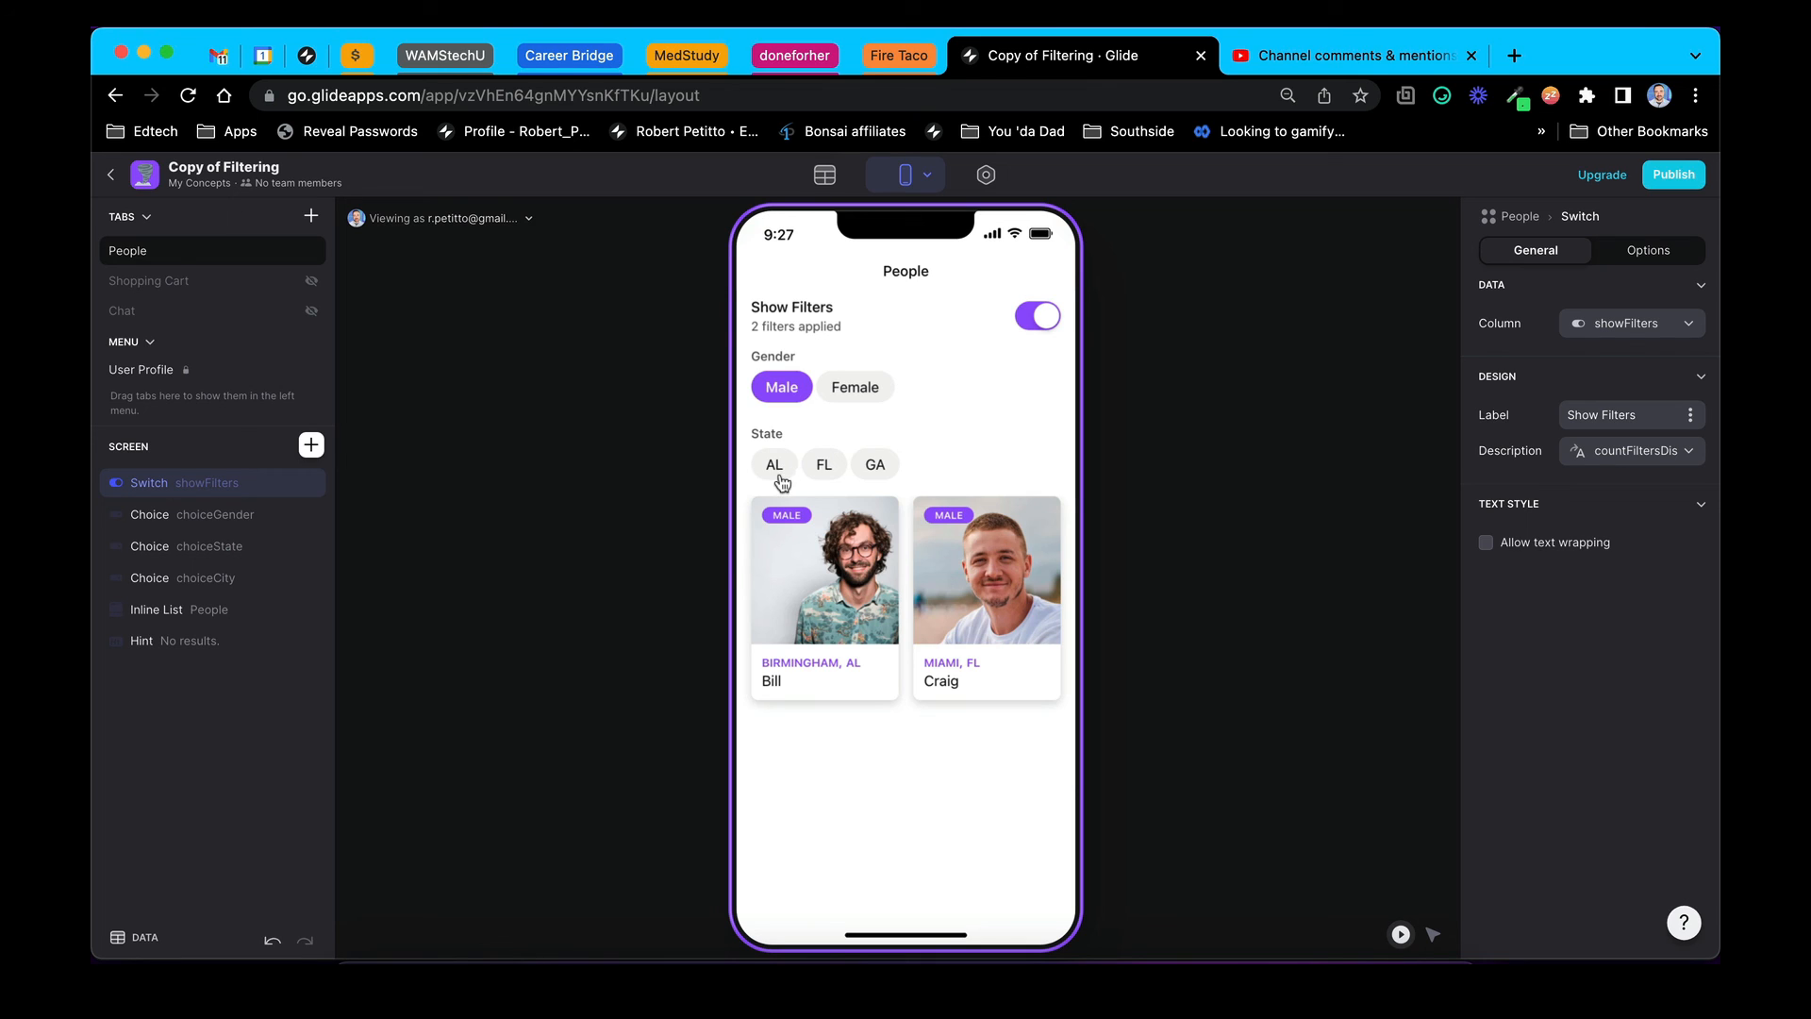
{"action": "left_click", "coordinate": [774, 464]}
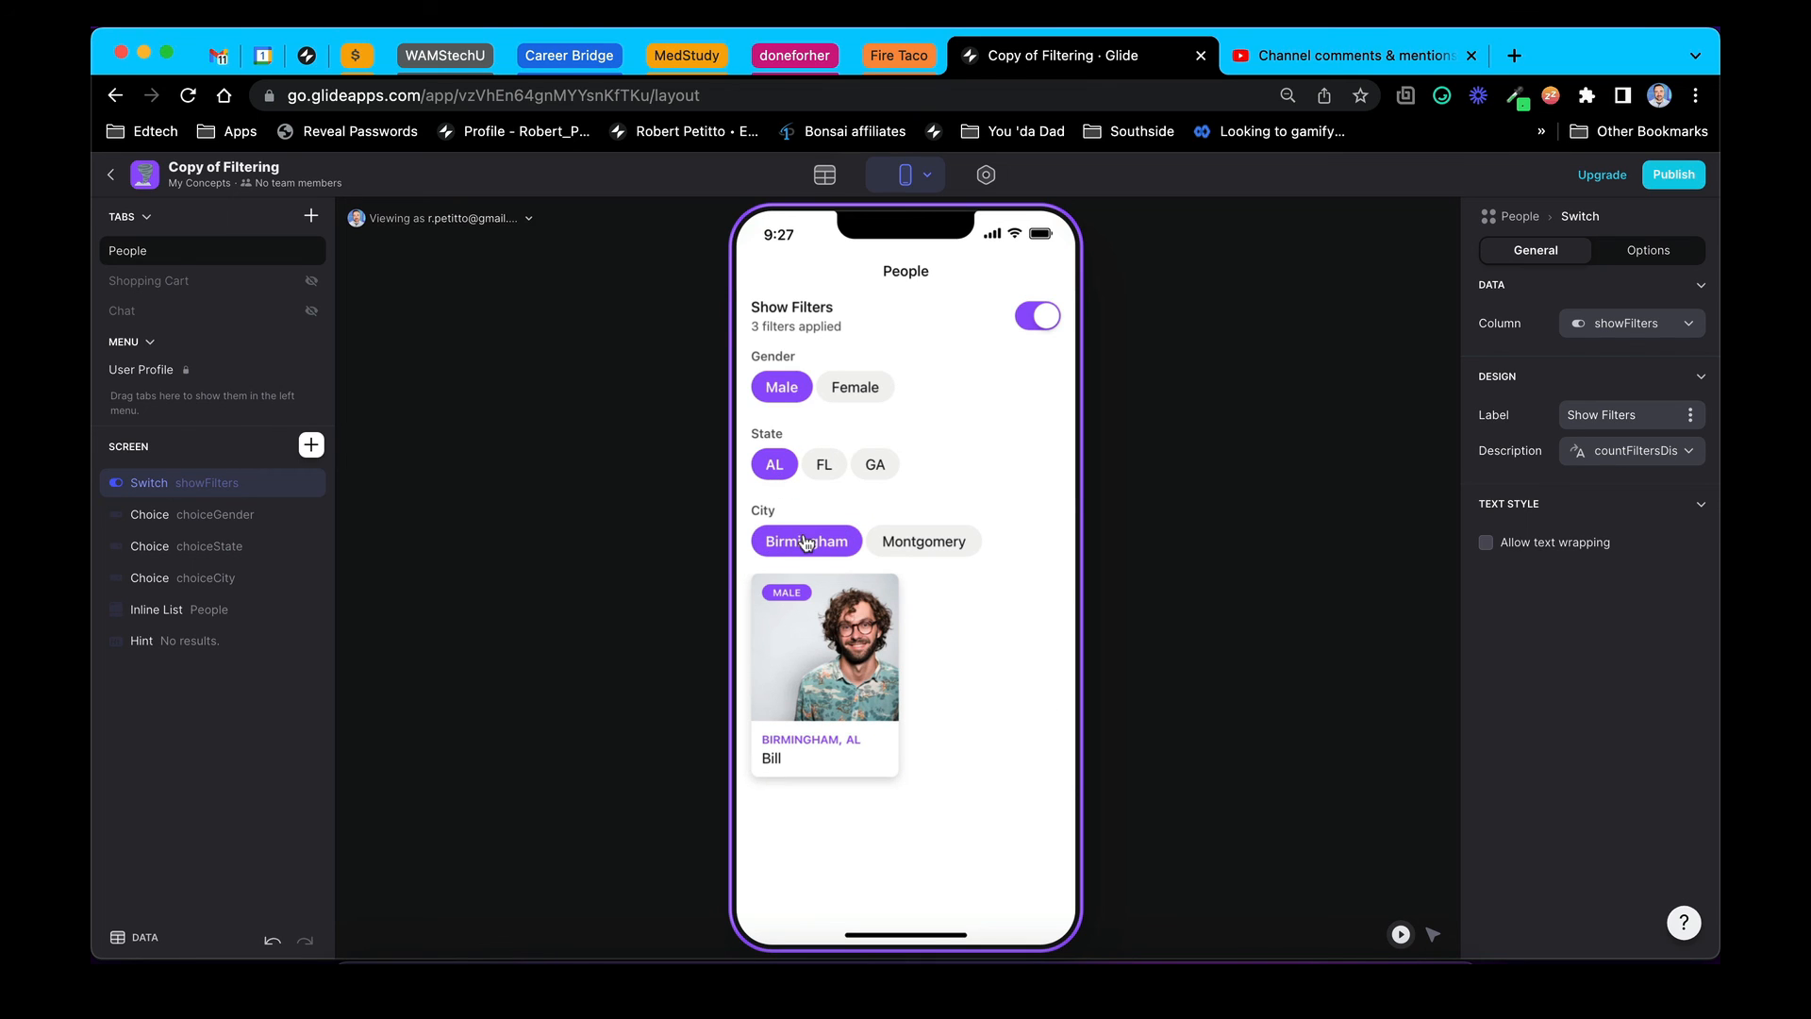
{"action": "left_click", "coordinate": [807, 541]}
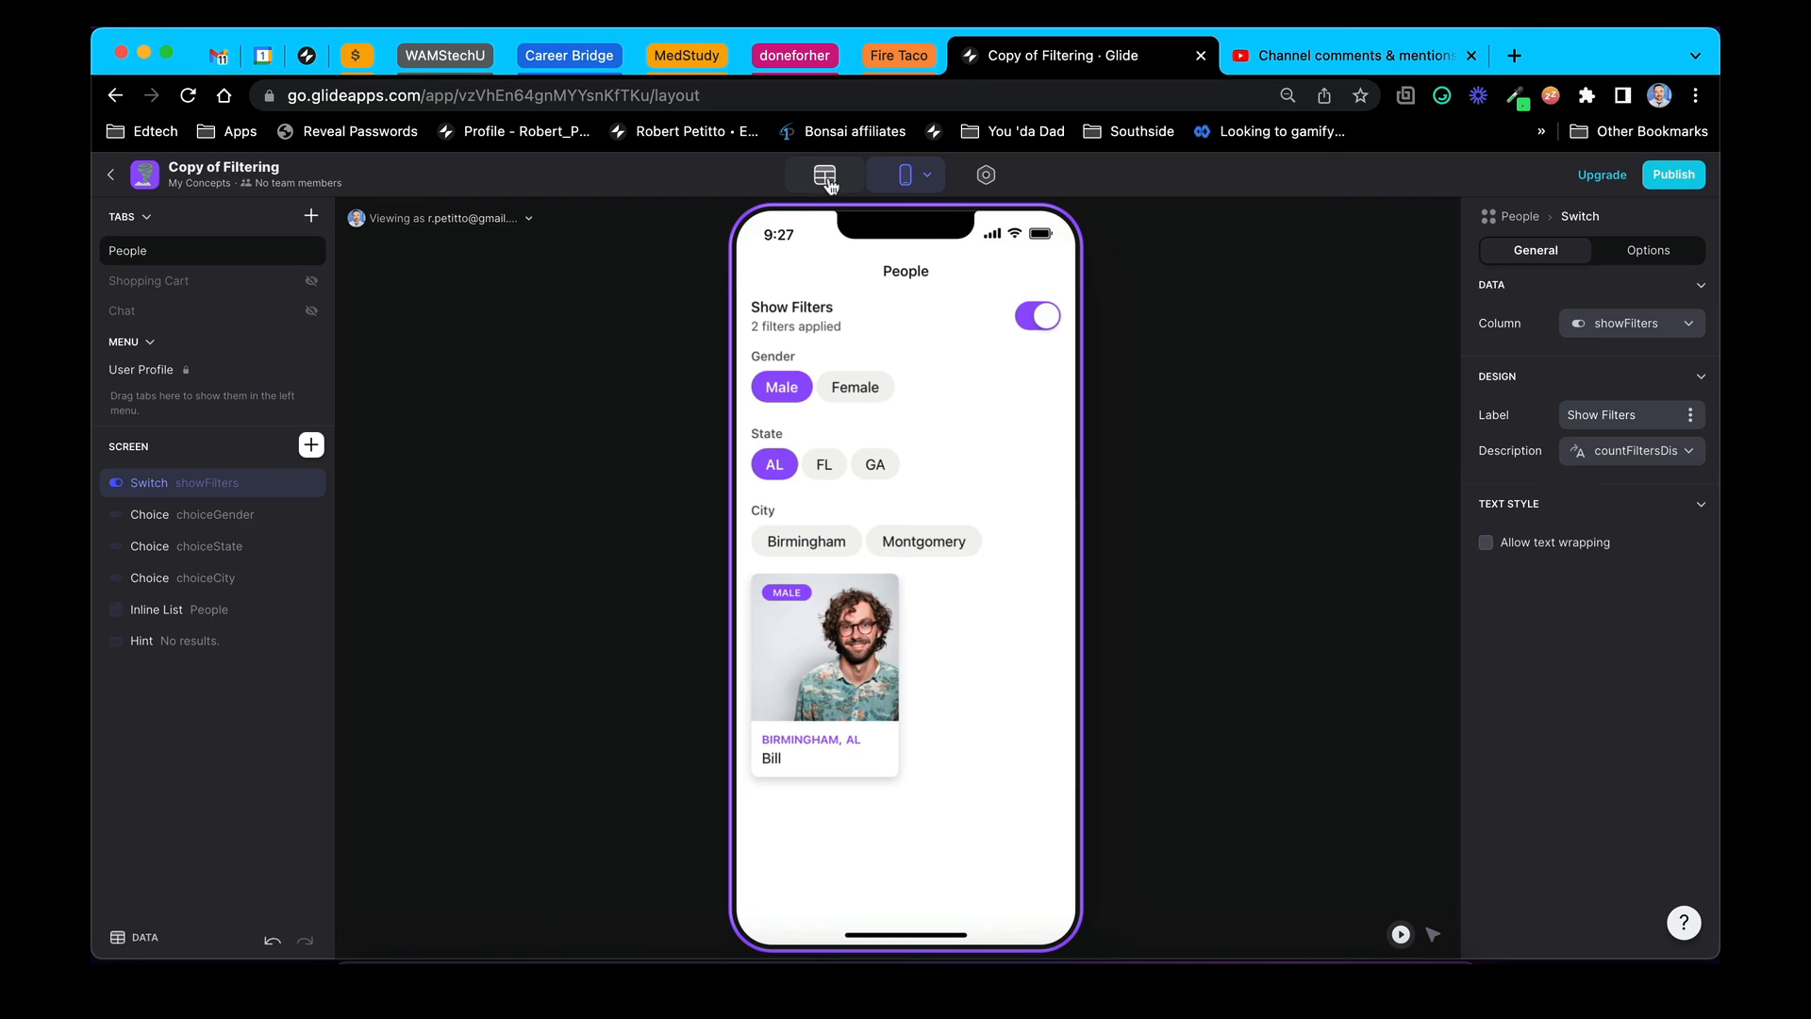
Check Selection Table stores AL, review People's genderFilter formula unchanged, then reopen Selection Table
{"action": "left_click", "coordinate": [823, 175]}
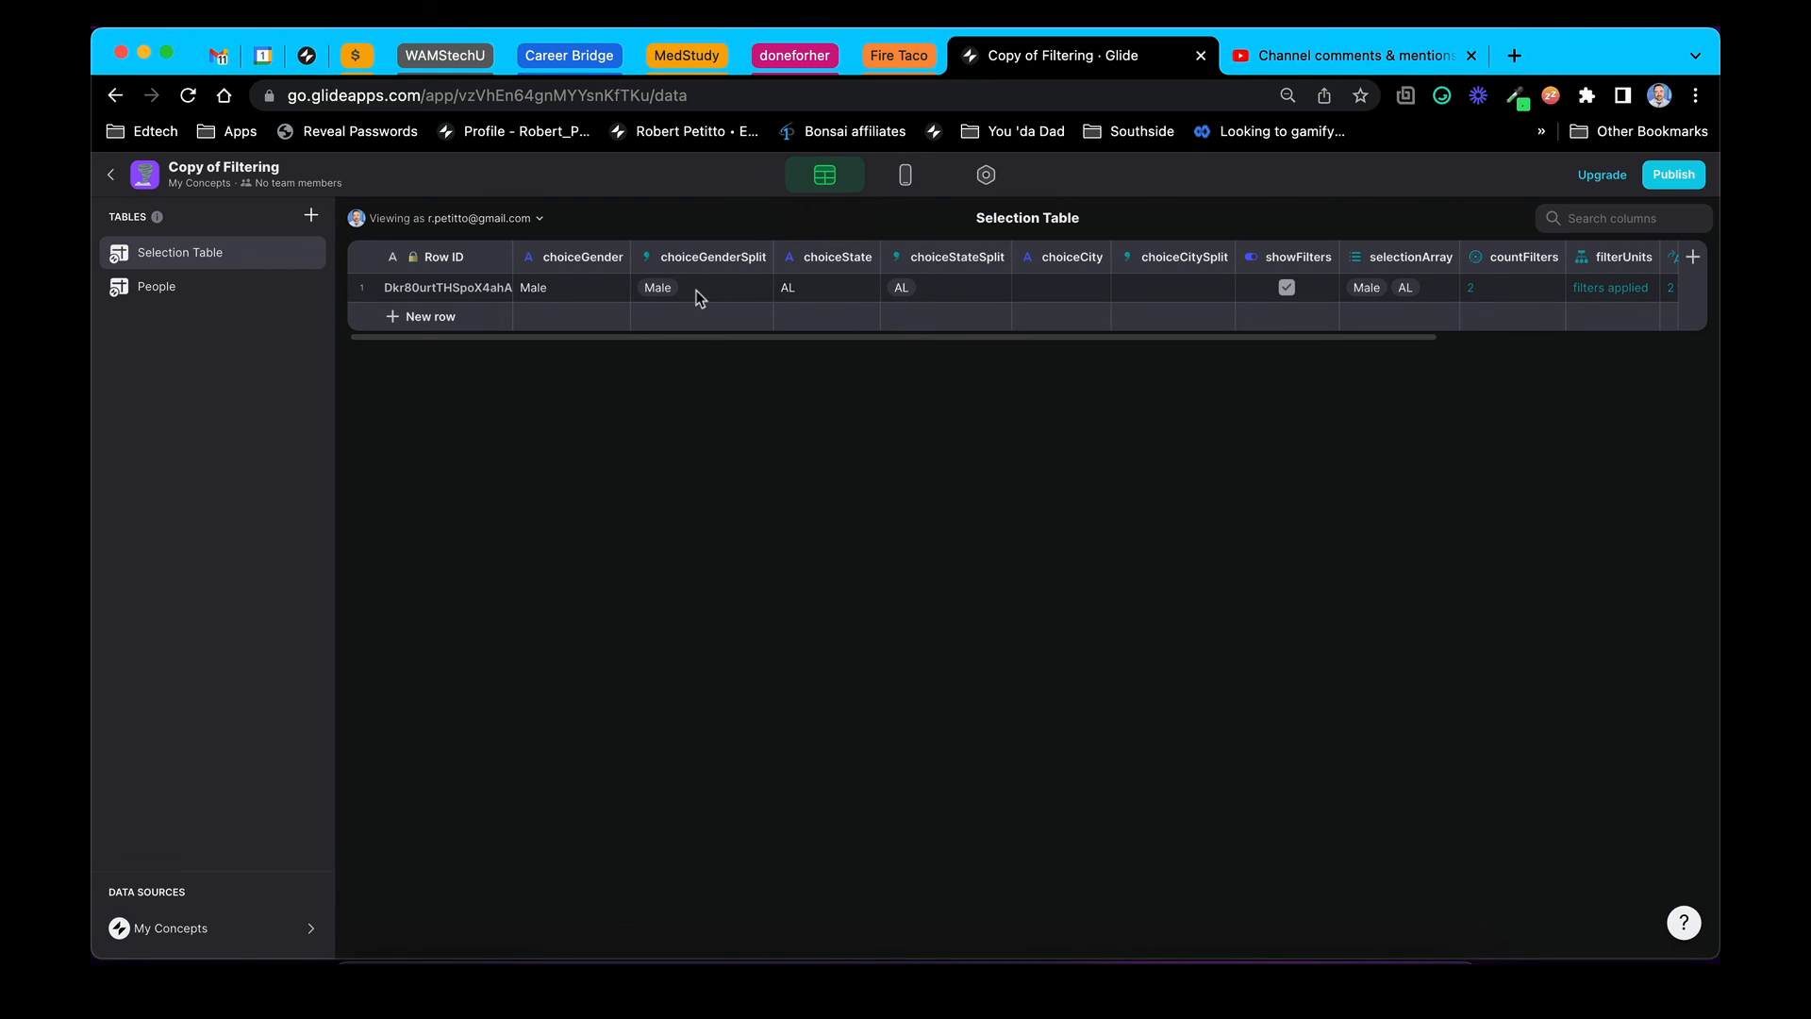
{"action": "left_click", "coordinate": [828, 288]}
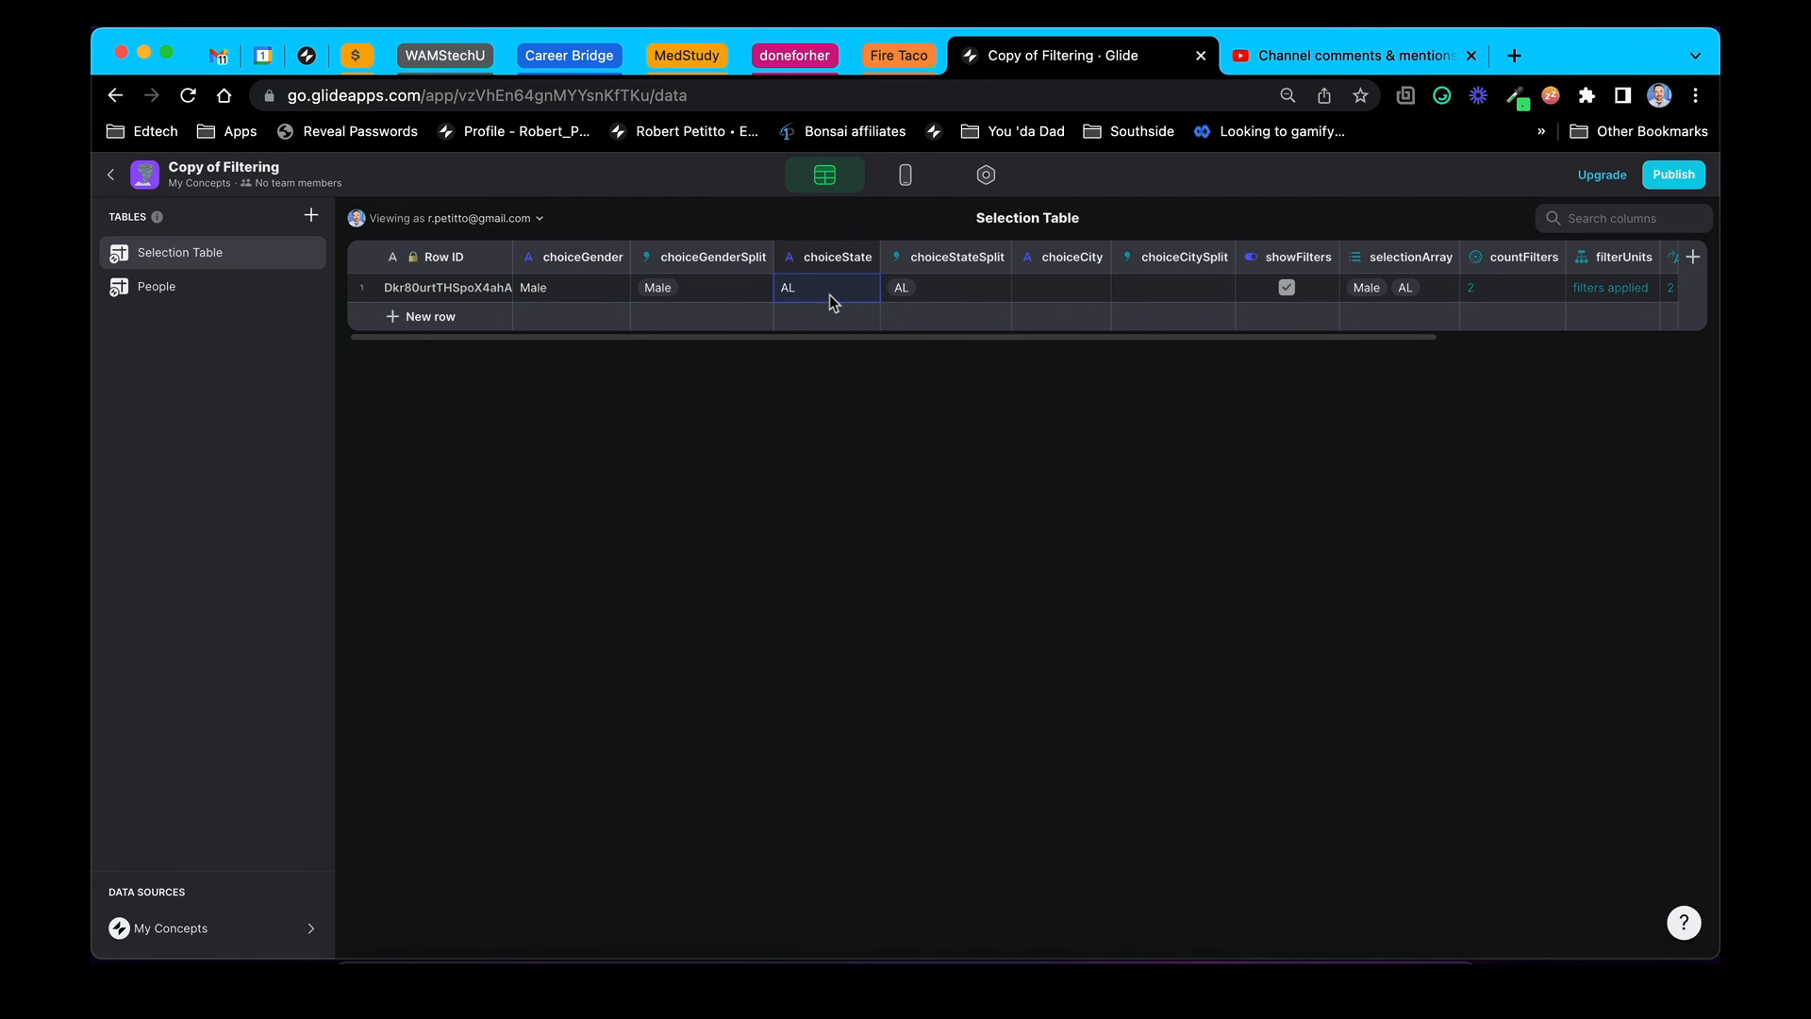
{"action": "left_click", "coordinate": [155, 285]}
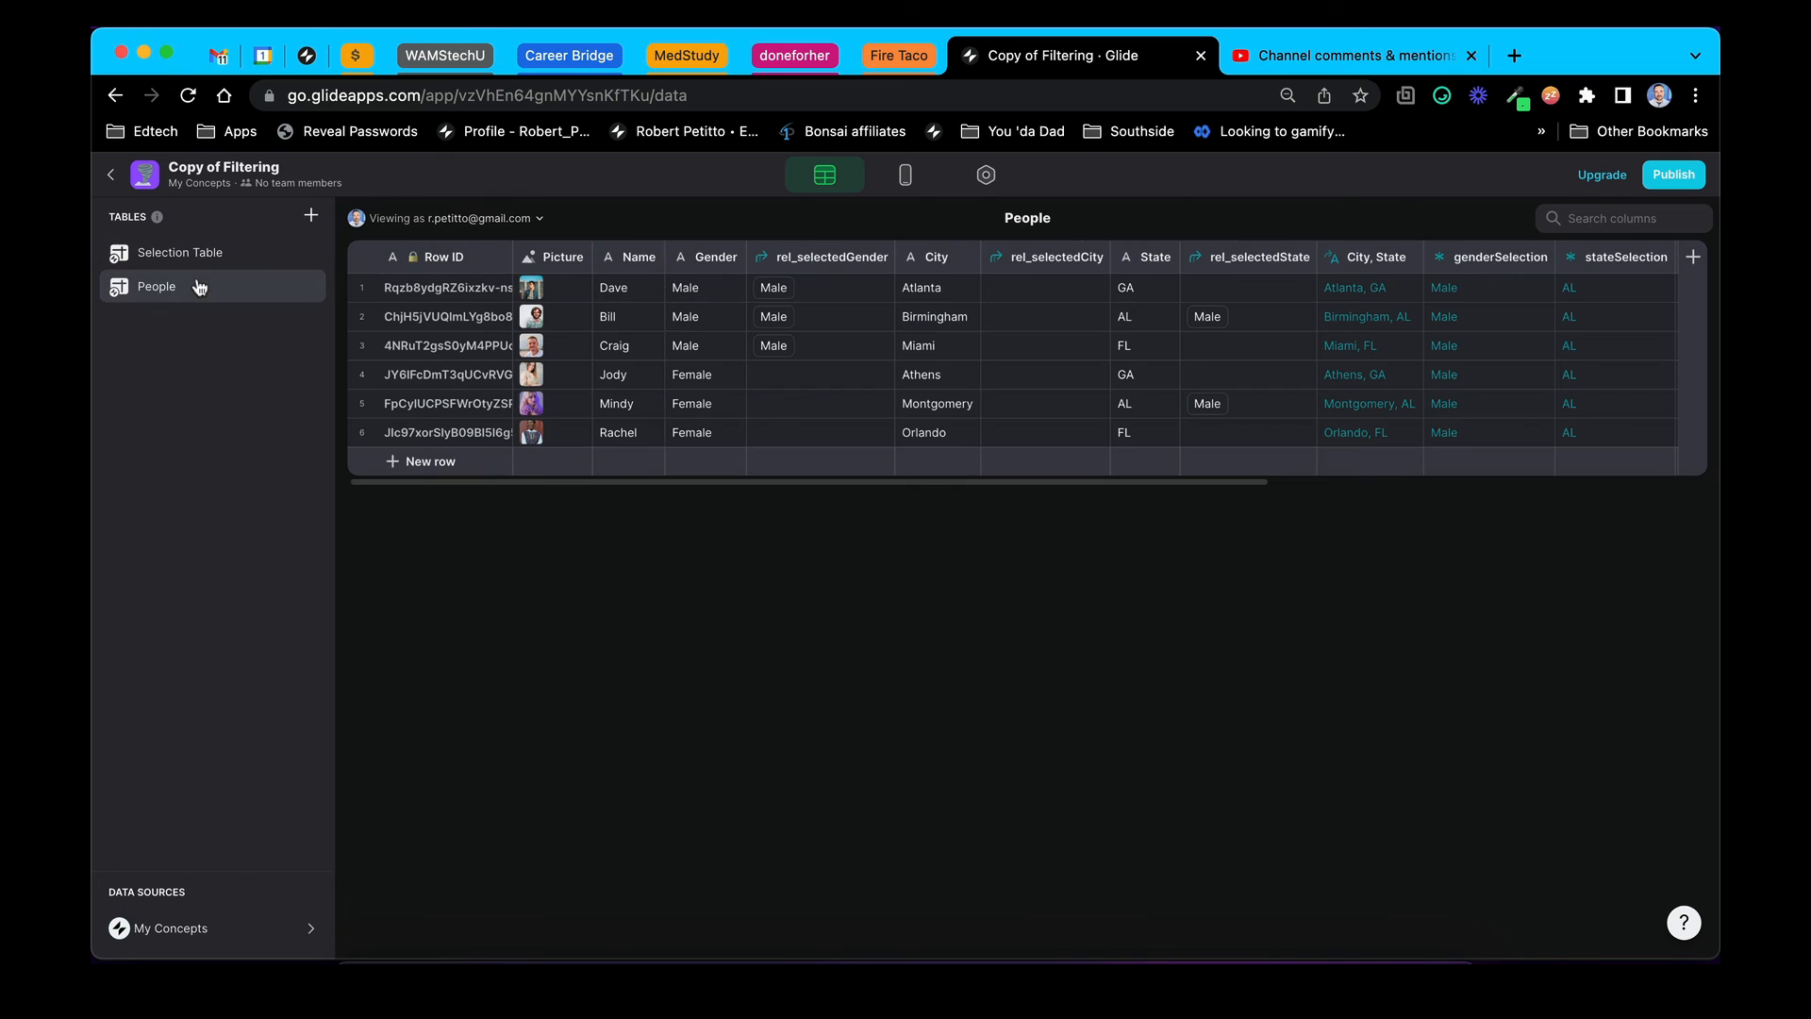
{"action": "scroll", "scroll_direction": "right", "scroll_amount": 3}
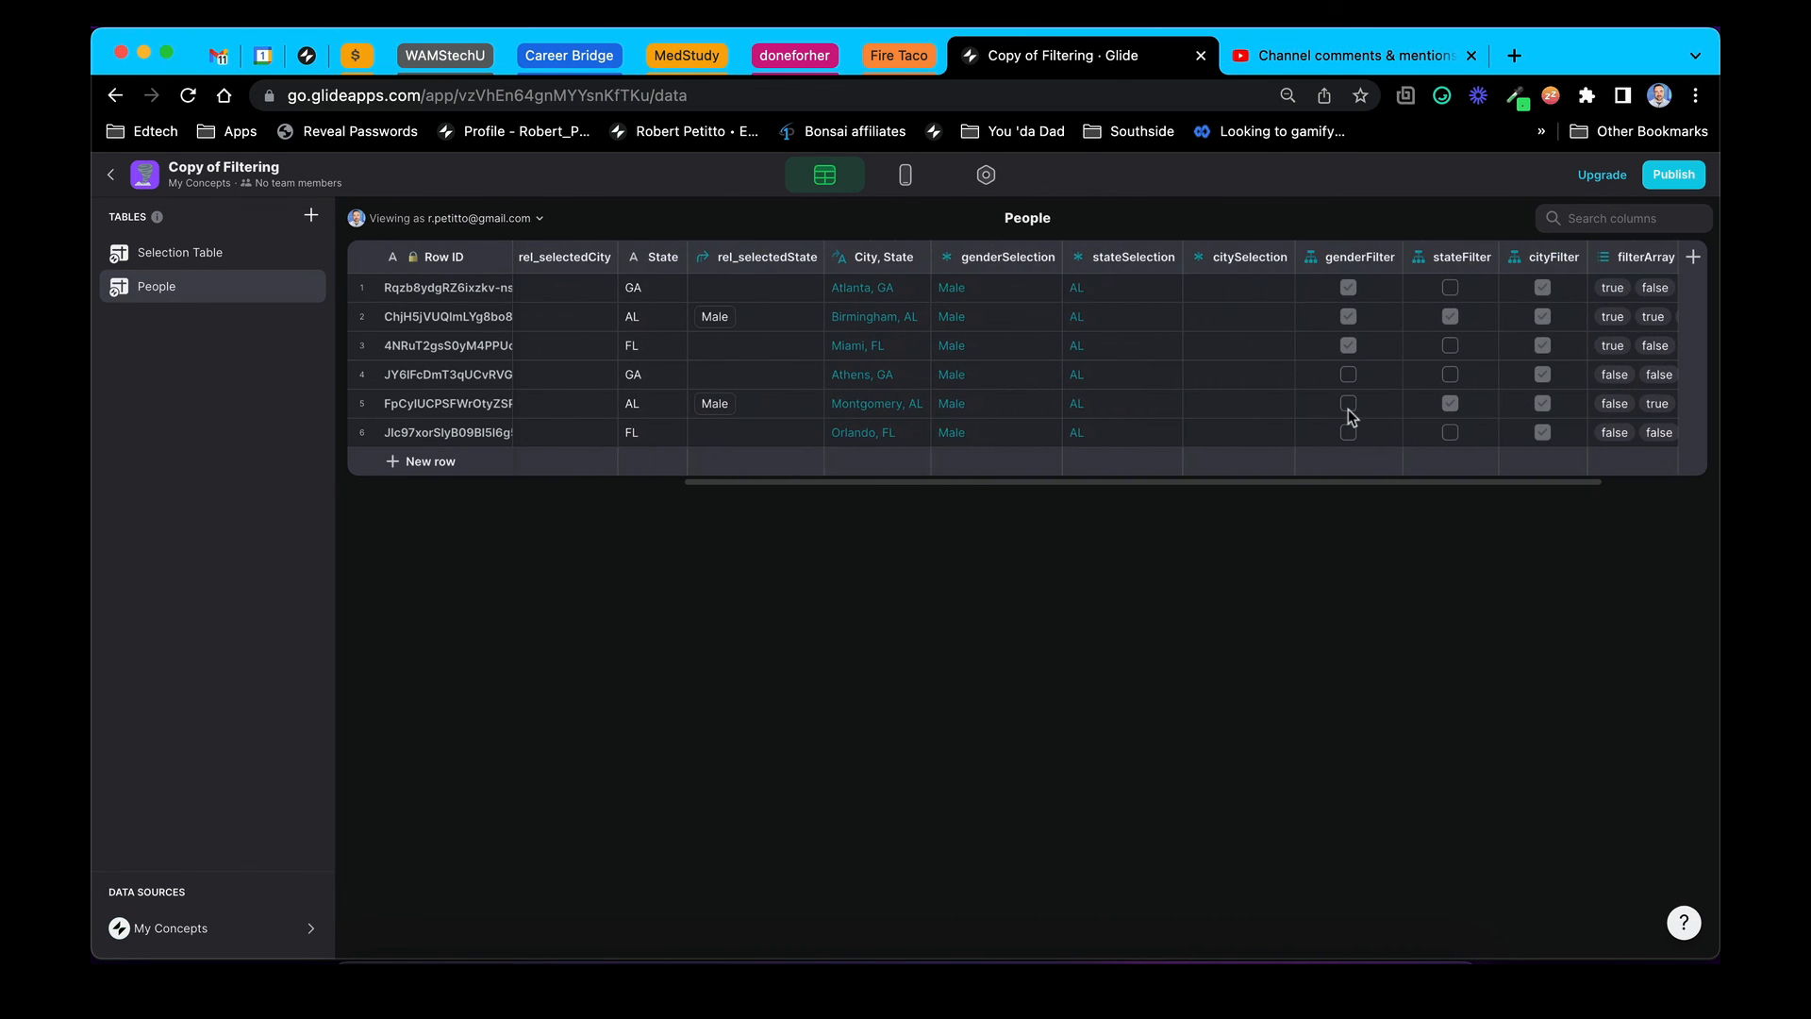
{"action": "left_click", "coordinate": [997, 256]}
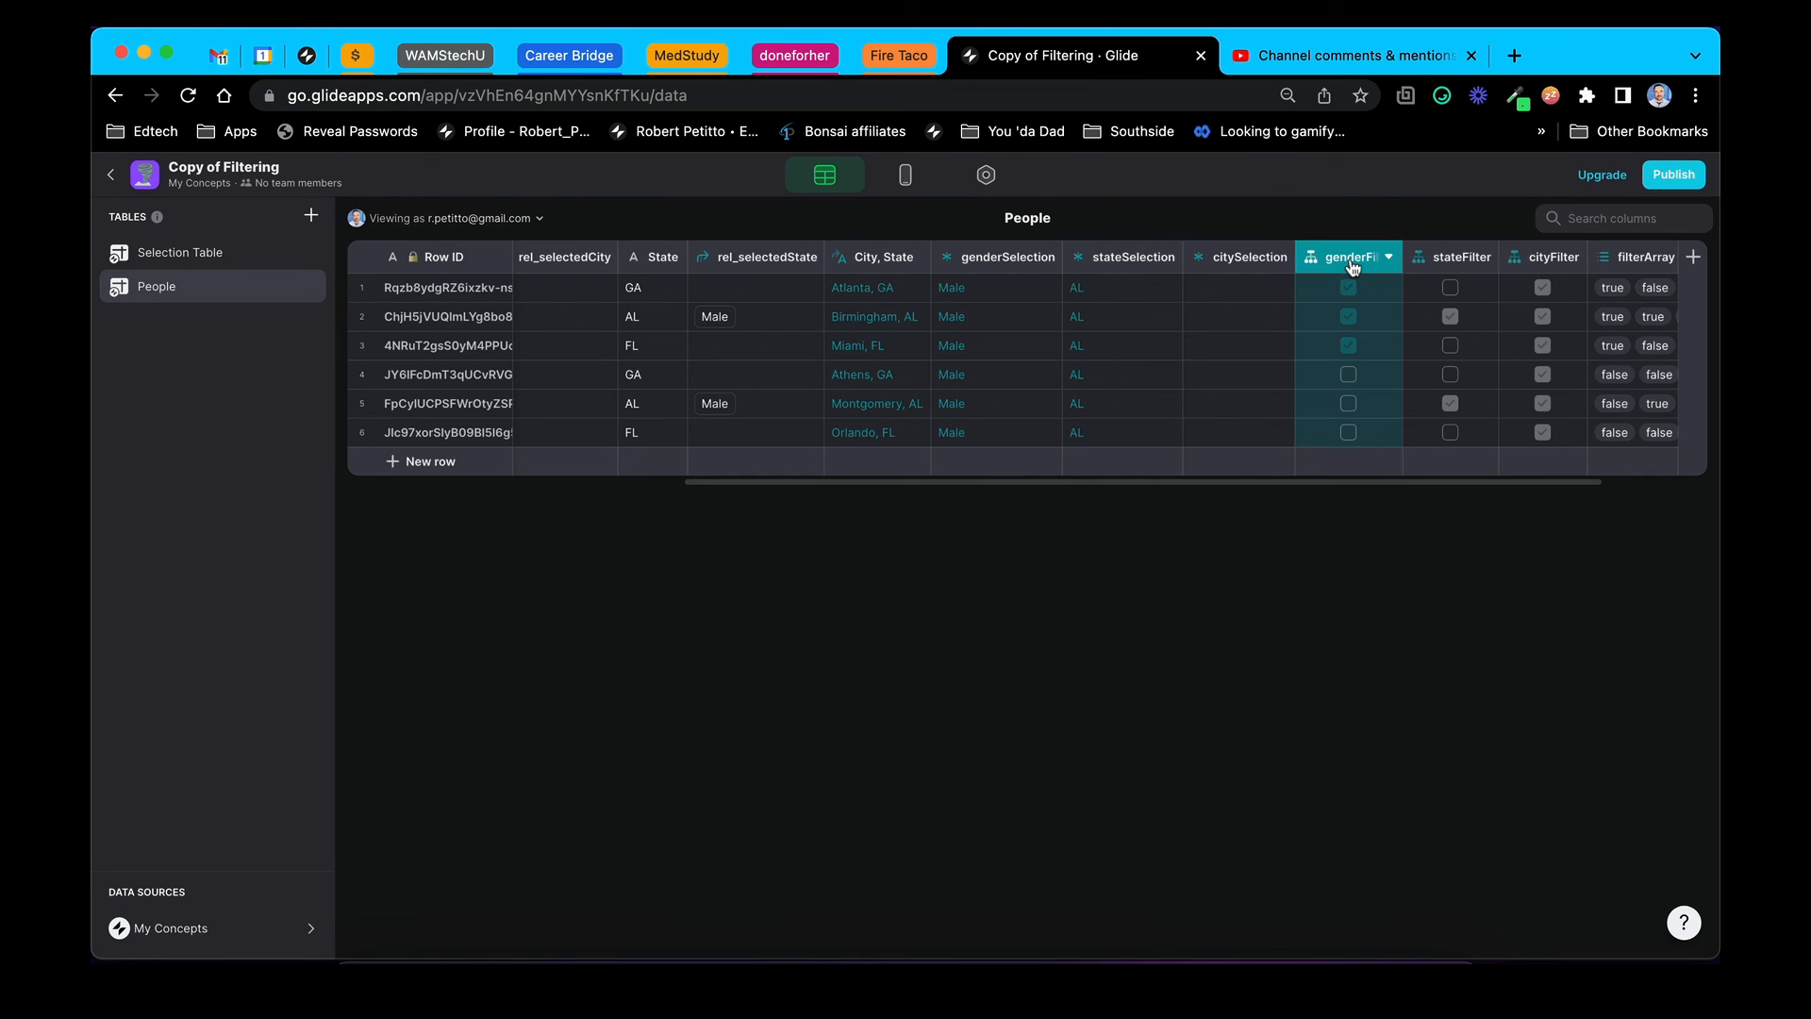
{"action": "left_click", "coordinate": [1348, 256]}
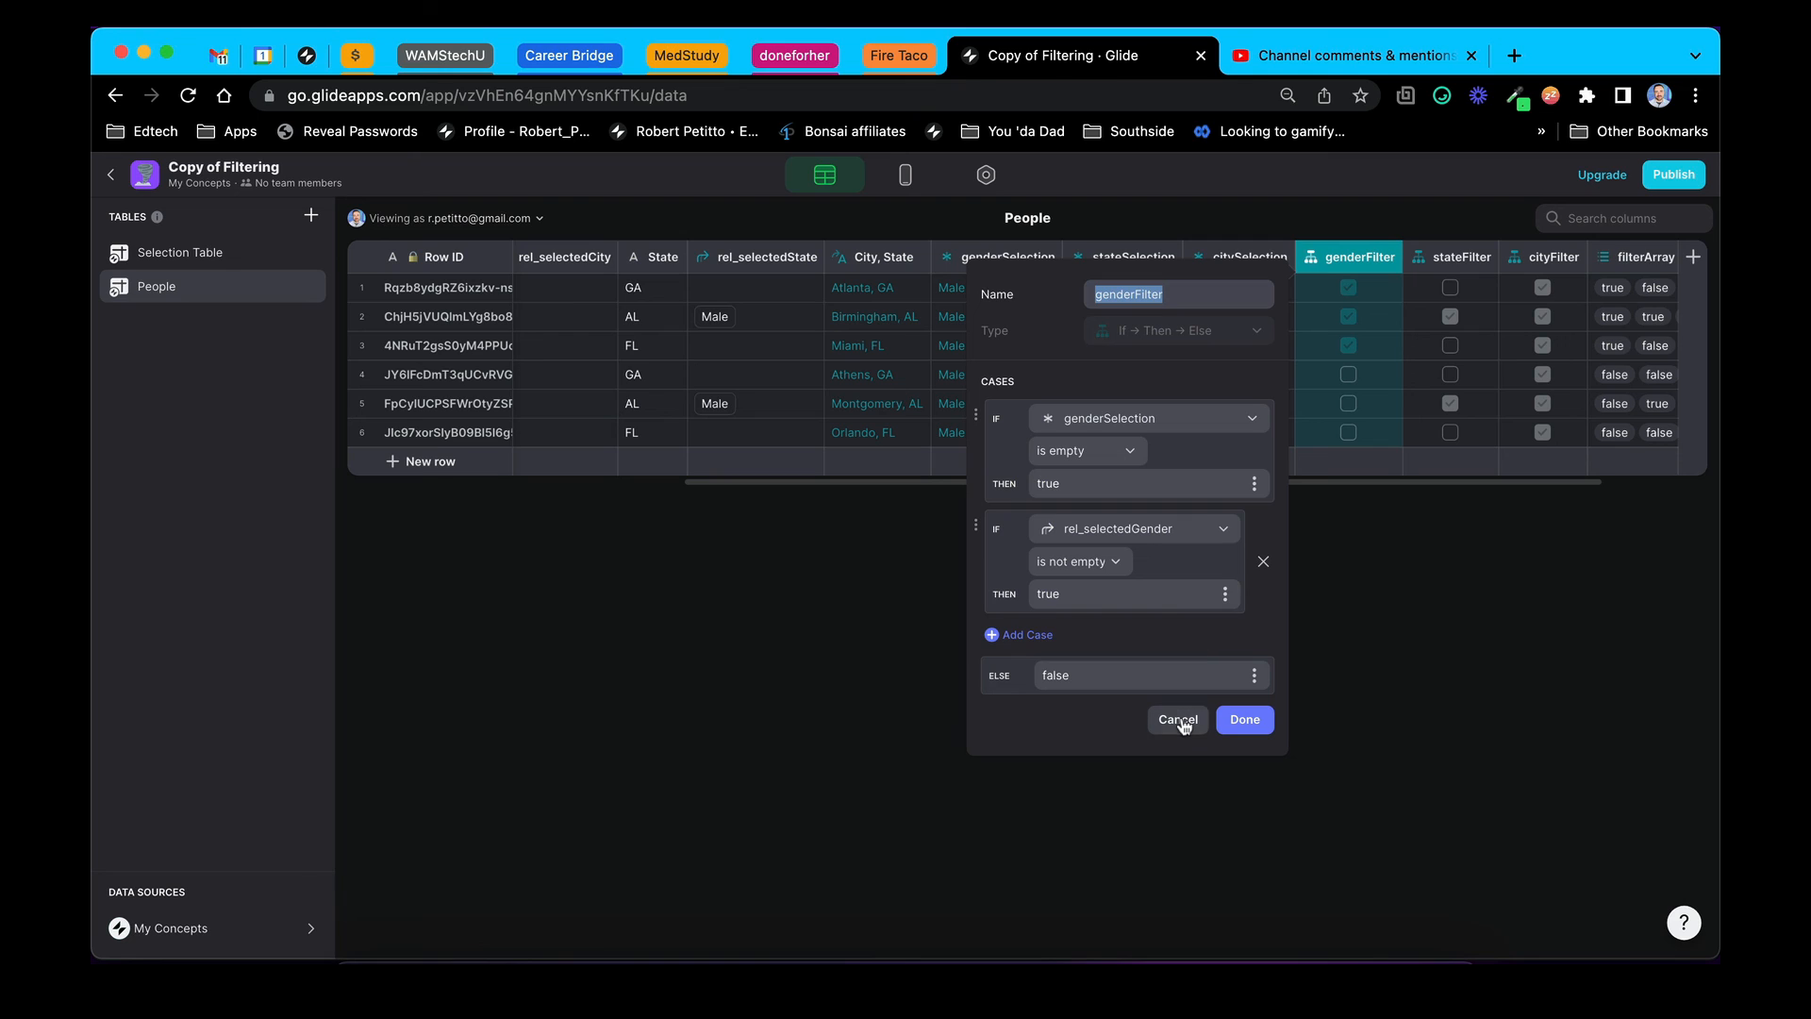
{"action": "left_click", "coordinate": [1177, 719]}
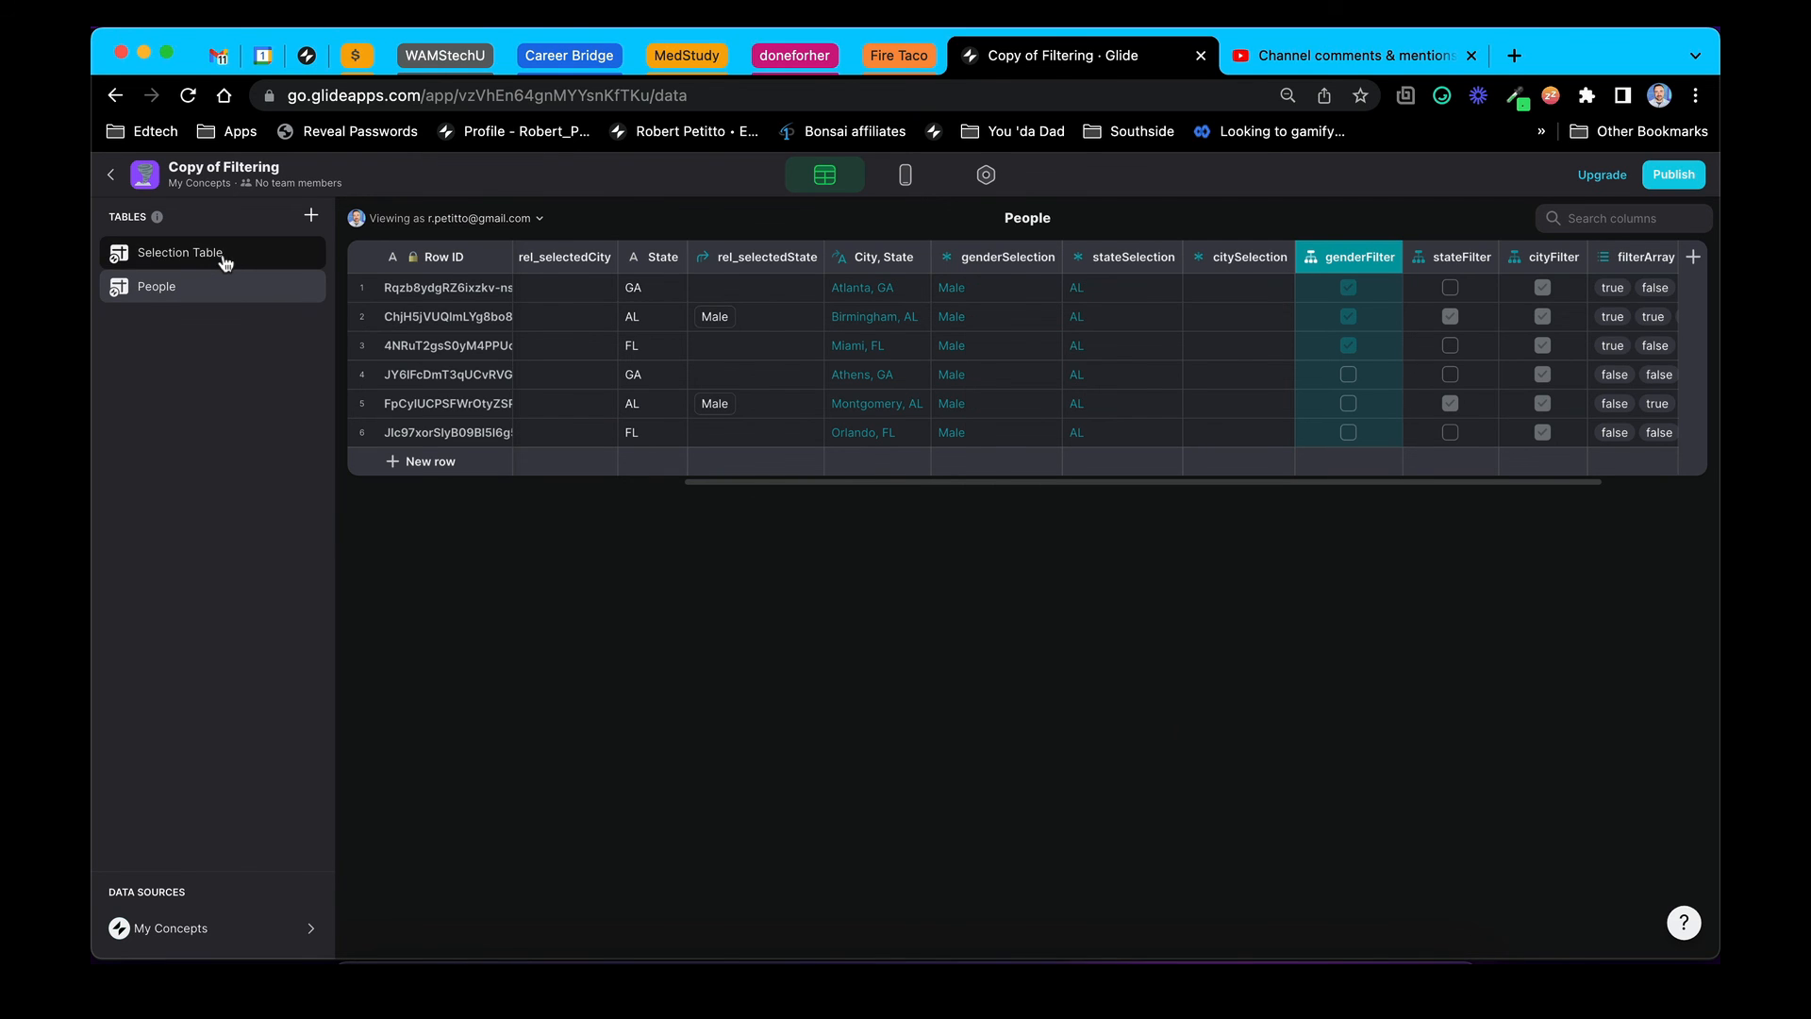
{"action": "left_click", "coordinate": [179, 252]}
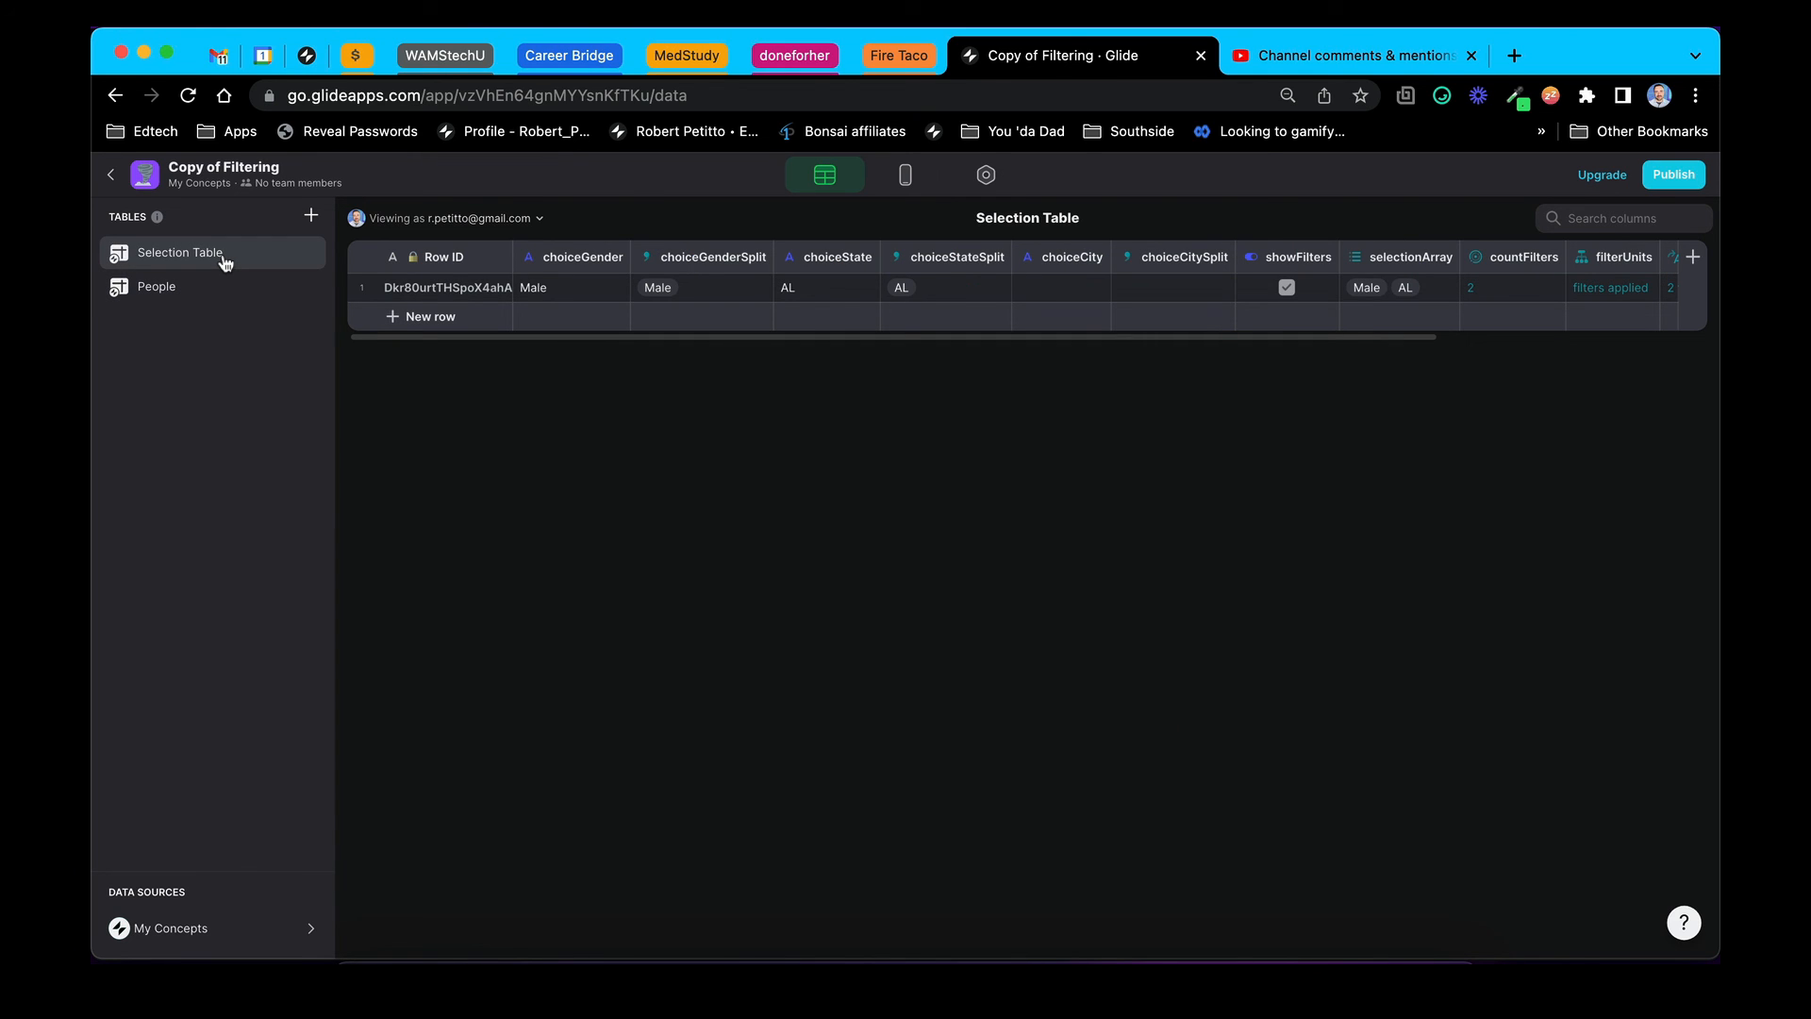